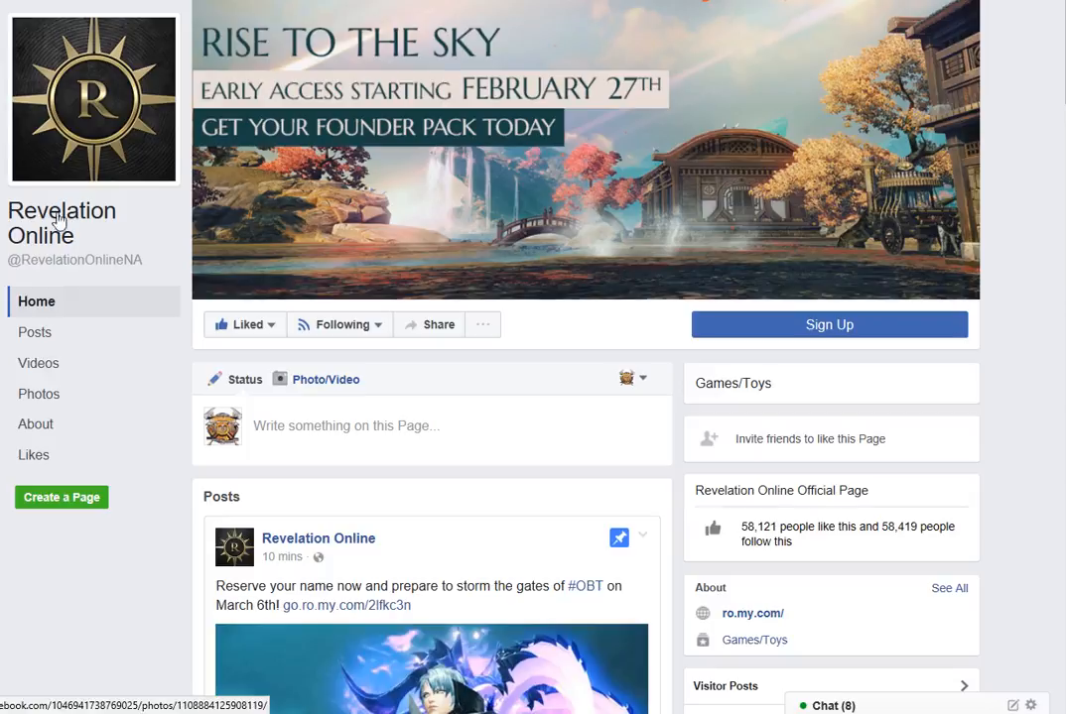
Scroll down toward the Open Beta Date and Name Reservation post
scroll(down, 3)
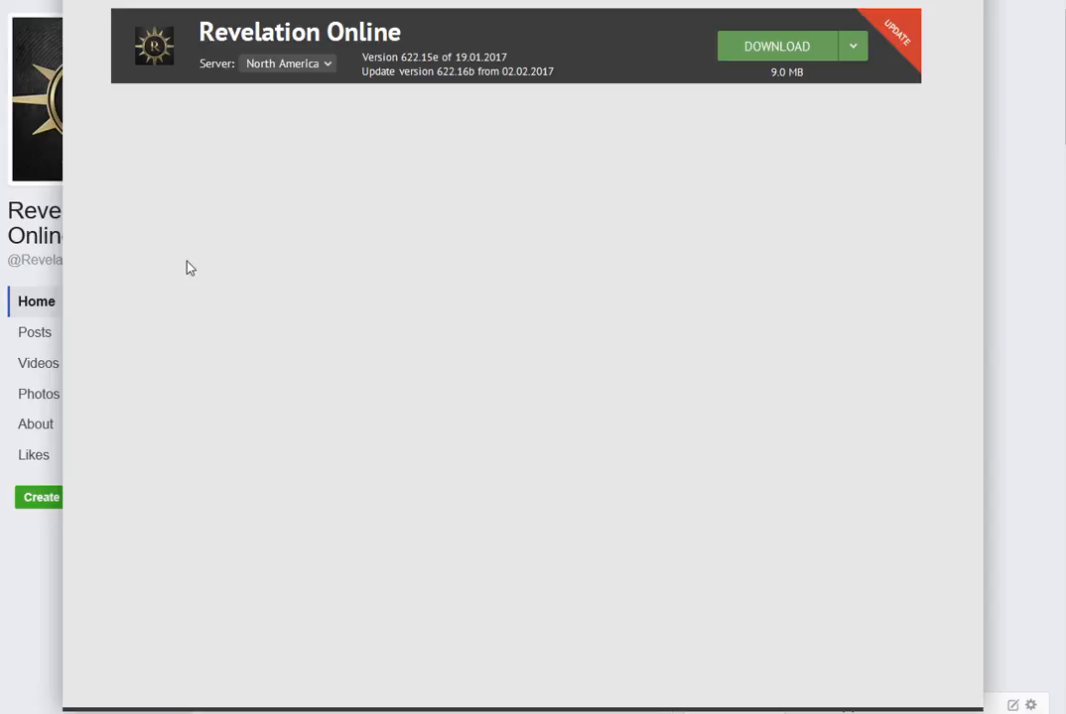
mouse_move(191, 586)
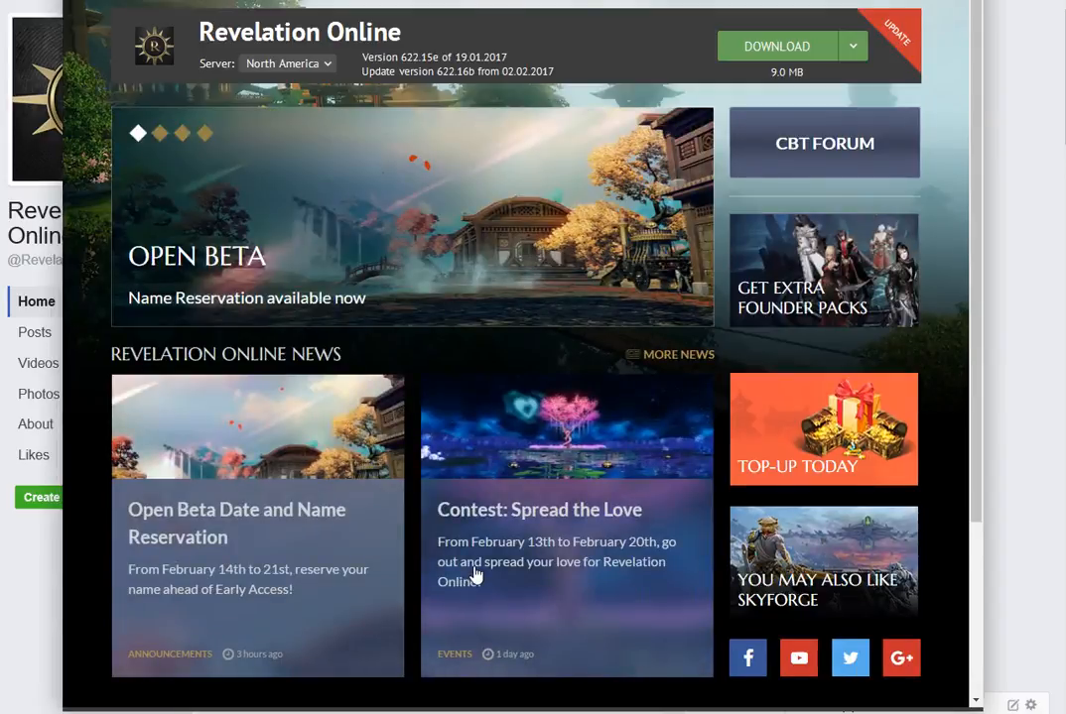
mouse_move(447, 263)
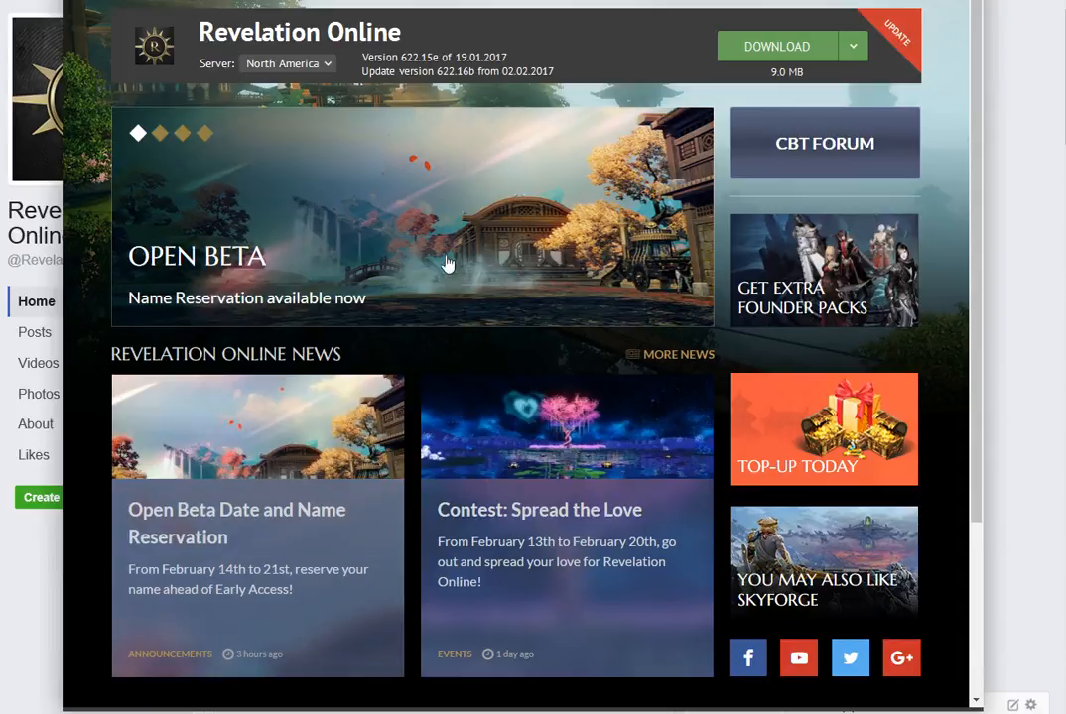
mouse_move(163, 168)
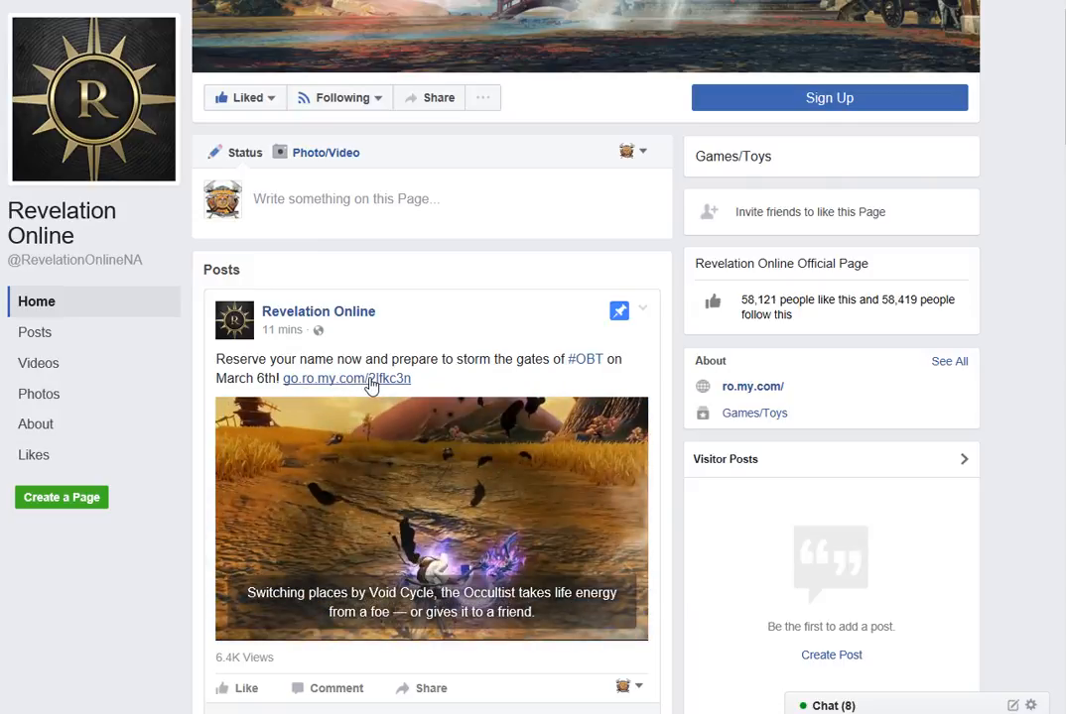
Follow the go.ro.my.com link and scroll the article to the Occultist video preview
click(346, 379)
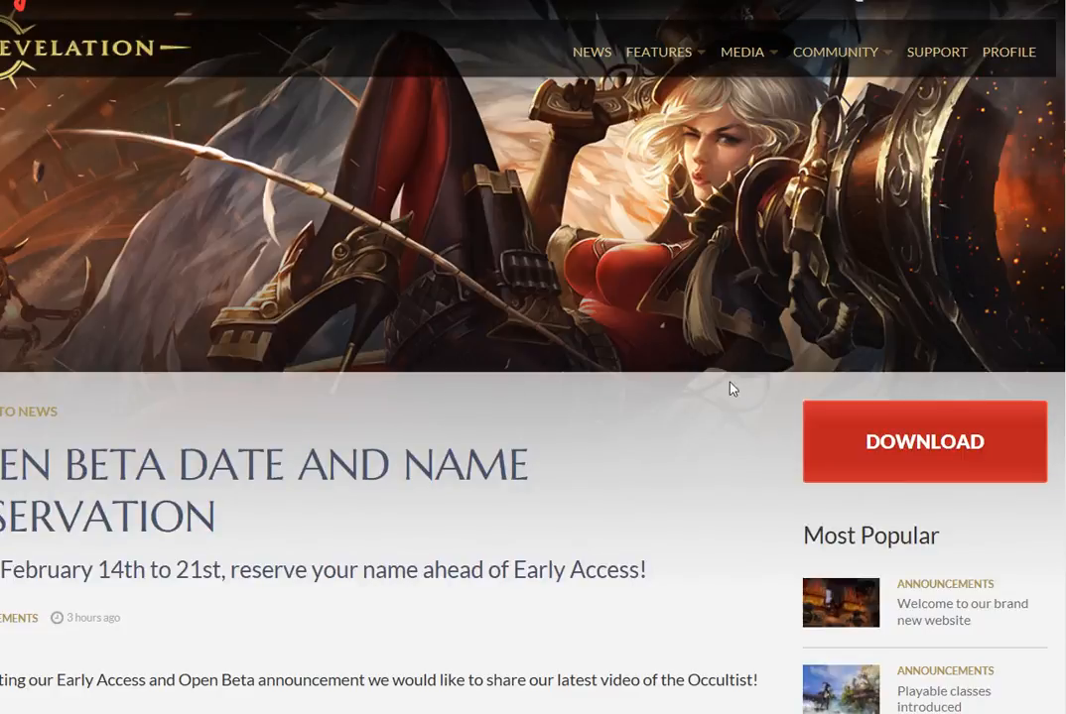
scroll(down, 3)
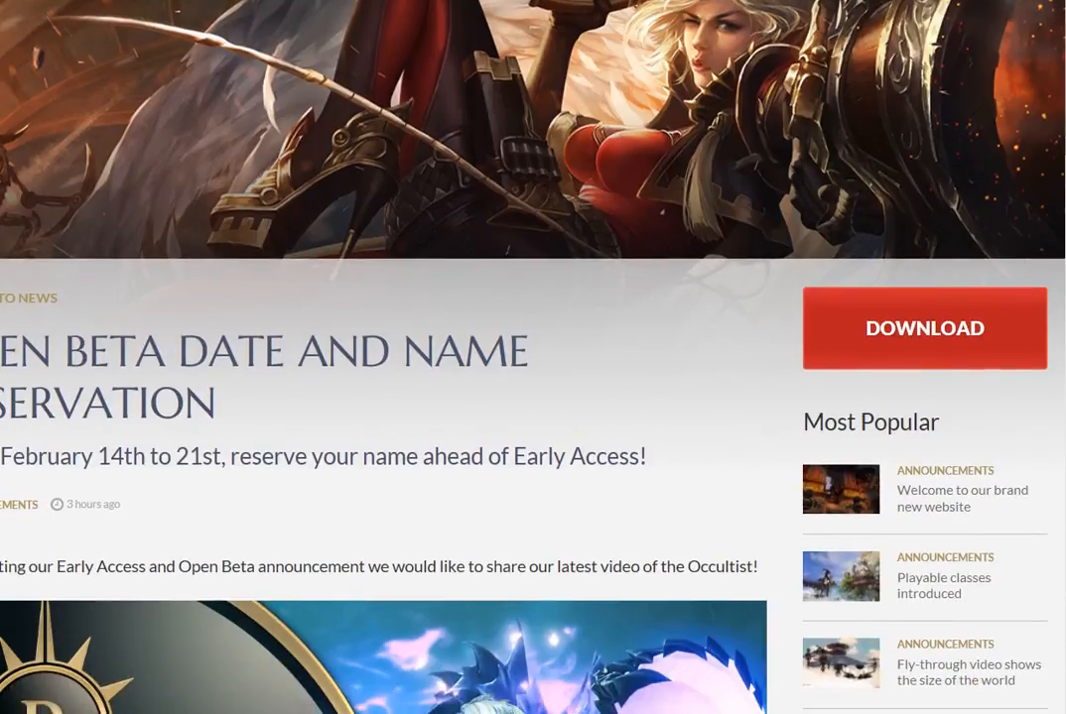
scroll(down, 3)
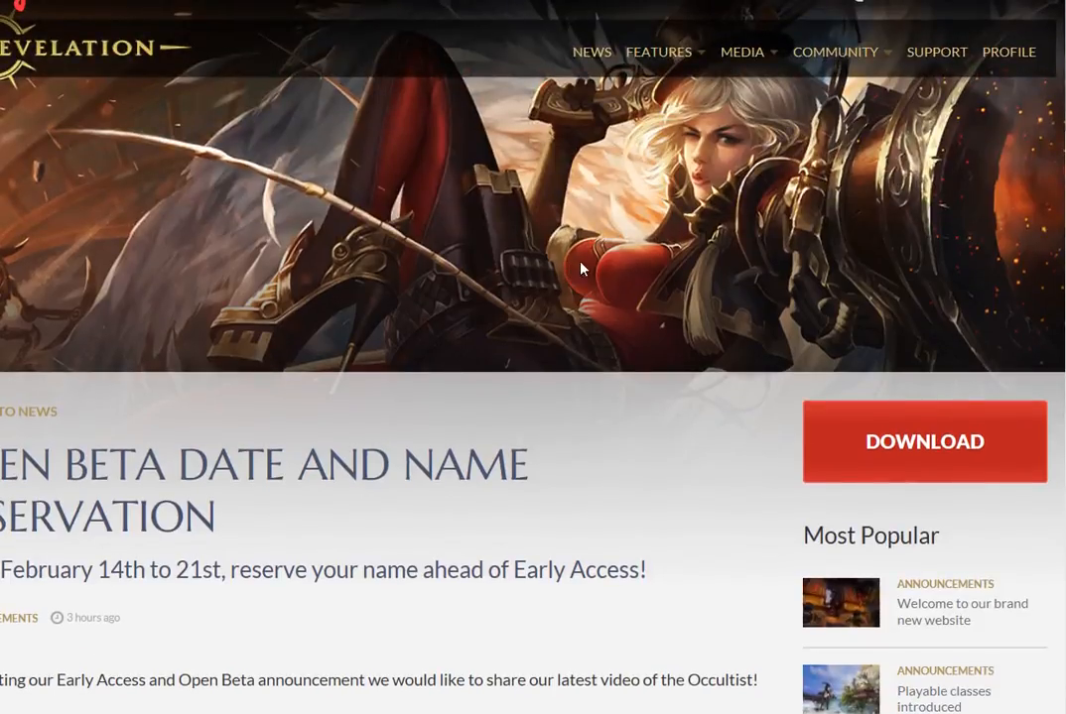
mouse_move(615, 273)
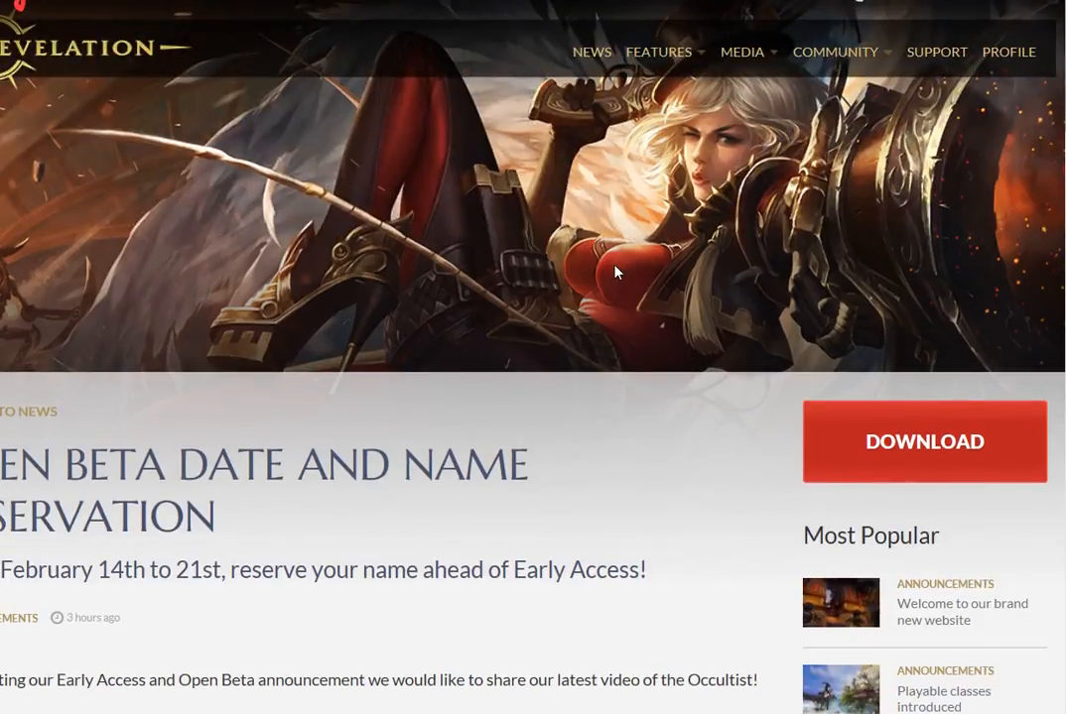
mouse_move(806, 112)
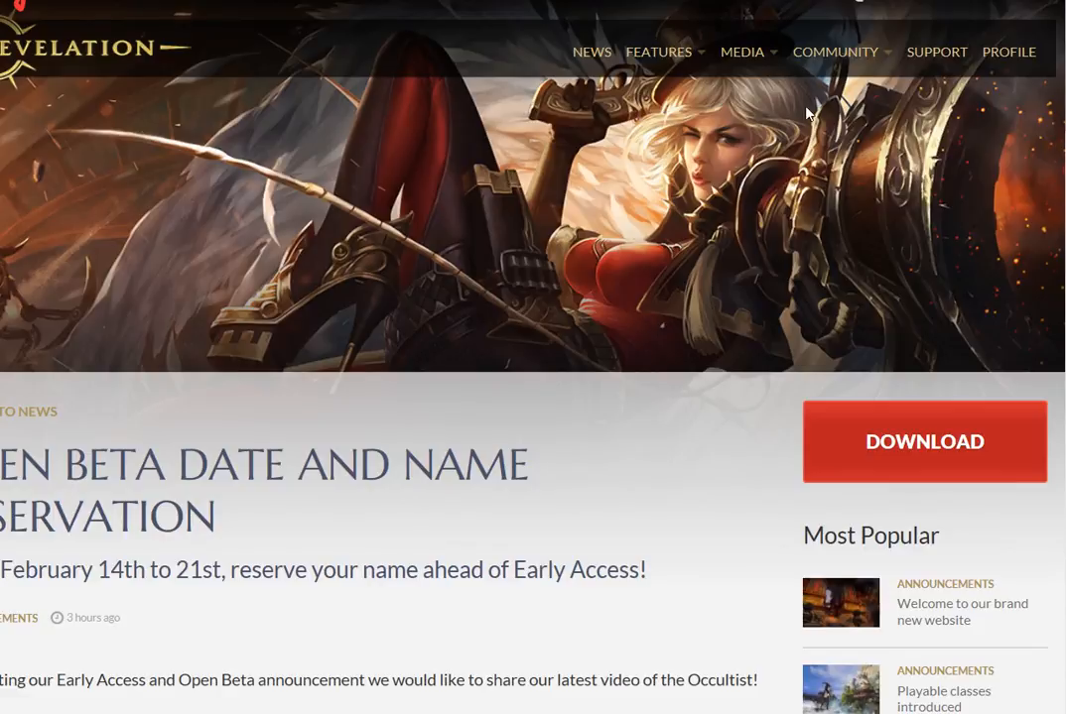
mouse_move(1048, 79)
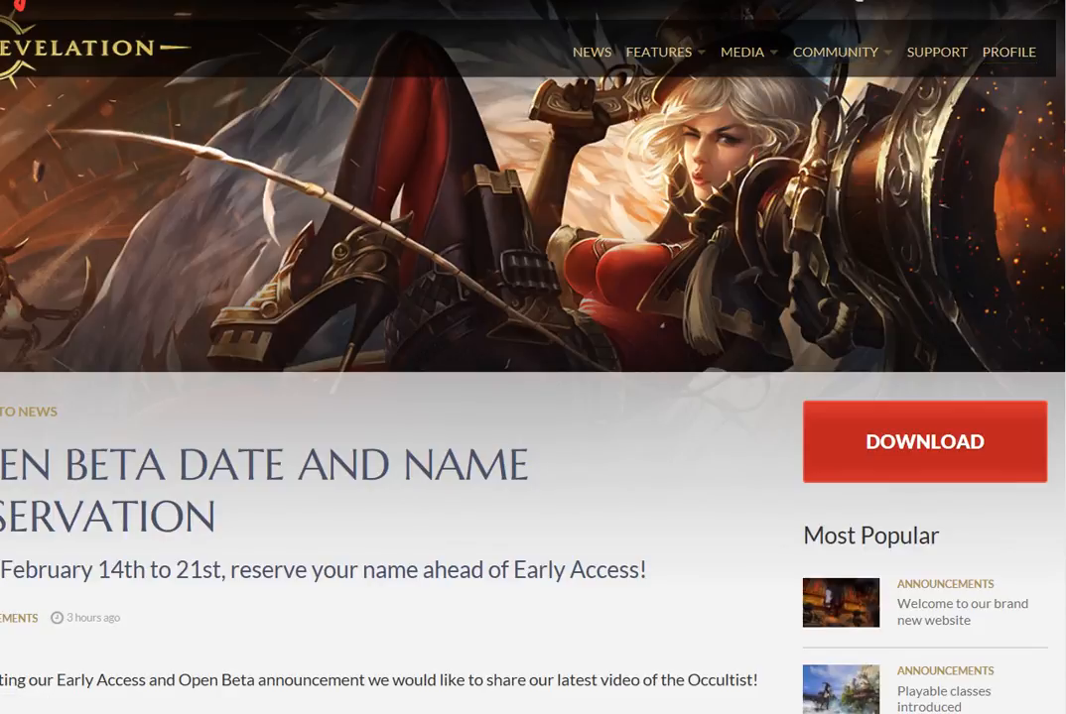
mouse_move(1009, 52)
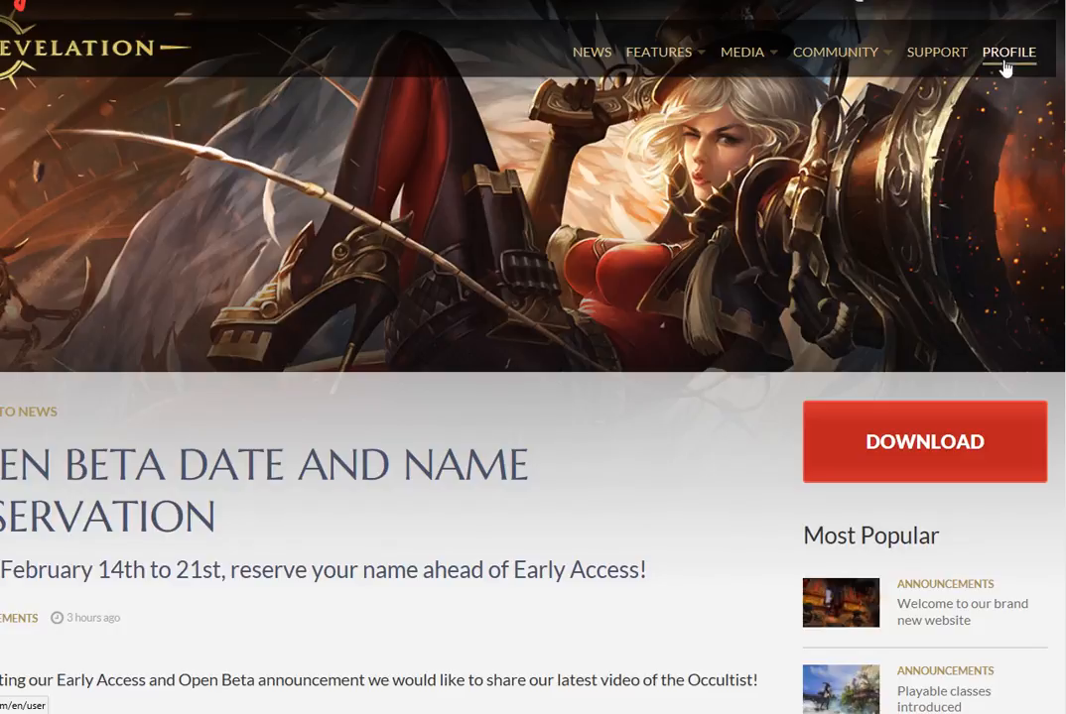
Go to PROFILE and browse its achievements, aurum transfer, promo code and support sections
click(1008, 51)
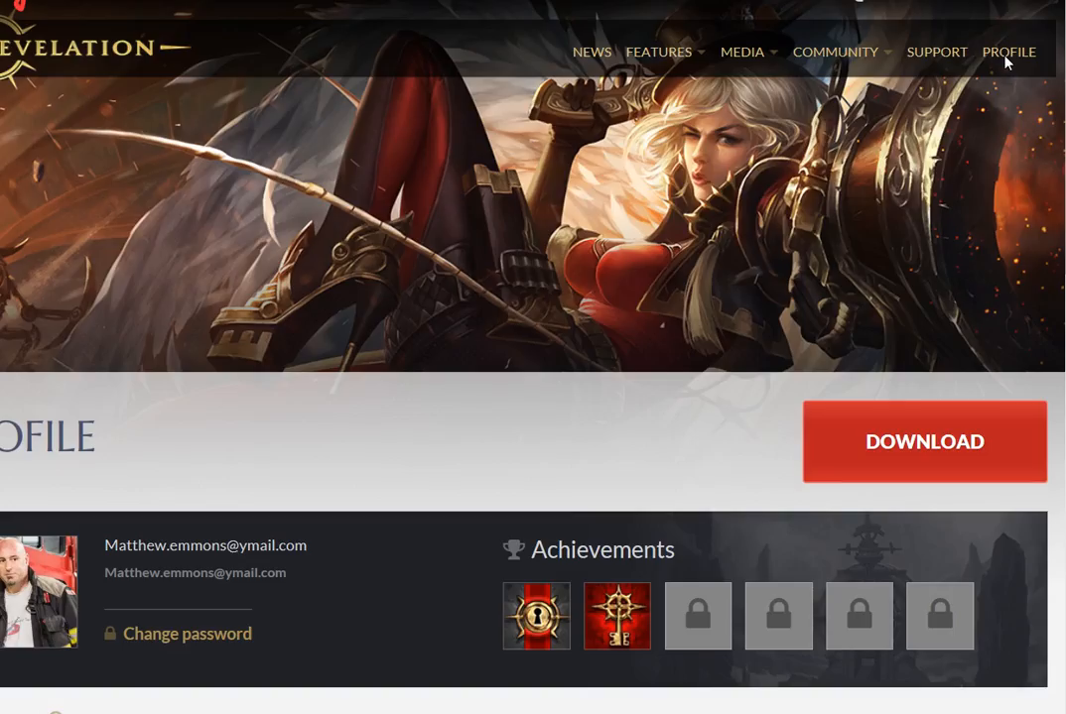
scroll(down, 3)
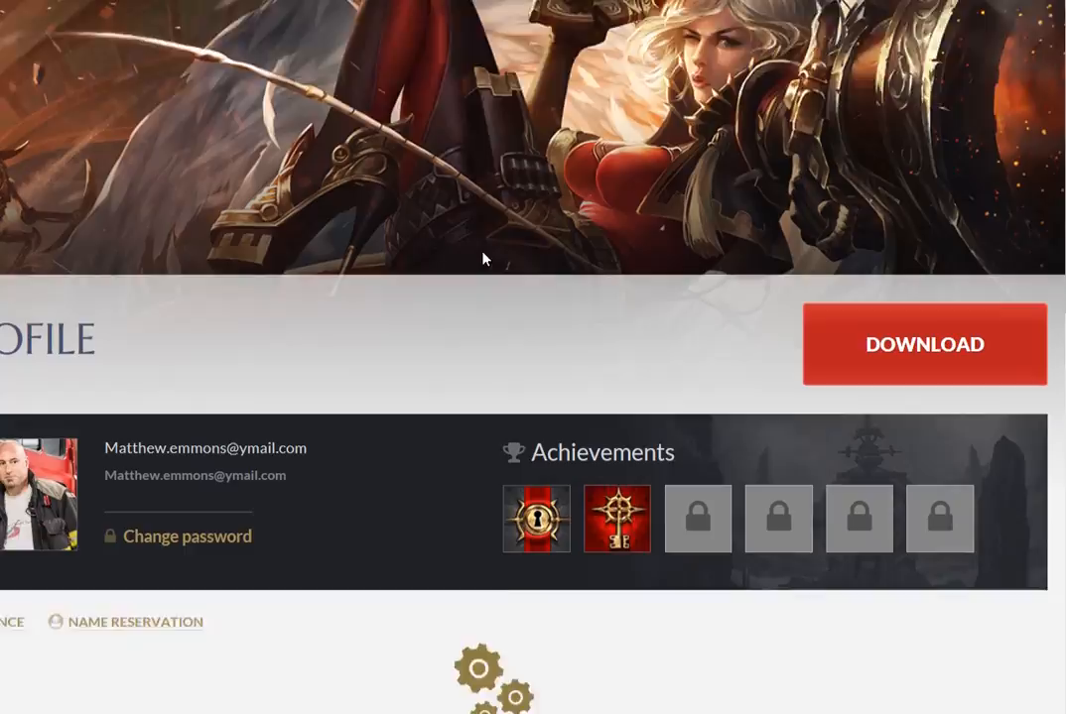
scroll(down, 3)
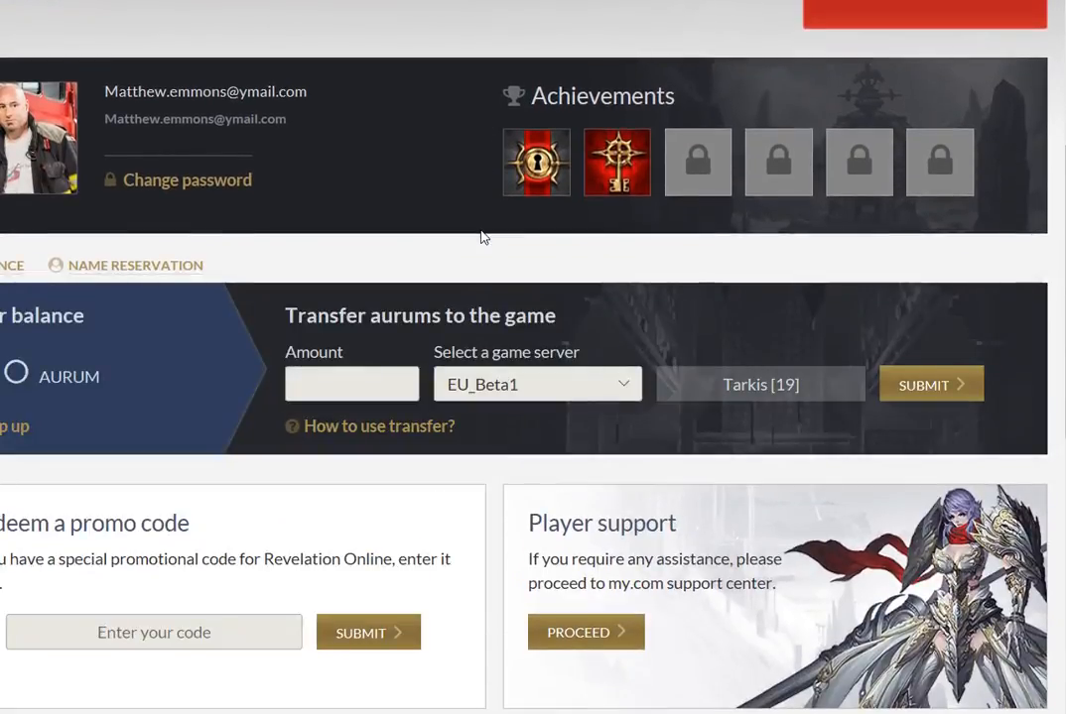
mouse_move(992, 221)
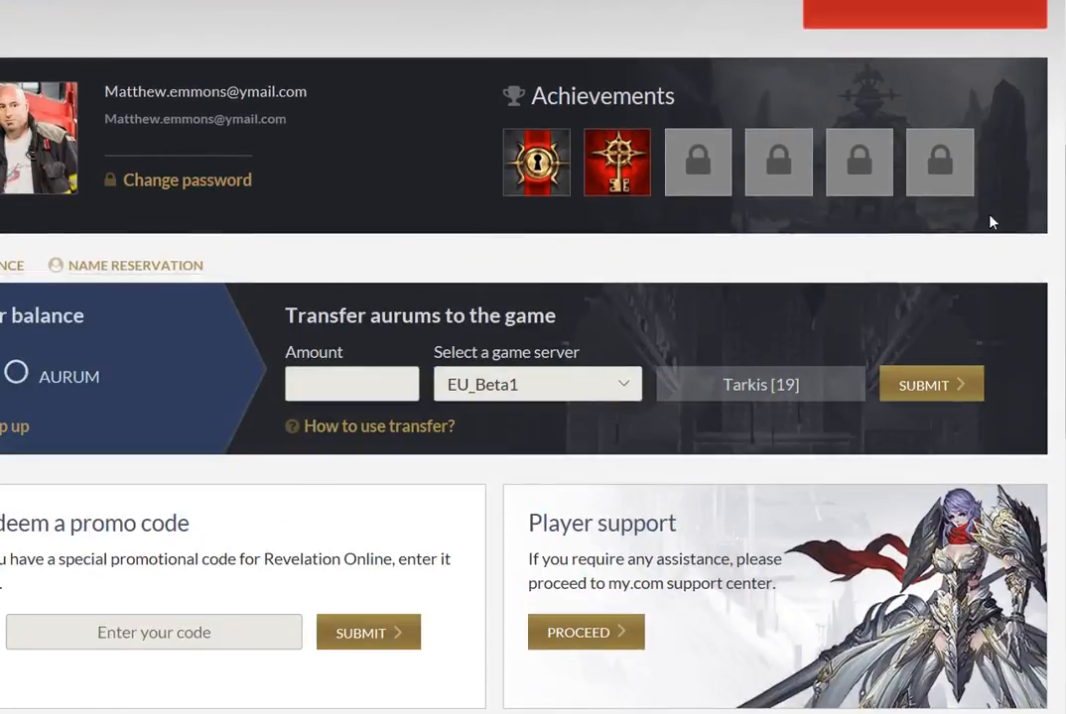
mouse_move(139, 529)
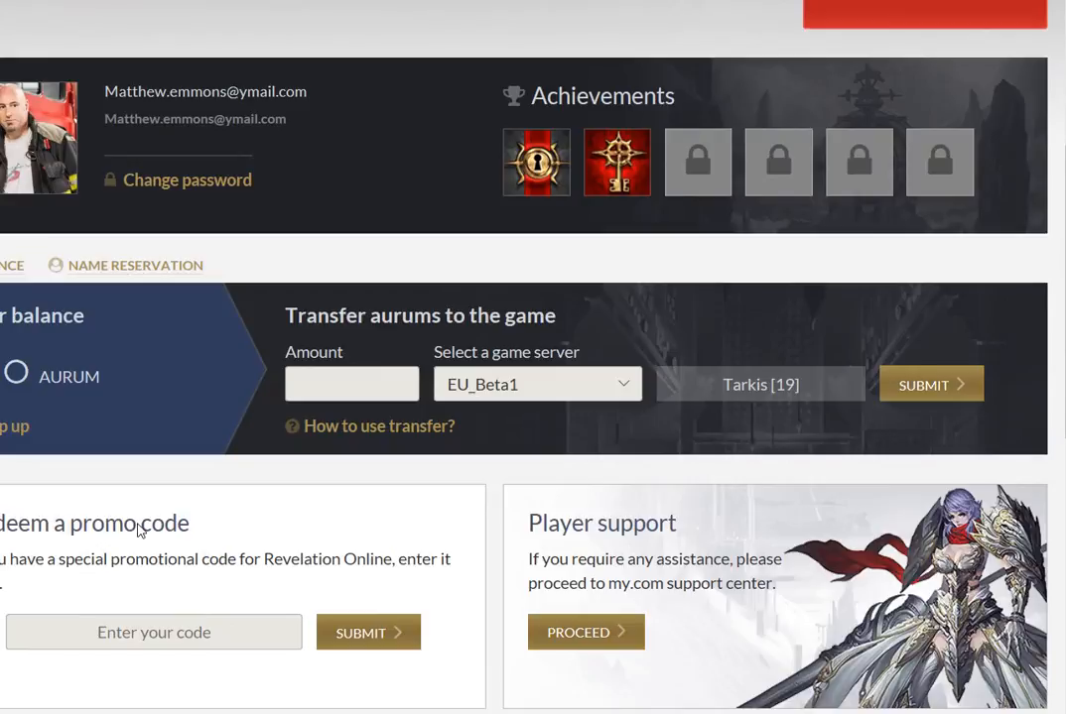
mouse_move(35, 409)
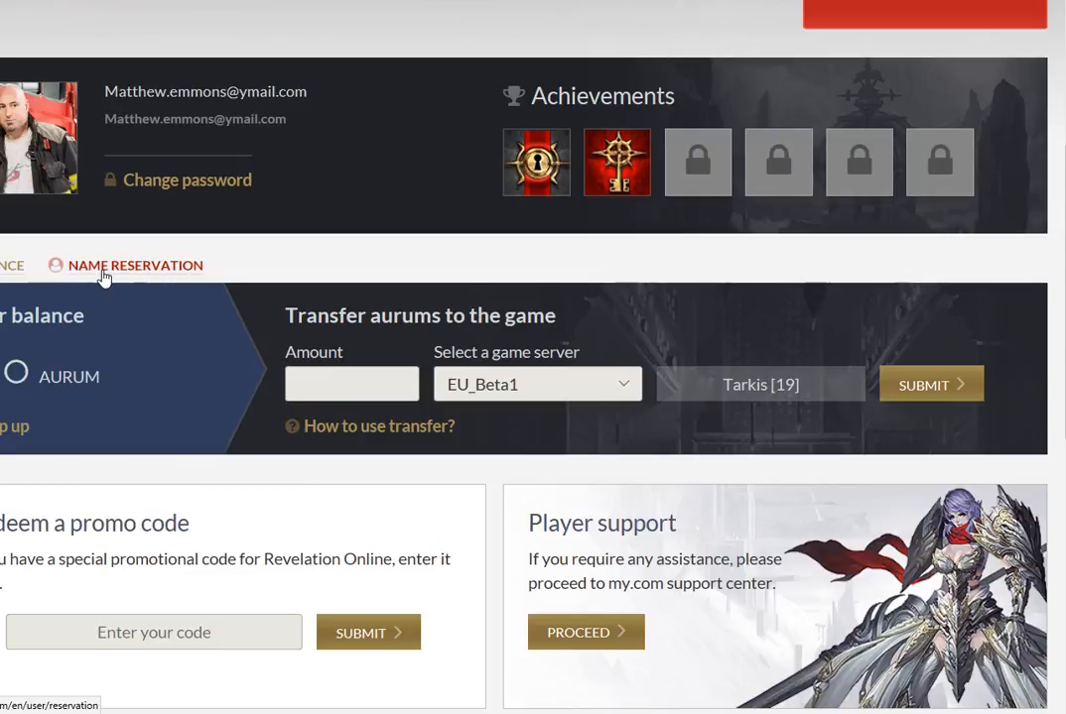
mouse_move(109, 276)
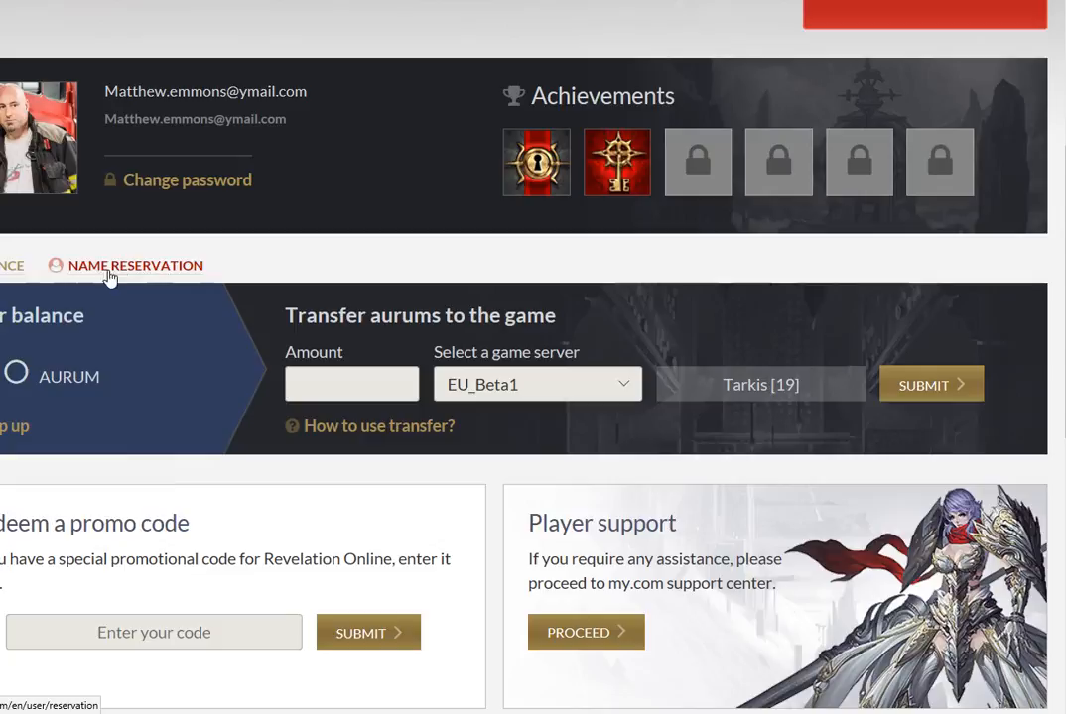
mouse_move(169, 424)
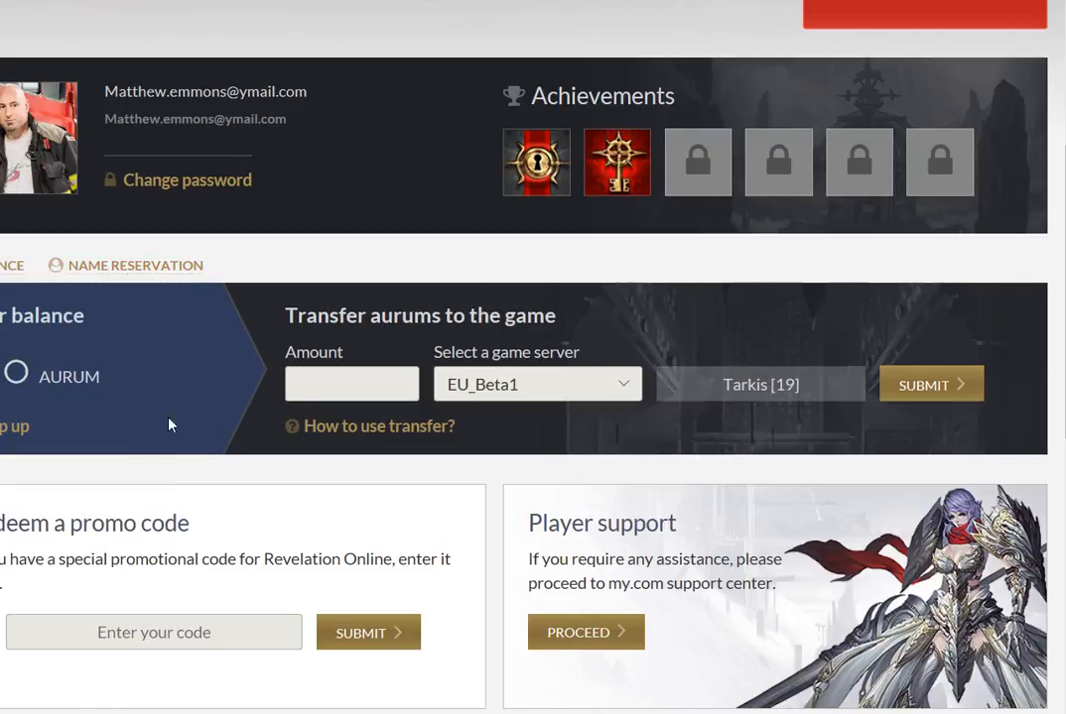
scroll(down, 3)
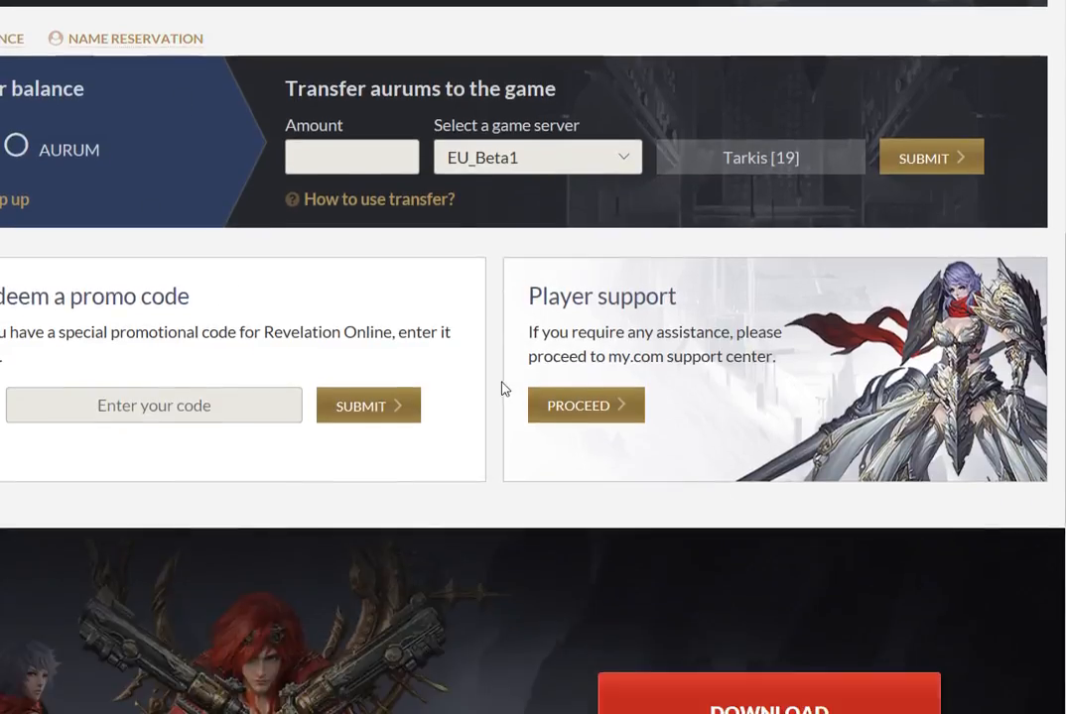
scroll(up, 3)
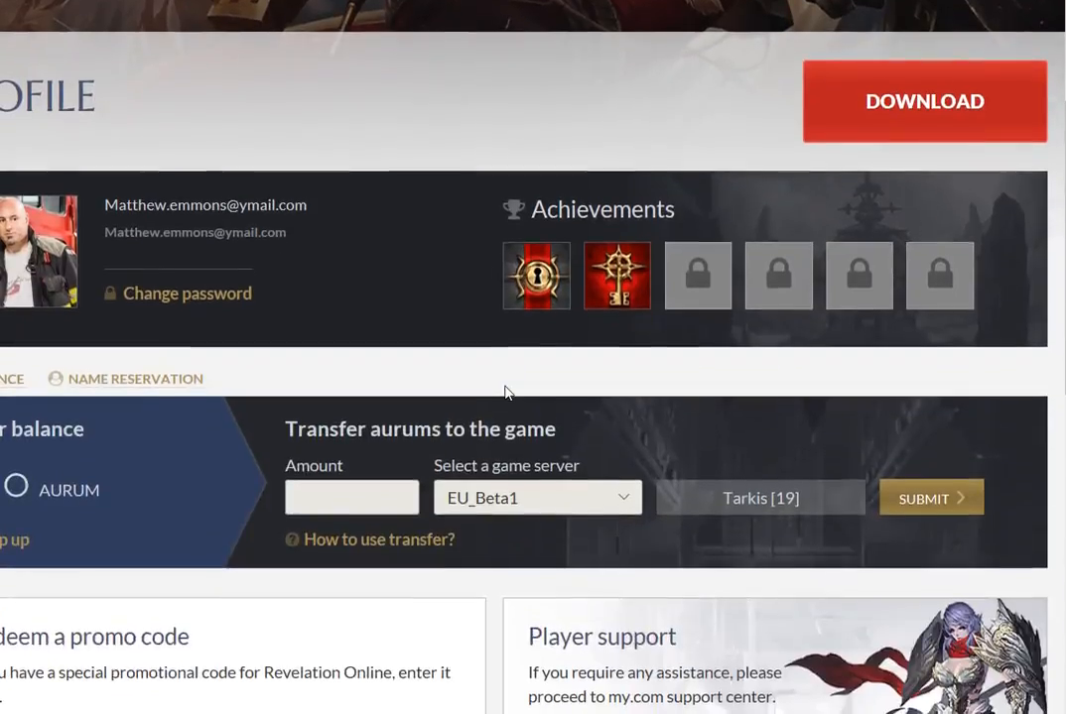
scroll(down, 3)
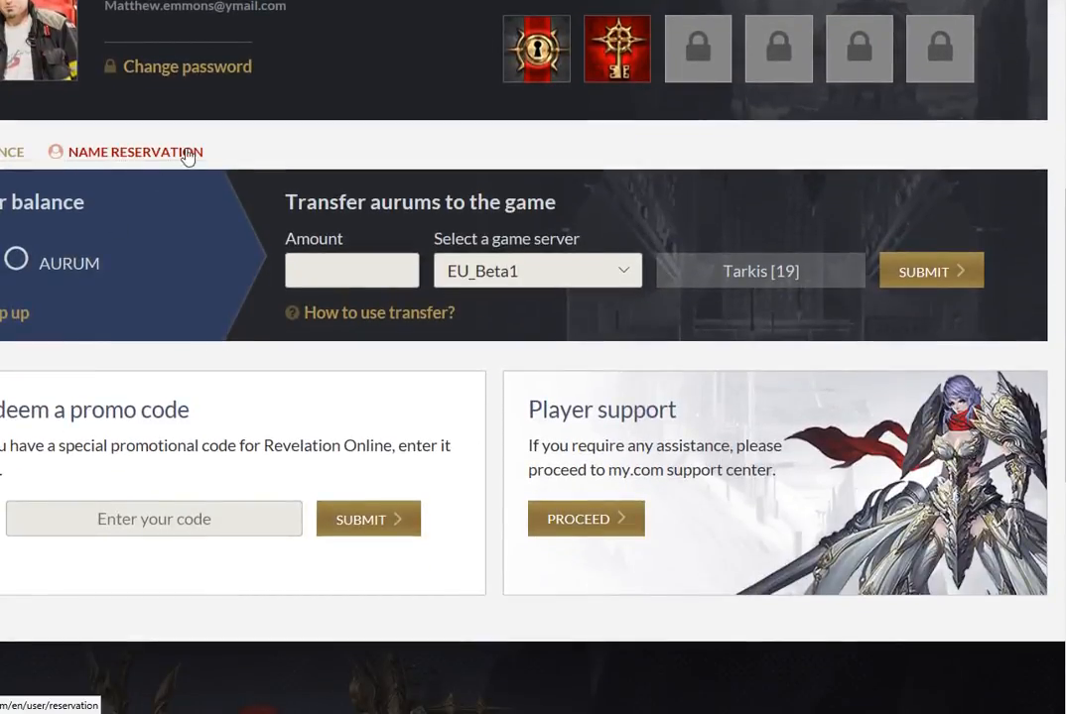
mouse_move(140, 159)
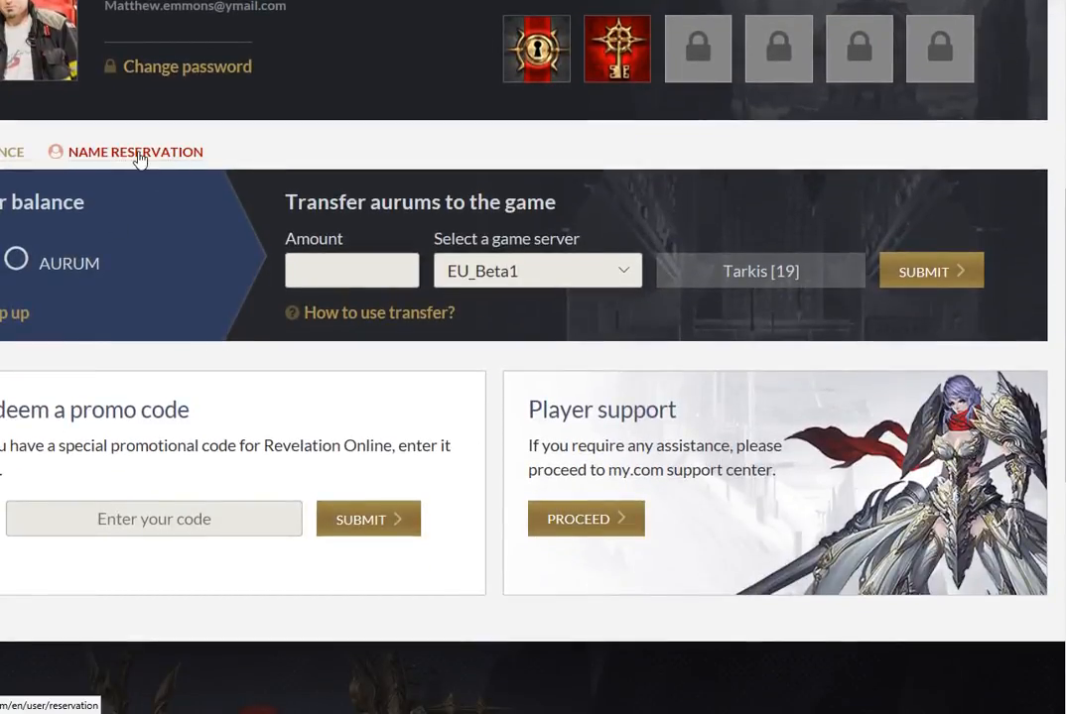
click(135, 151)
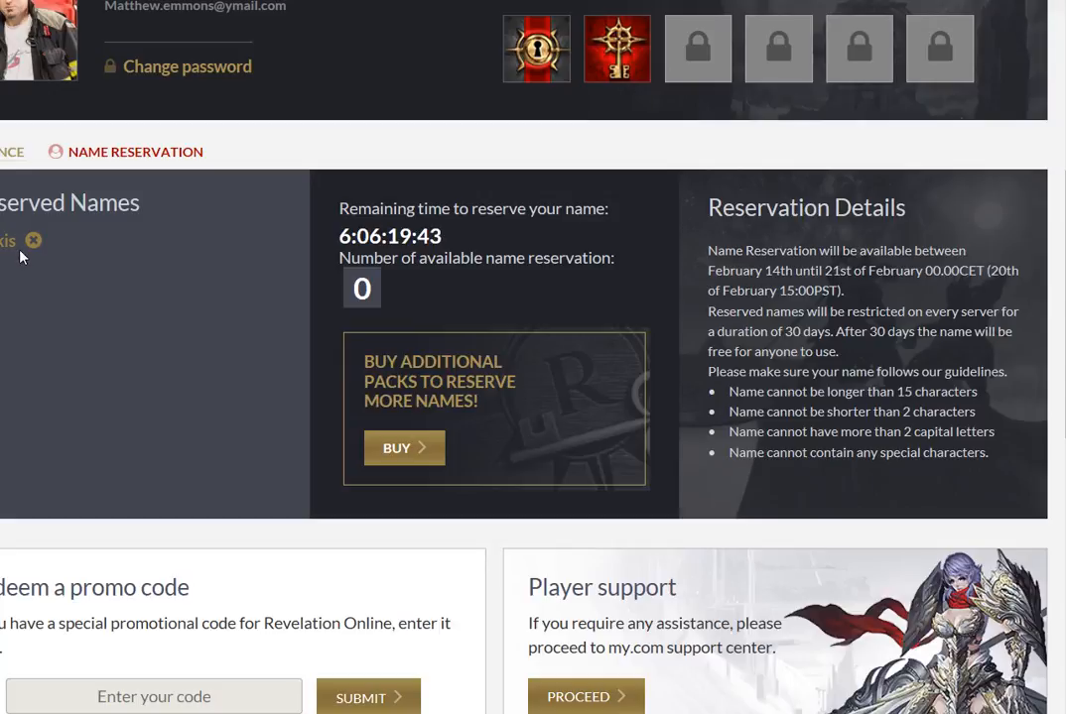
mouse_move(154, 255)
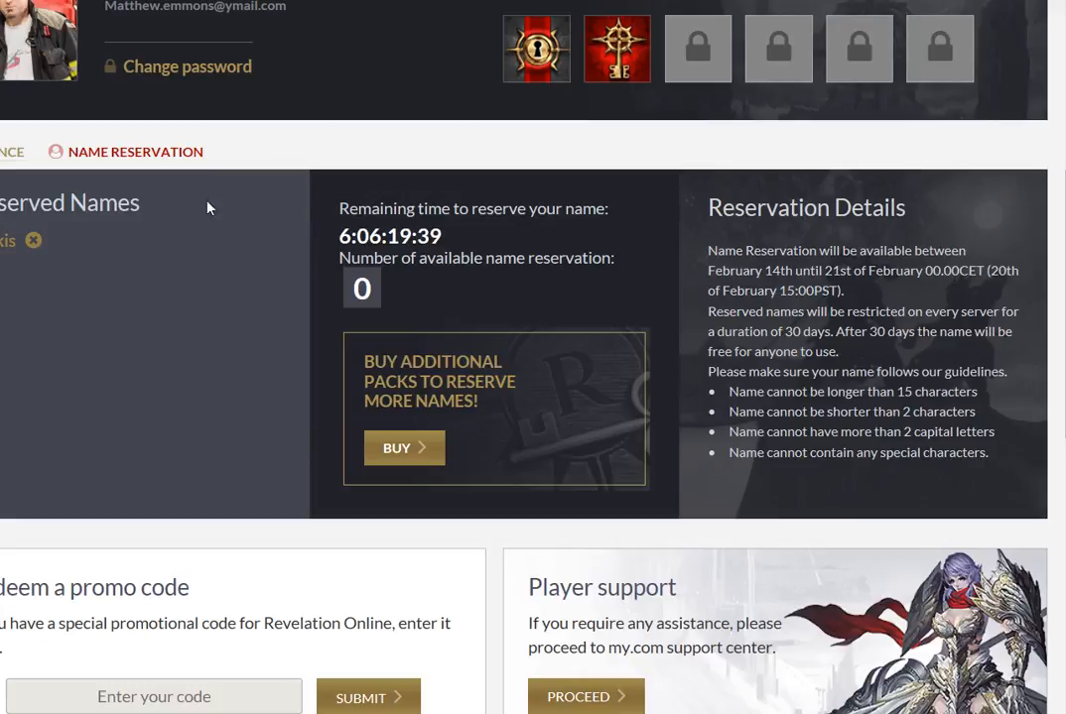
mouse_move(188, 221)
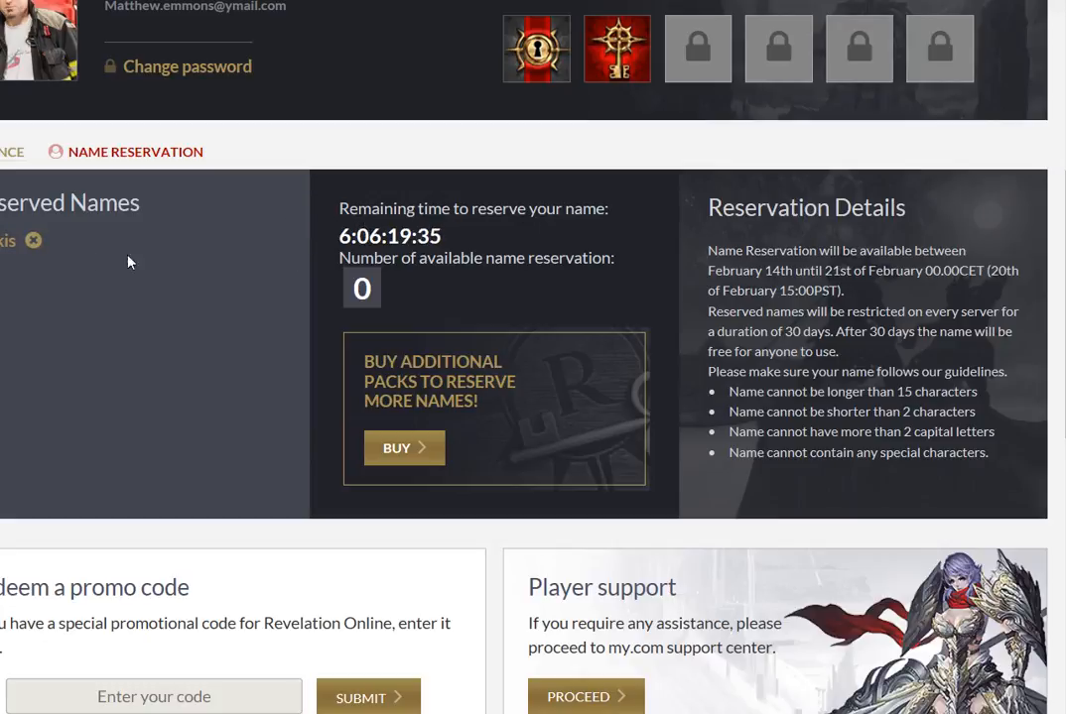
mouse_move(28, 327)
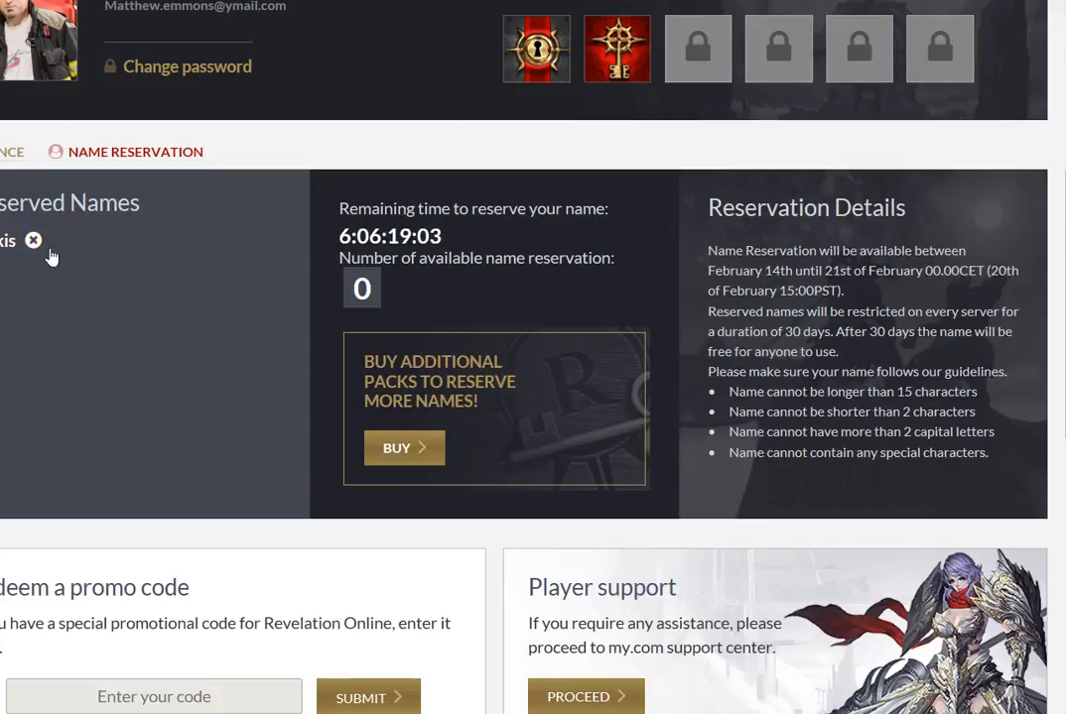
mouse_move(413, 438)
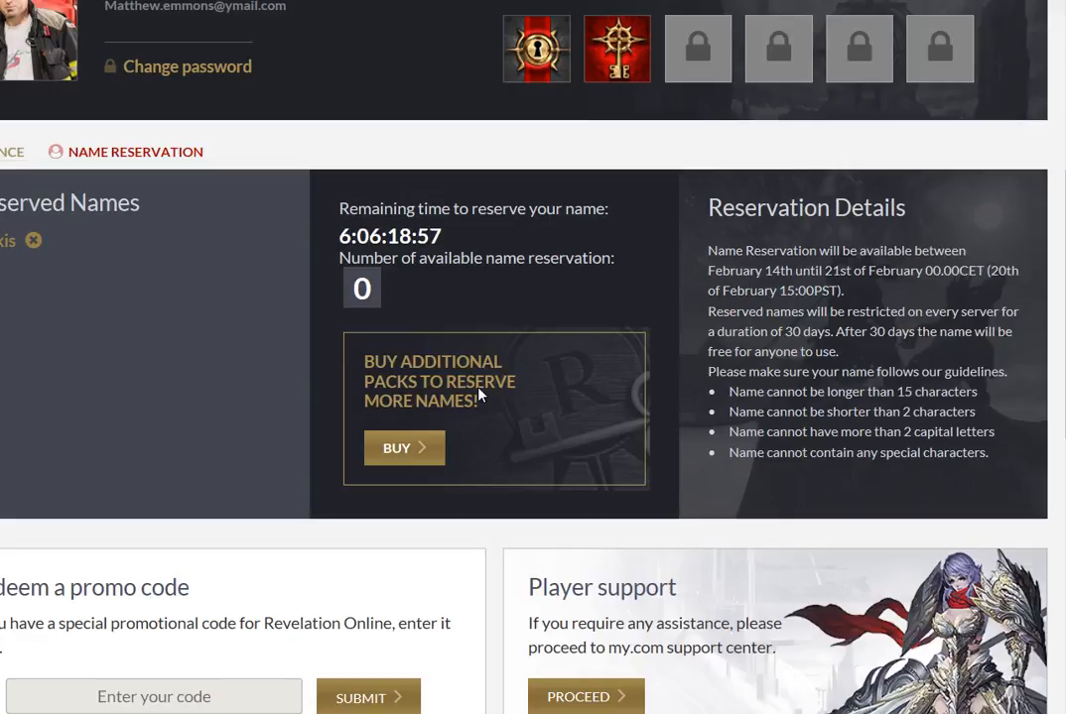
mouse_move(529, 427)
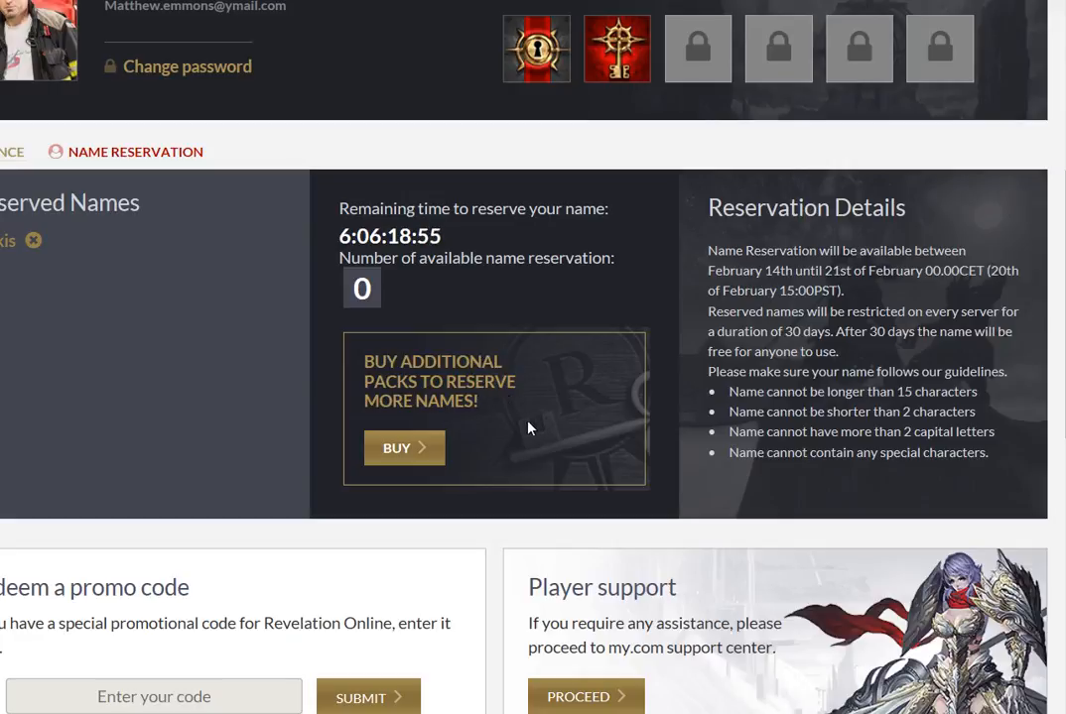
mouse_move(24, 418)
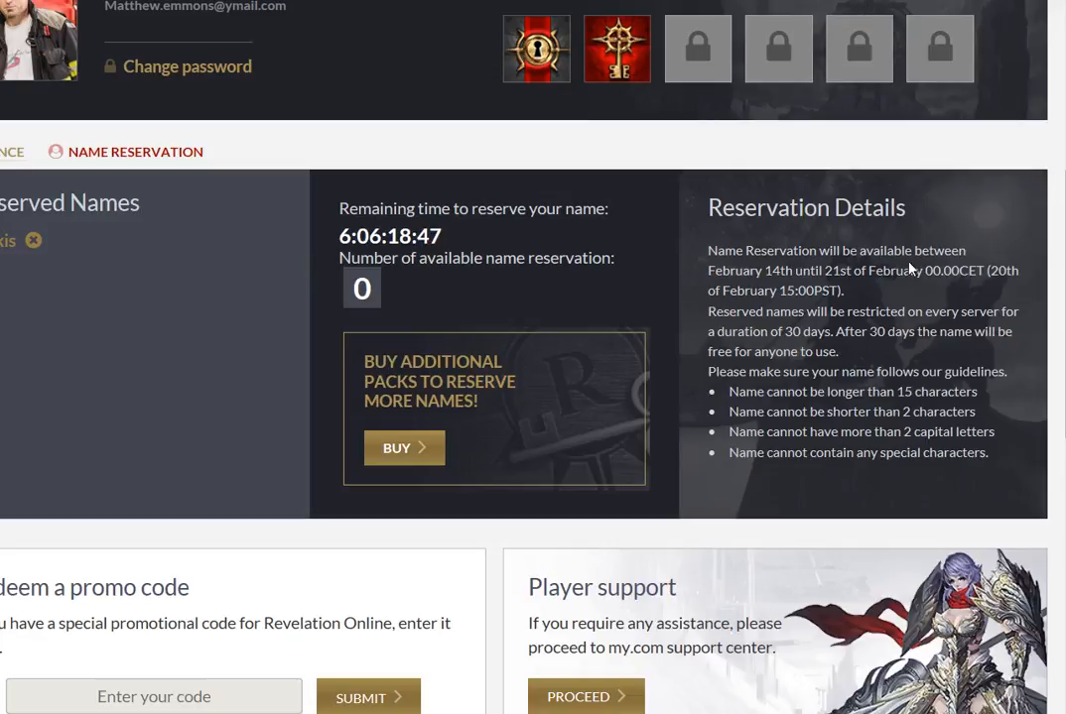
mouse_move(889, 360)
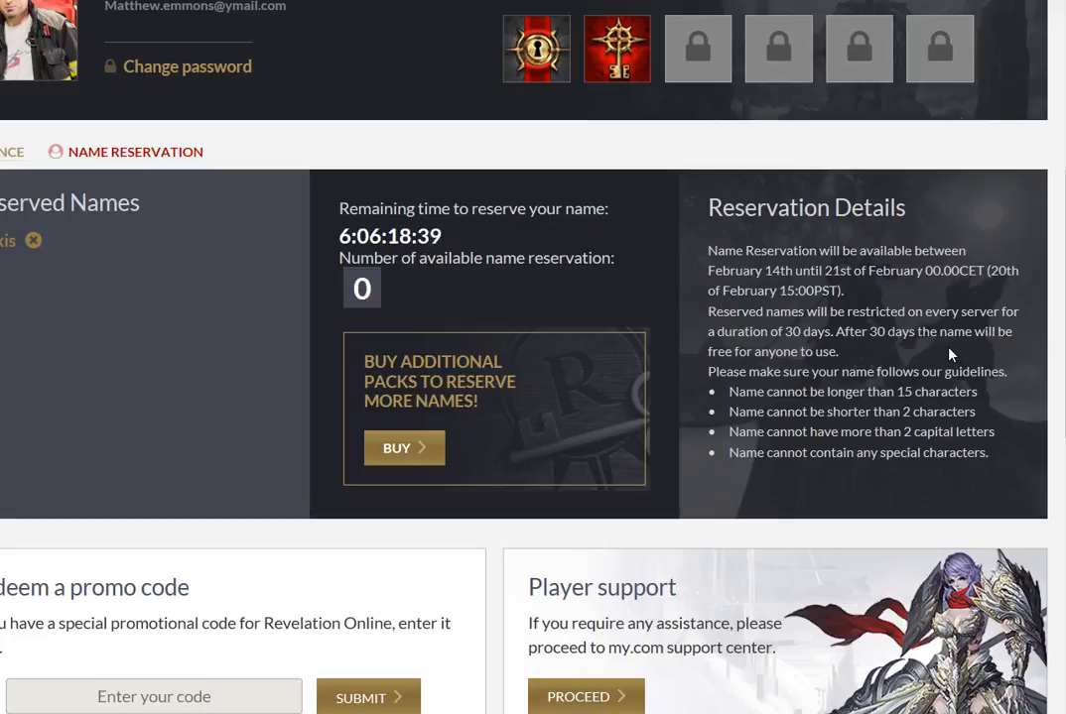
mouse_move(123, 245)
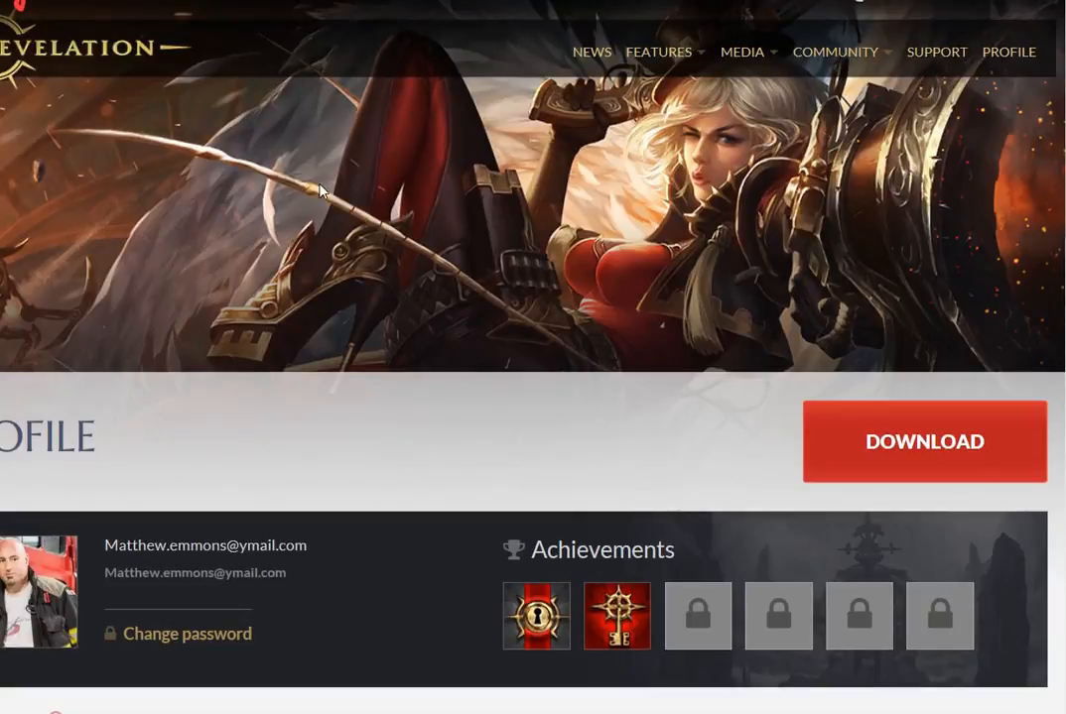
scroll(down, 3)
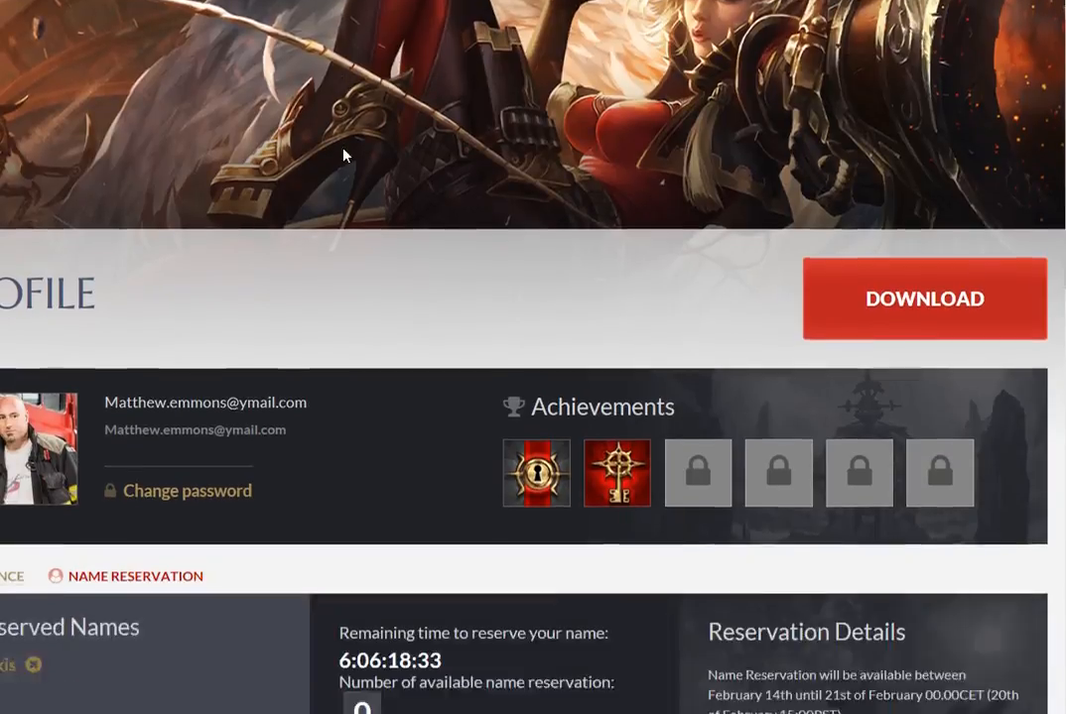
scroll(down, 3)
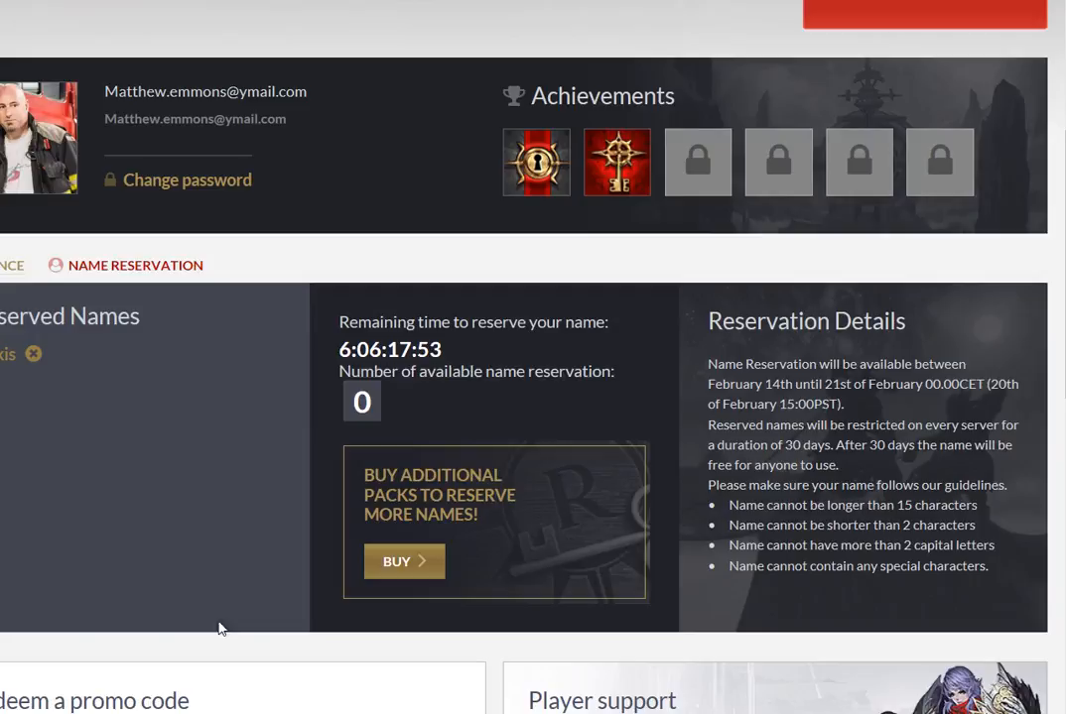
mouse_move(154, 590)
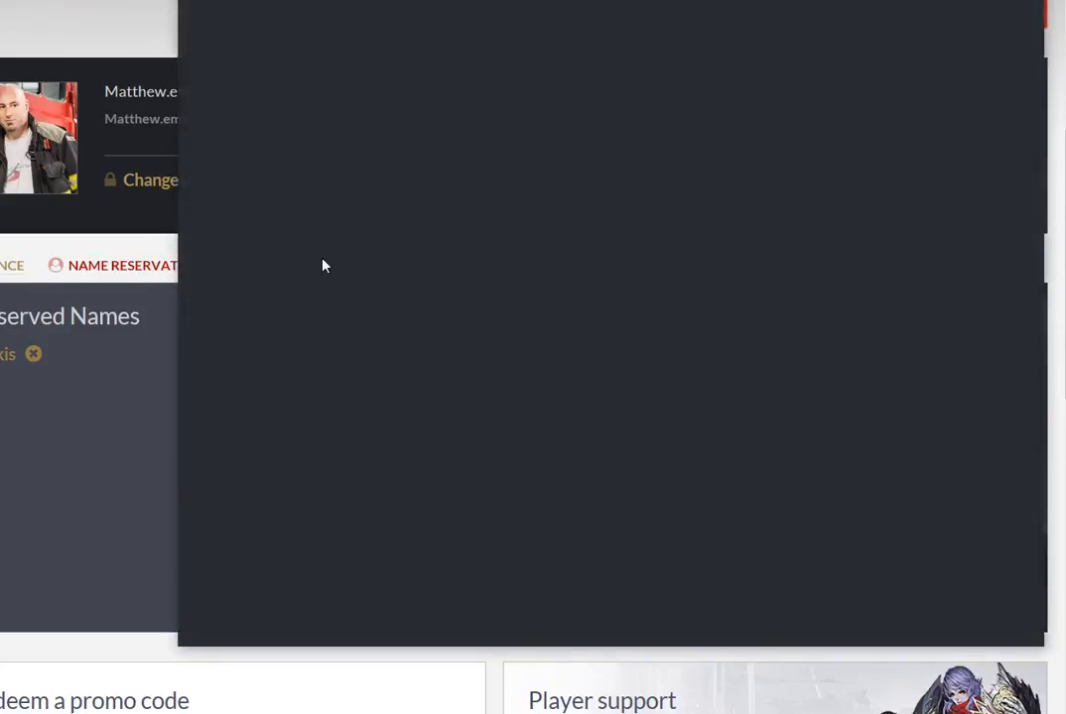
mouse_move(375, 161)
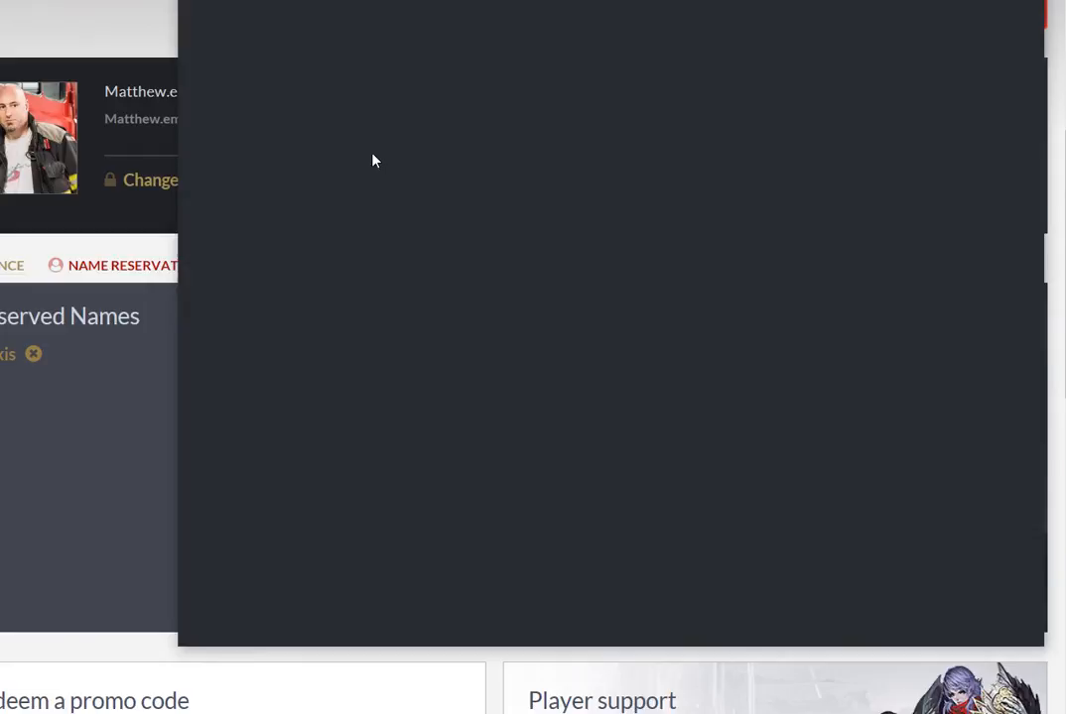
mouse_move(447, 114)
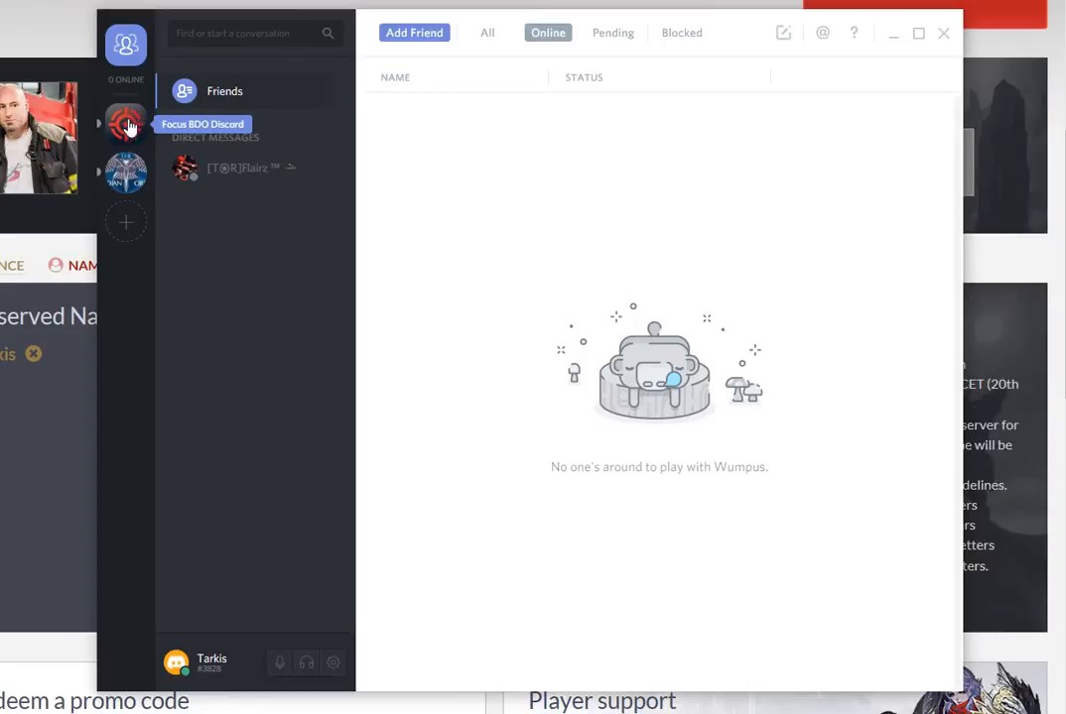
mouse_move(126, 172)
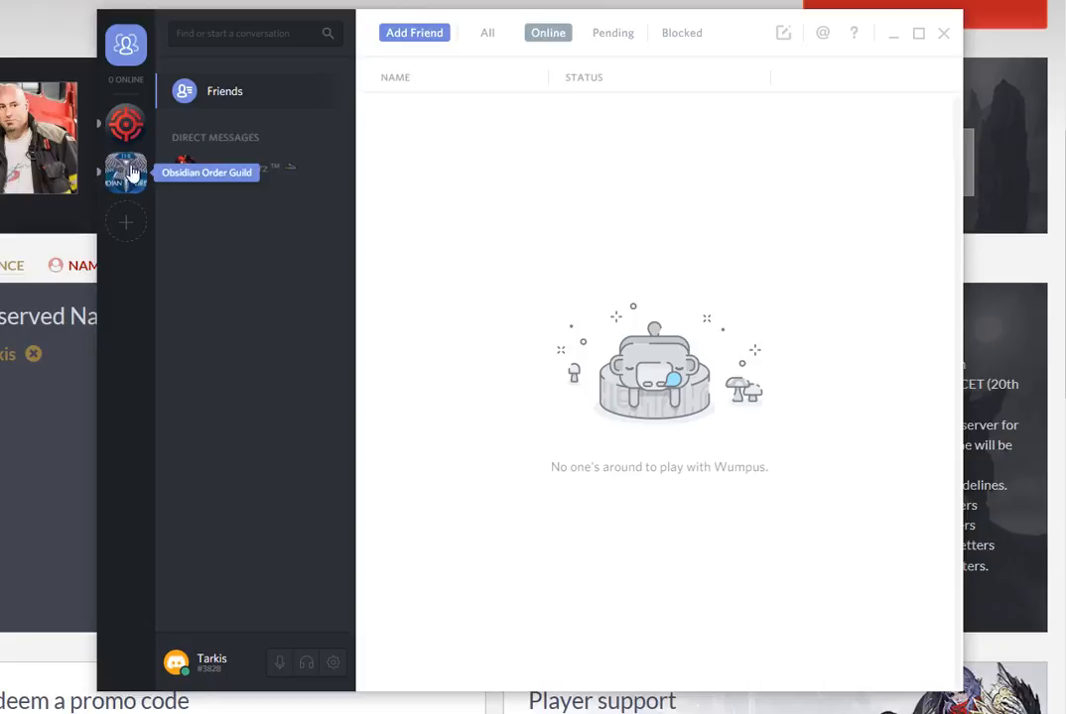
Enter the Obsidian Order Guild server in Discord
click(126, 170)
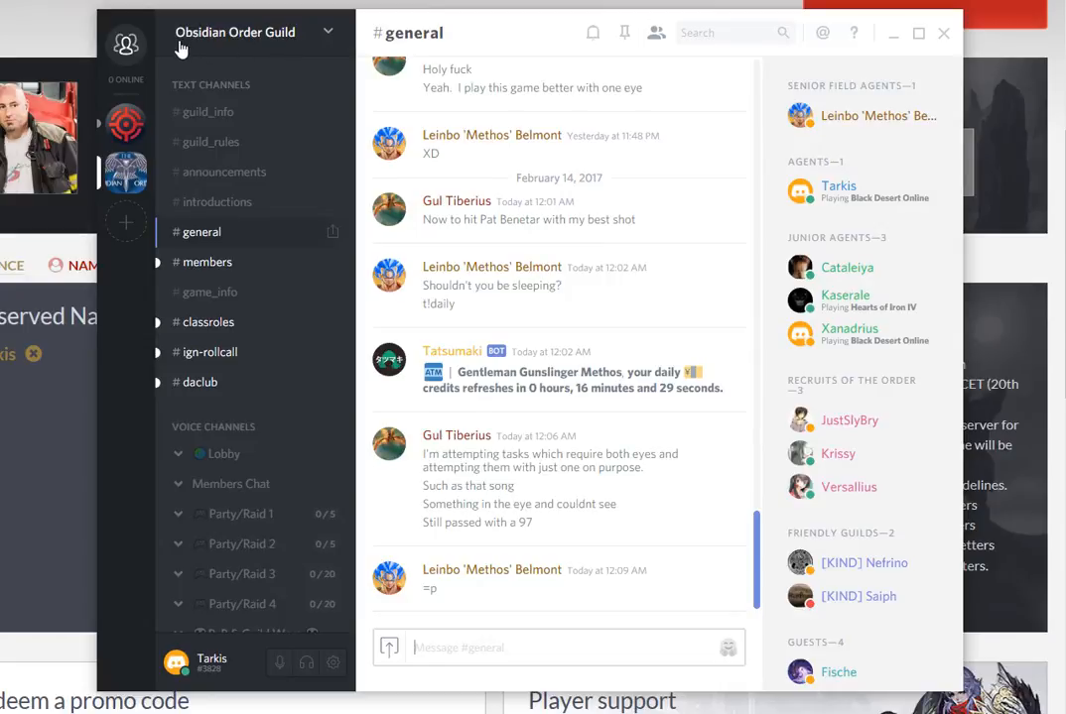
mouse_move(291, 50)
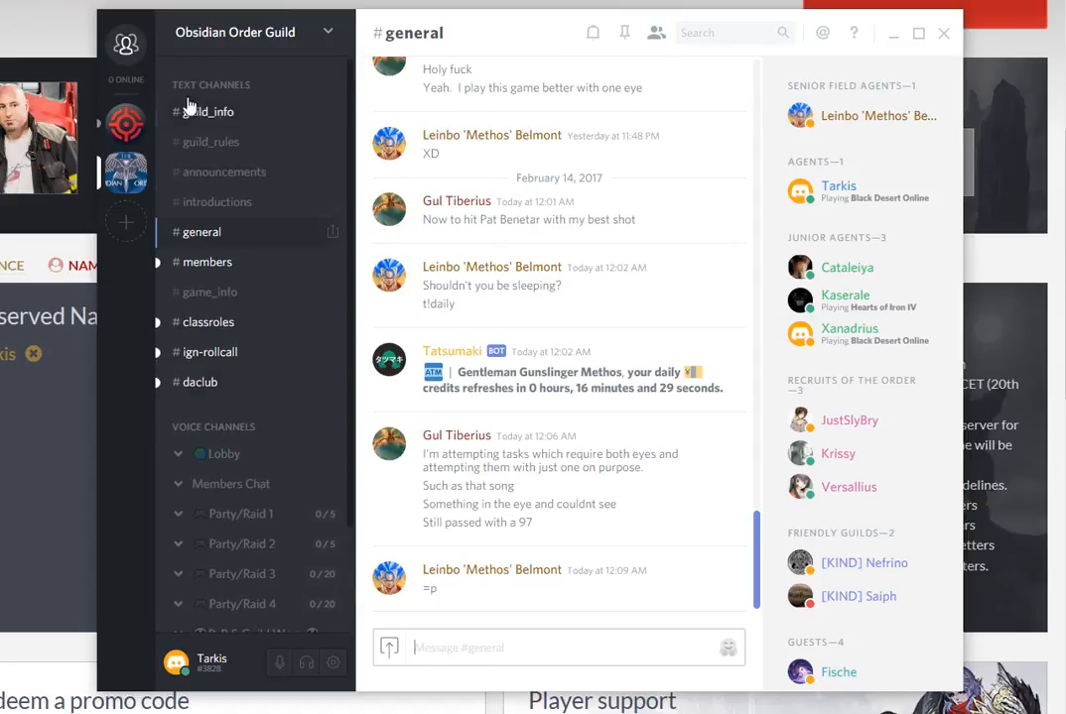
mouse_move(278, 412)
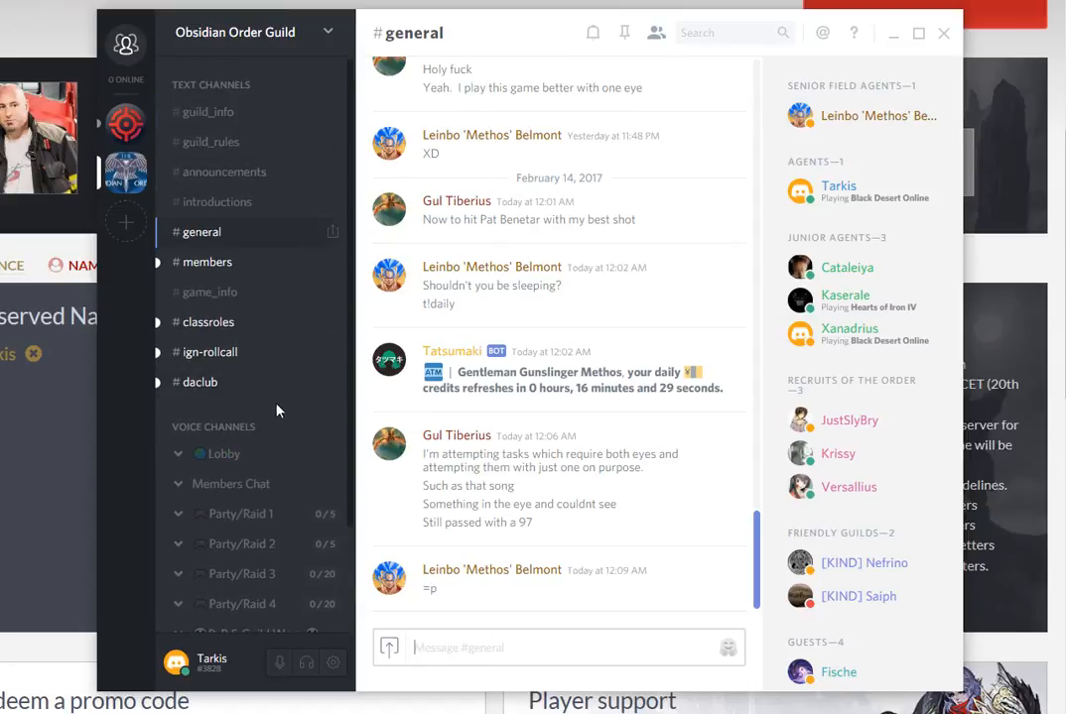
mouse_move(112, 262)
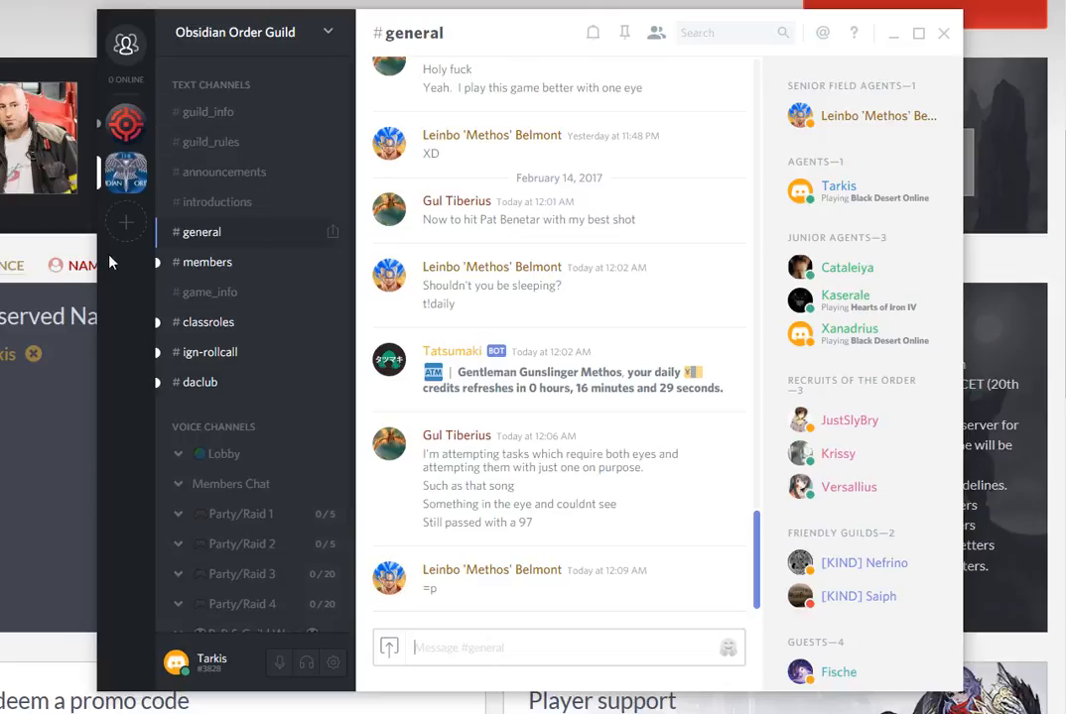
mouse_move(212, 142)
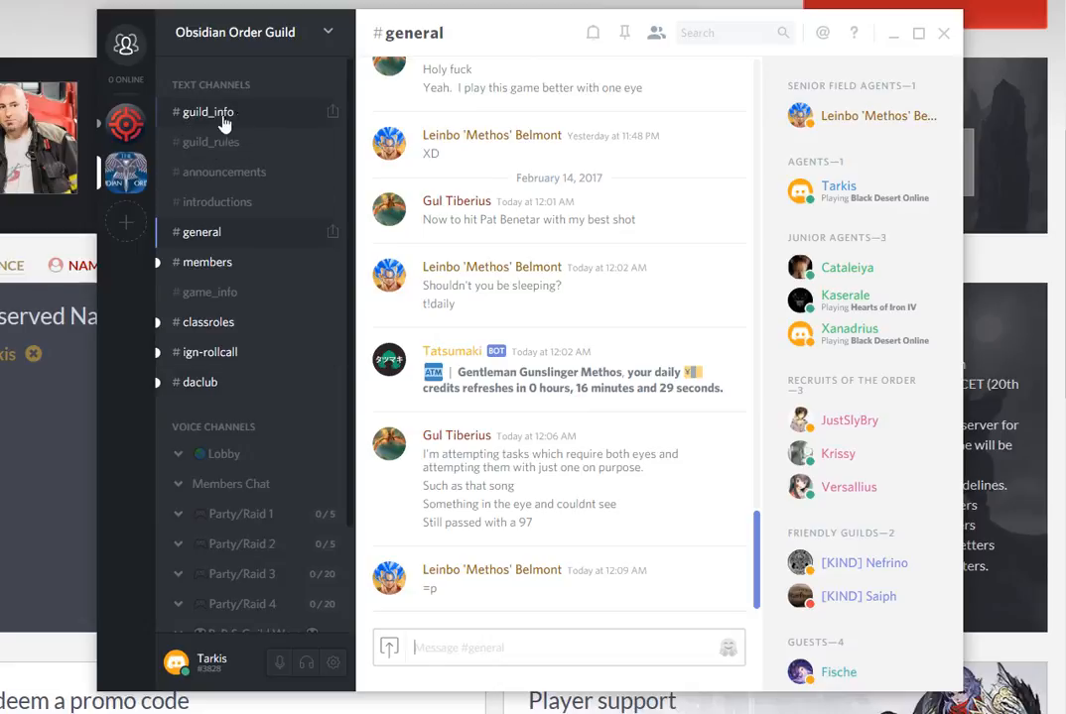
Browse the #guild_info and #guild_rules channels, then return to #general
click(208, 111)
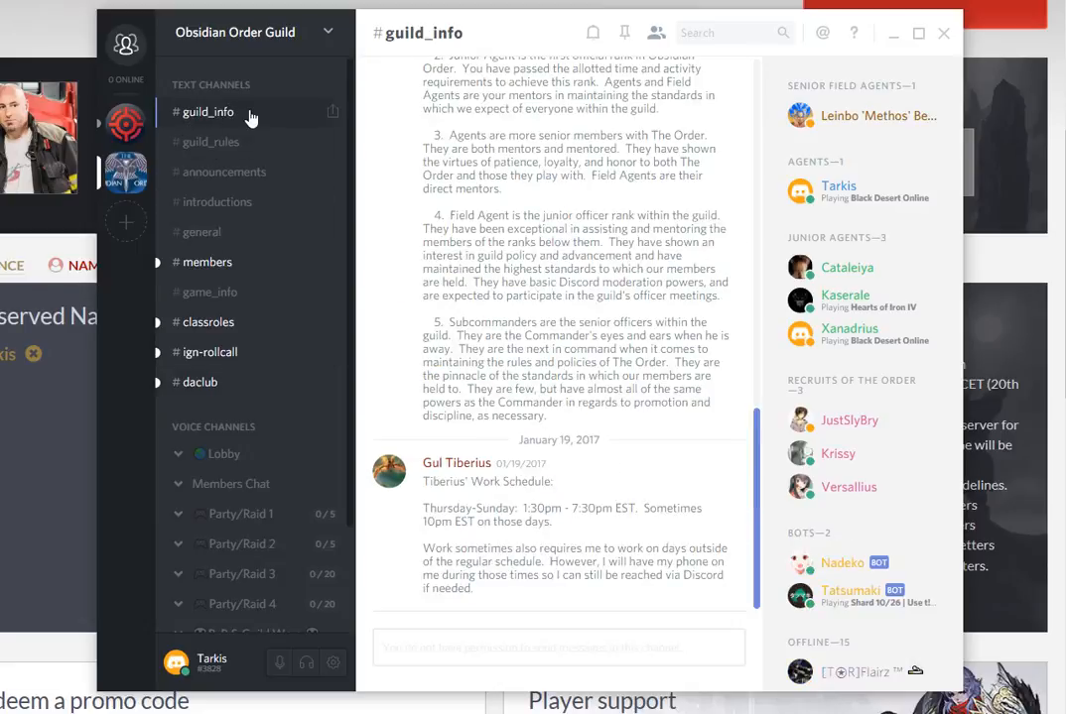
scroll(up, 3)
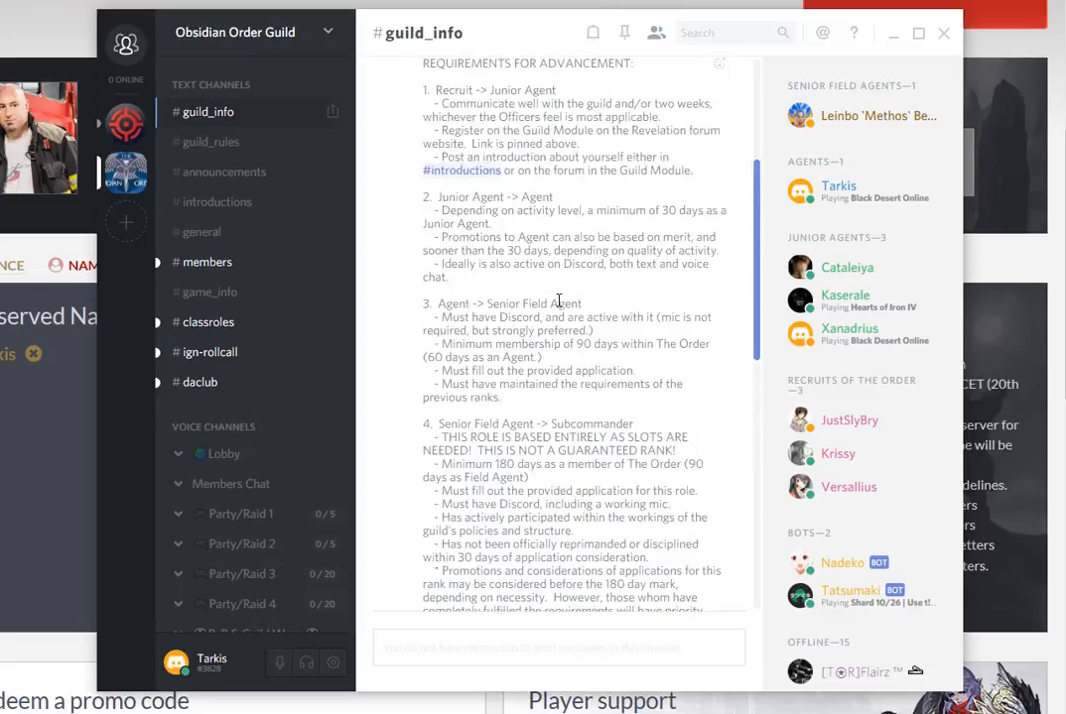
scroll(down, 3)
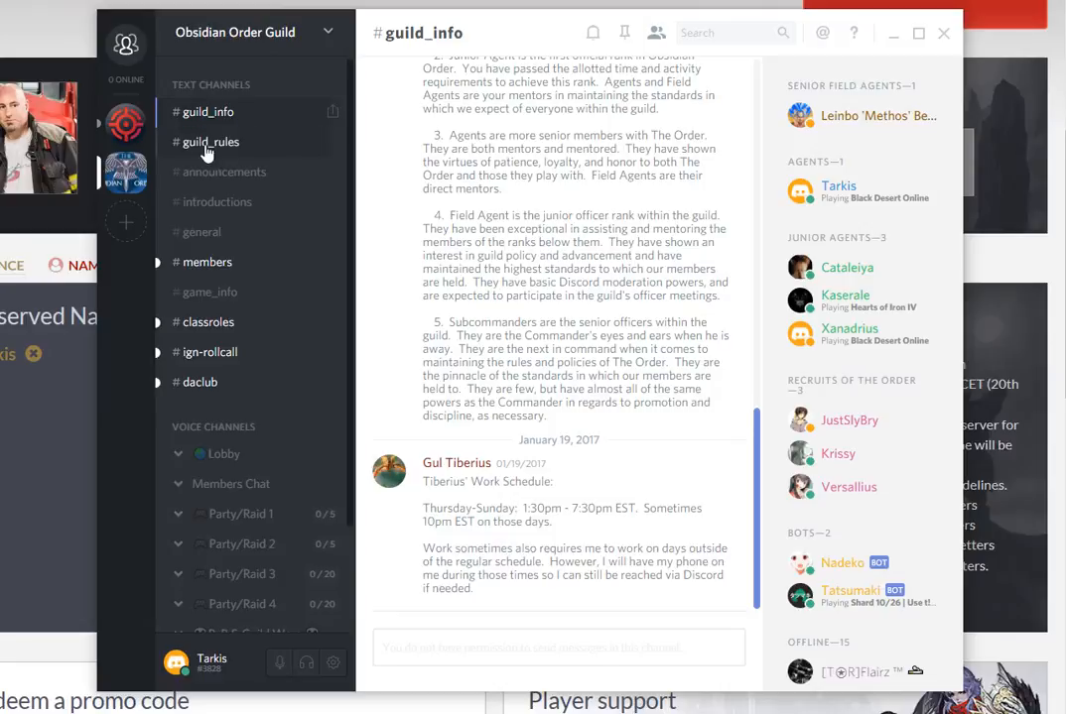
click(211, 142)
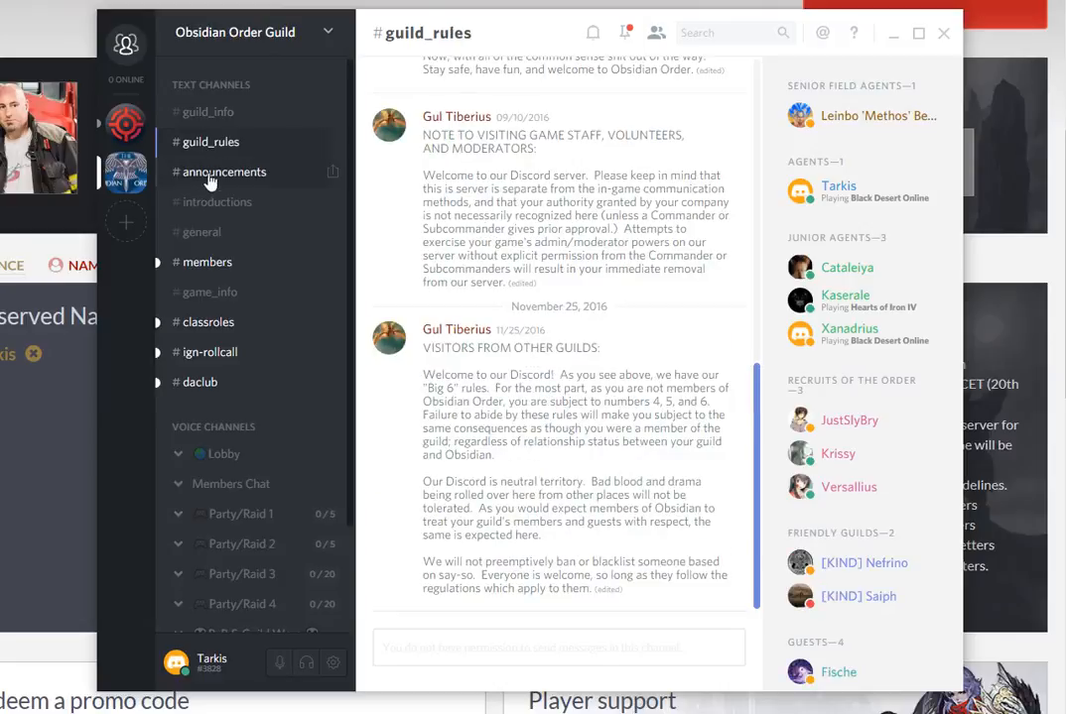
click(204, 231)
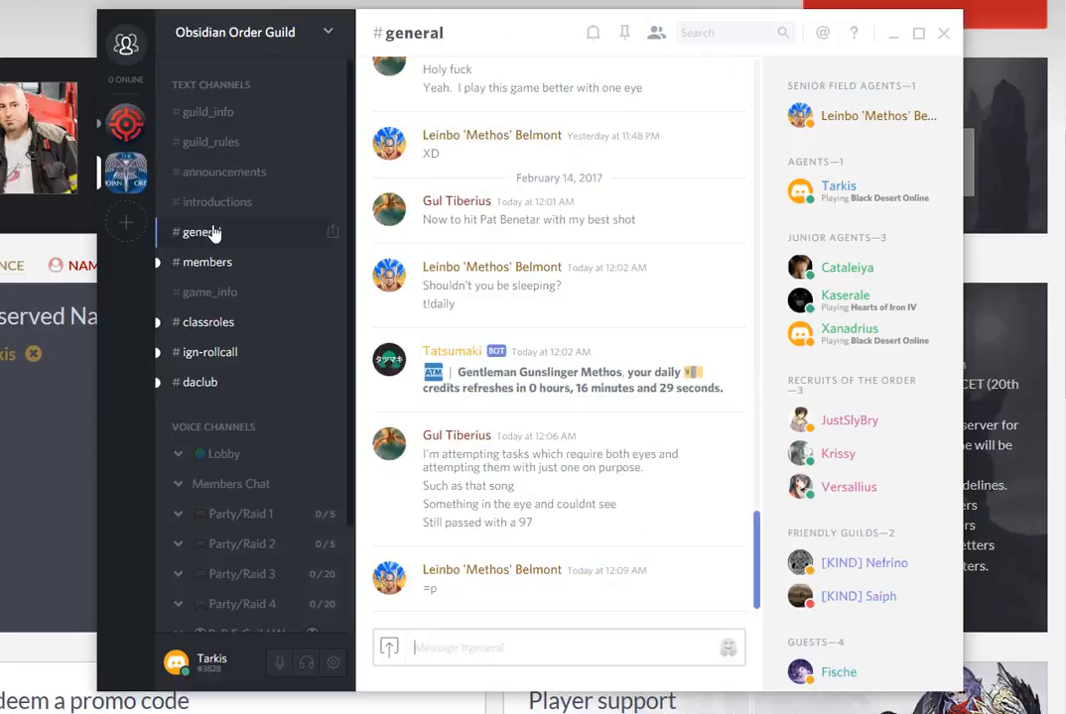
mouse_move(248, 439)
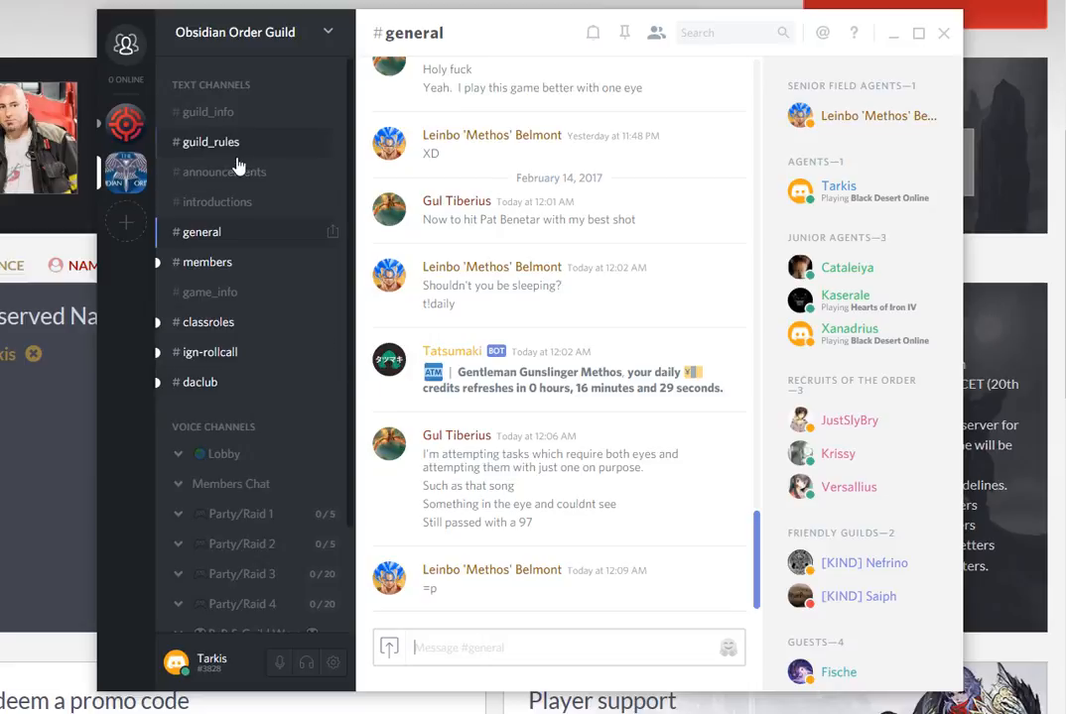
mouse_move(897, 45)
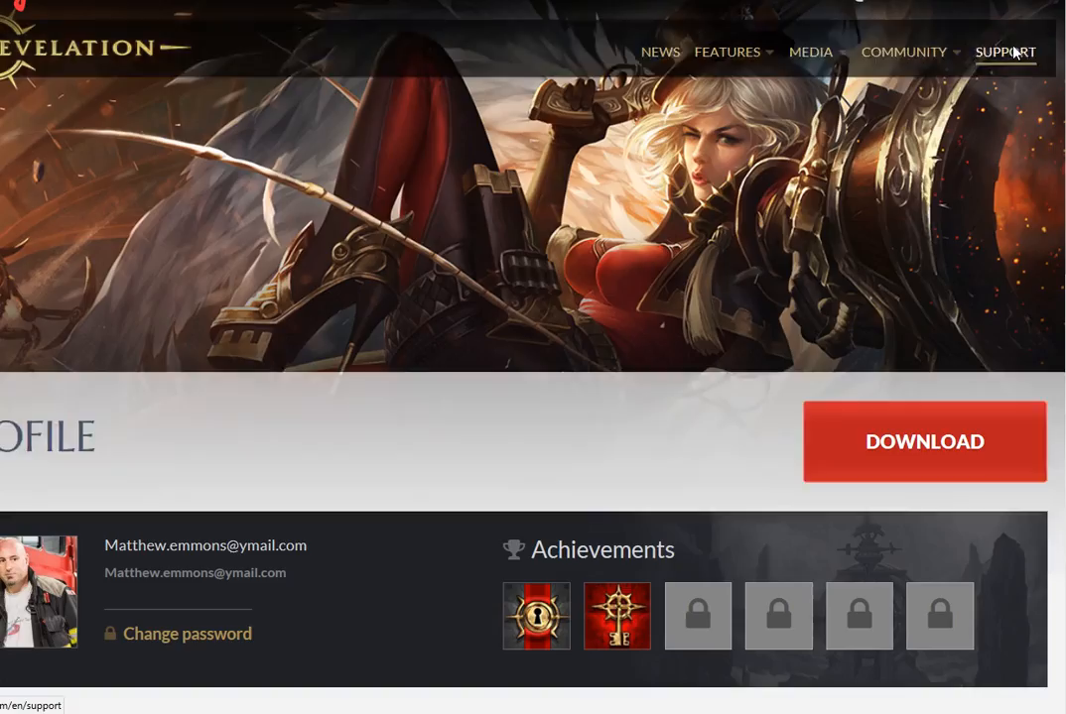
Scroll the profile page down to the Balance tab's Transfer aurums form
scroll(down, 3)
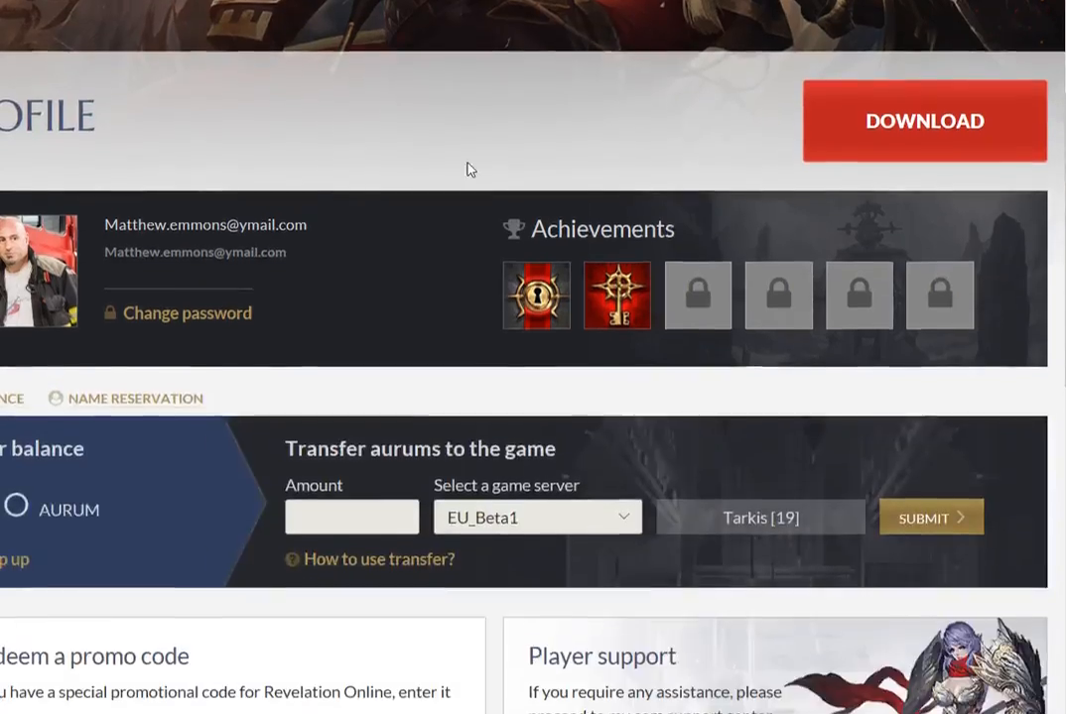
scroll(down, 3)
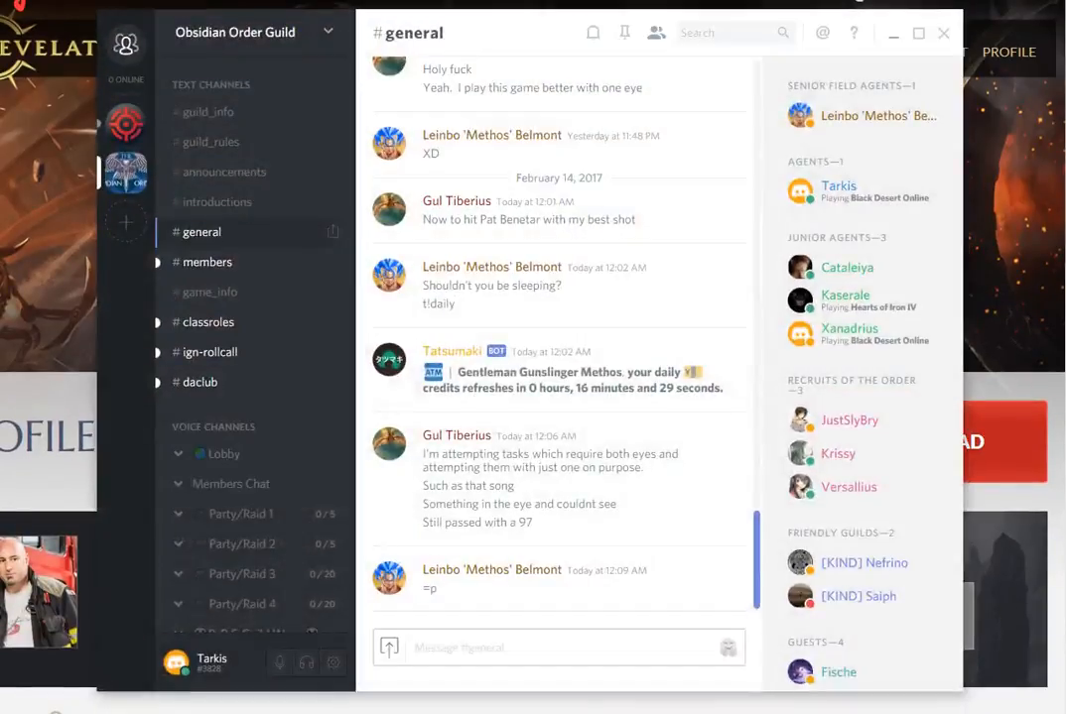
mouse_move(208, 111)
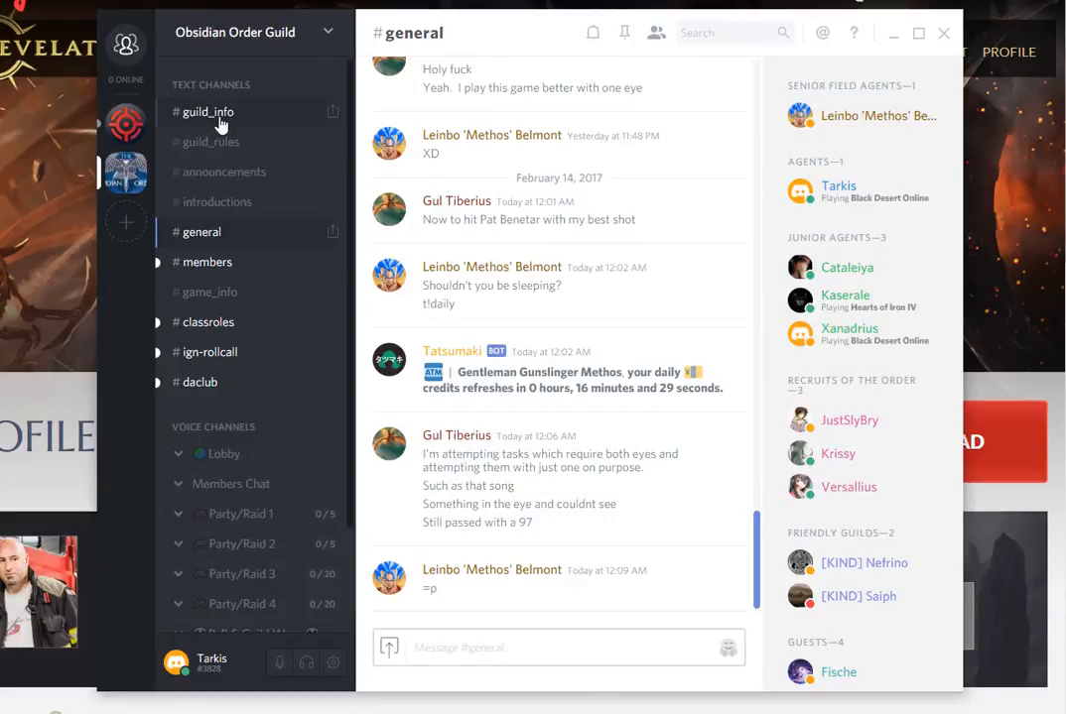
Switch to #guild_info, showing the Obsidian Order forum link and rank requirements
click(208, 111)
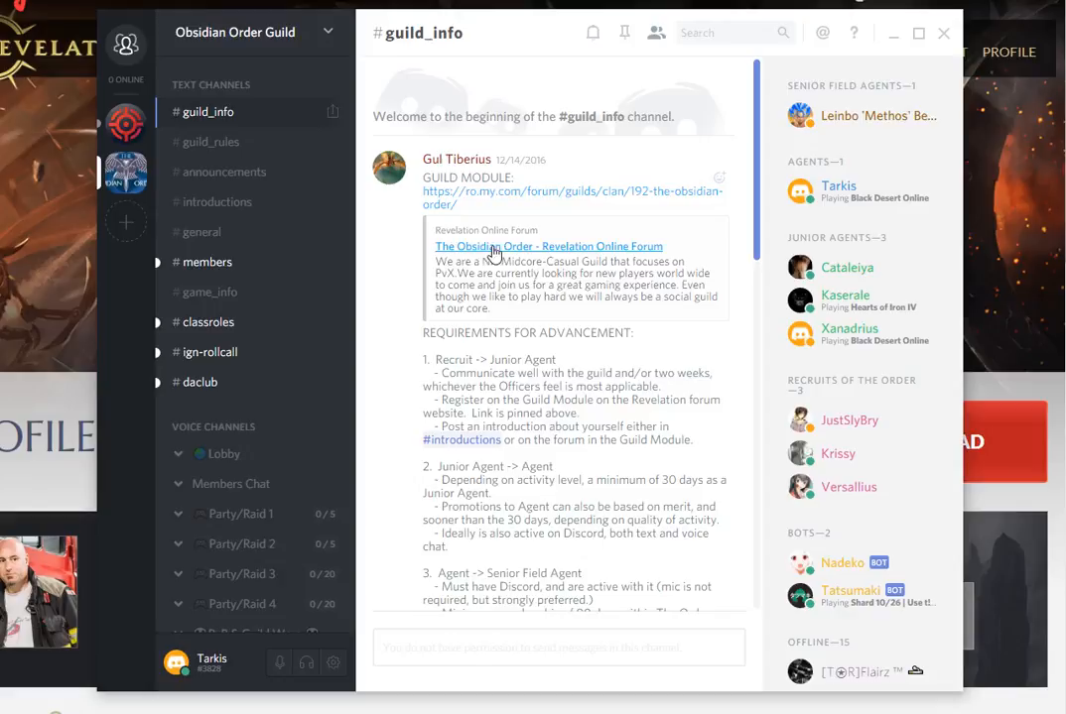
mouse_move(454, 260)
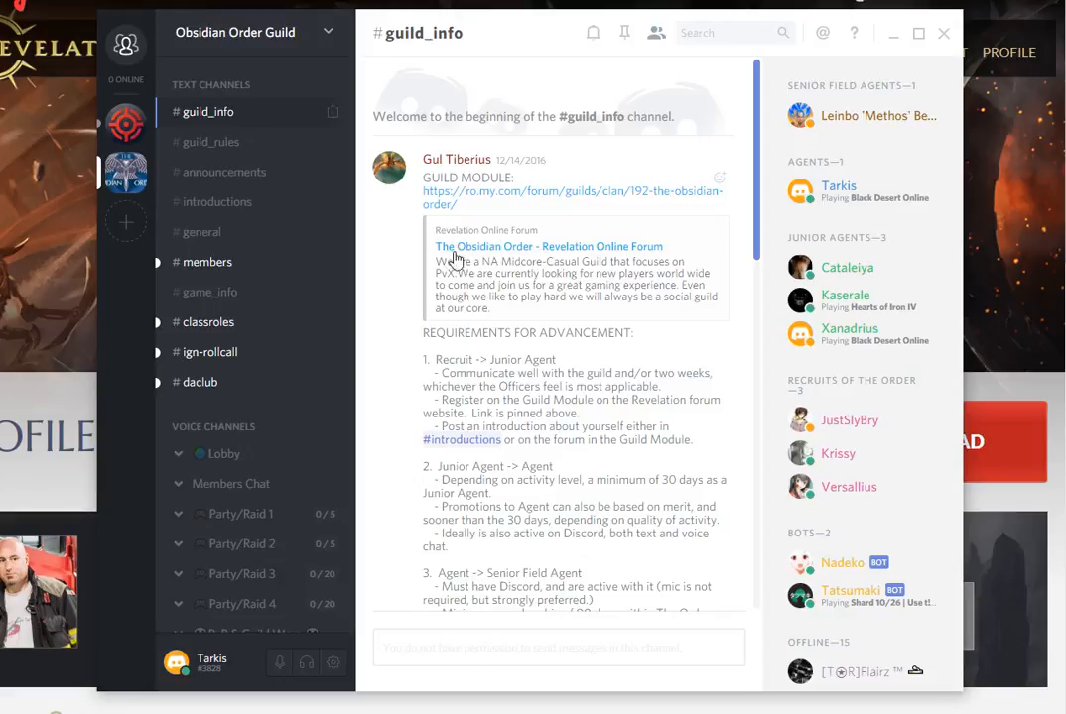
mouse_move(830, 288)
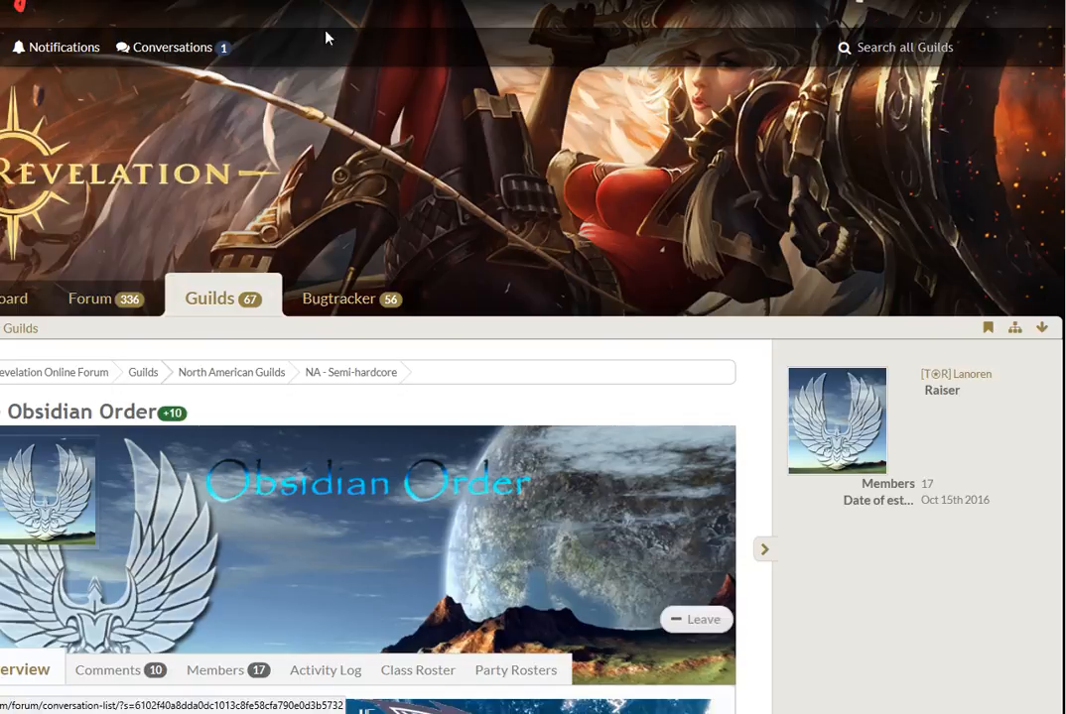
mouse_move(412, 543)
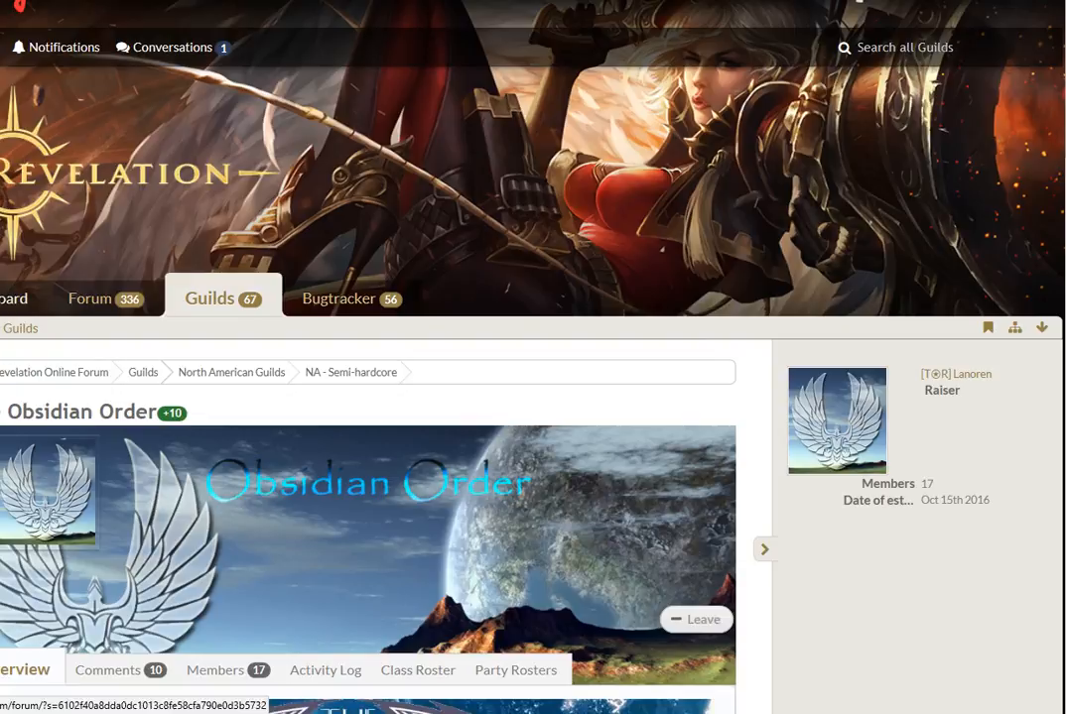
Visit the forum Dashboard, then the Guilds directory with North American, European and German categories
click(103, 298)
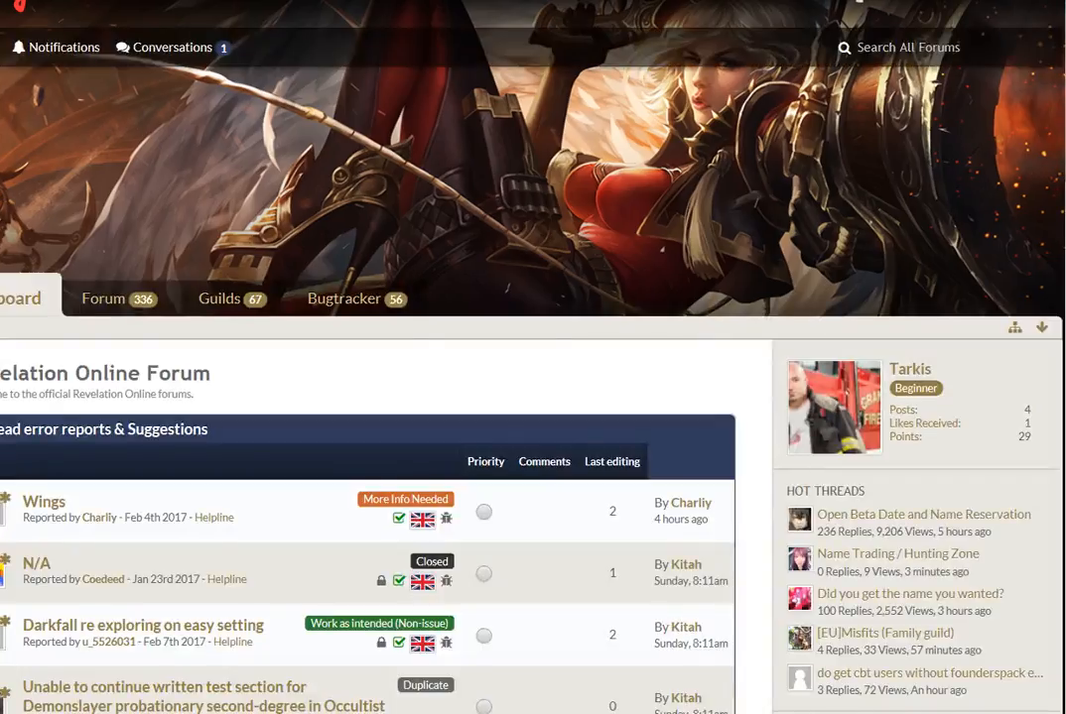
scroll(down, 3)
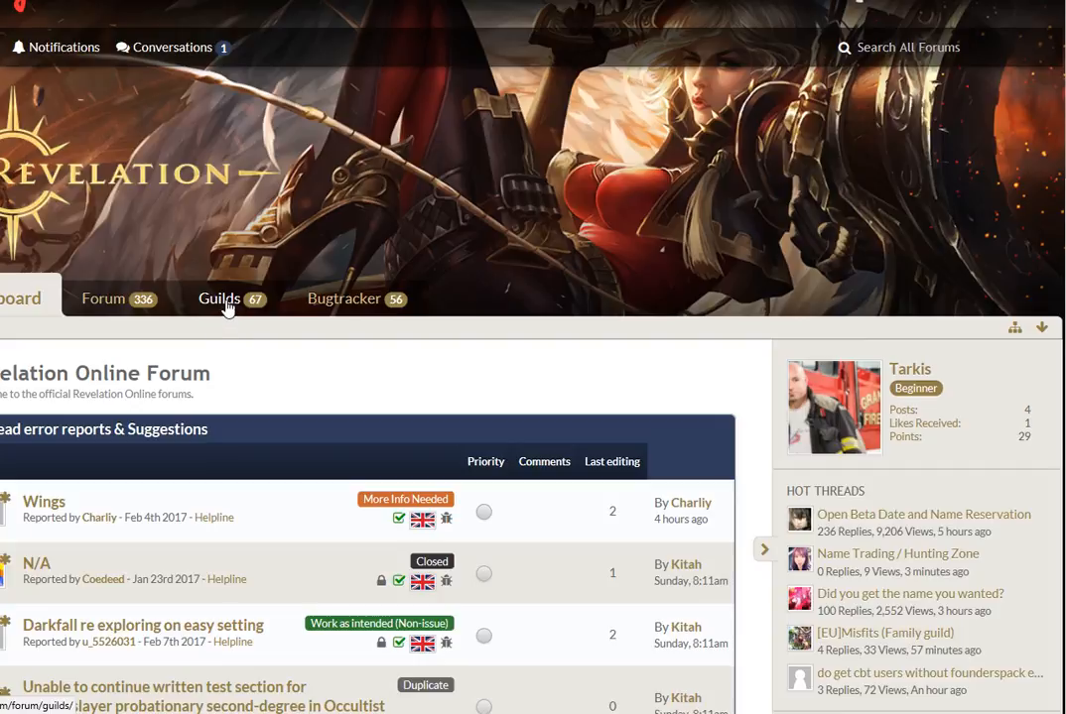
click(219, 297)
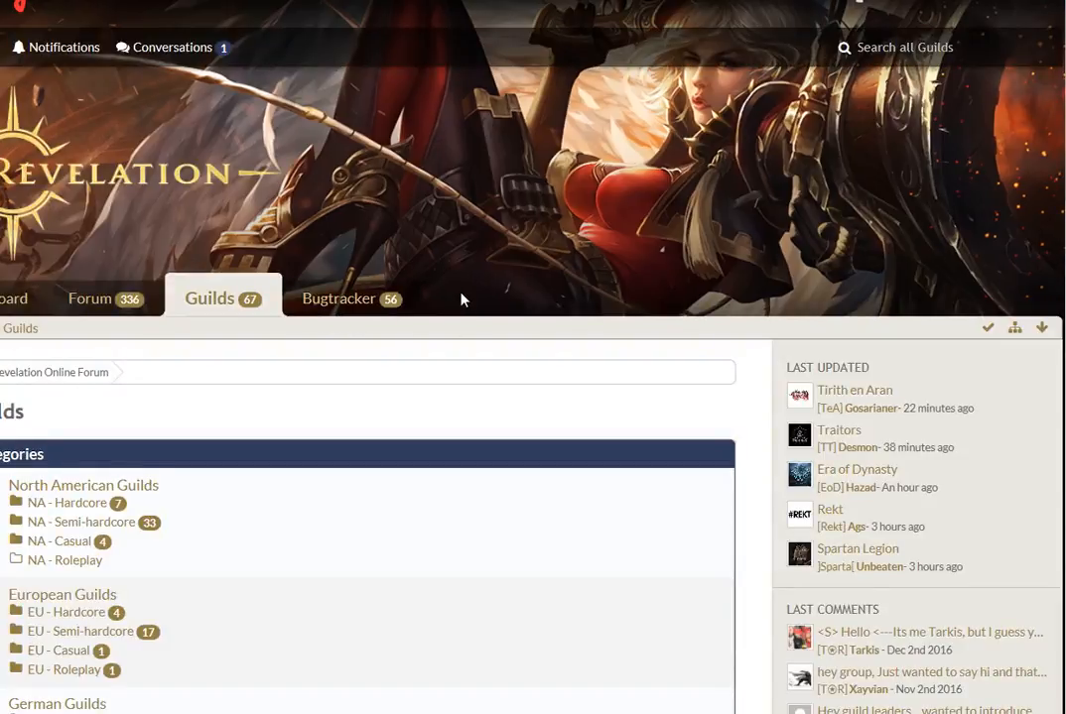
Scroll through the guild categories and the NA - Semi-hardcore list to The Obsidian Order
scroll(down, 3)
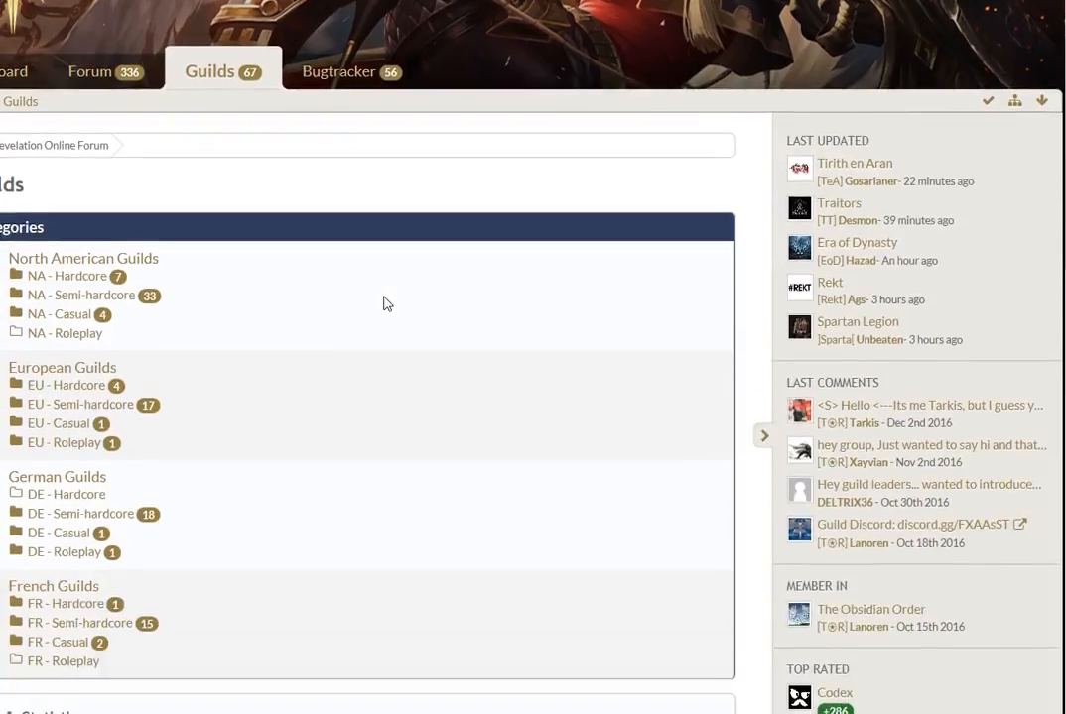
scroll(down, 3)
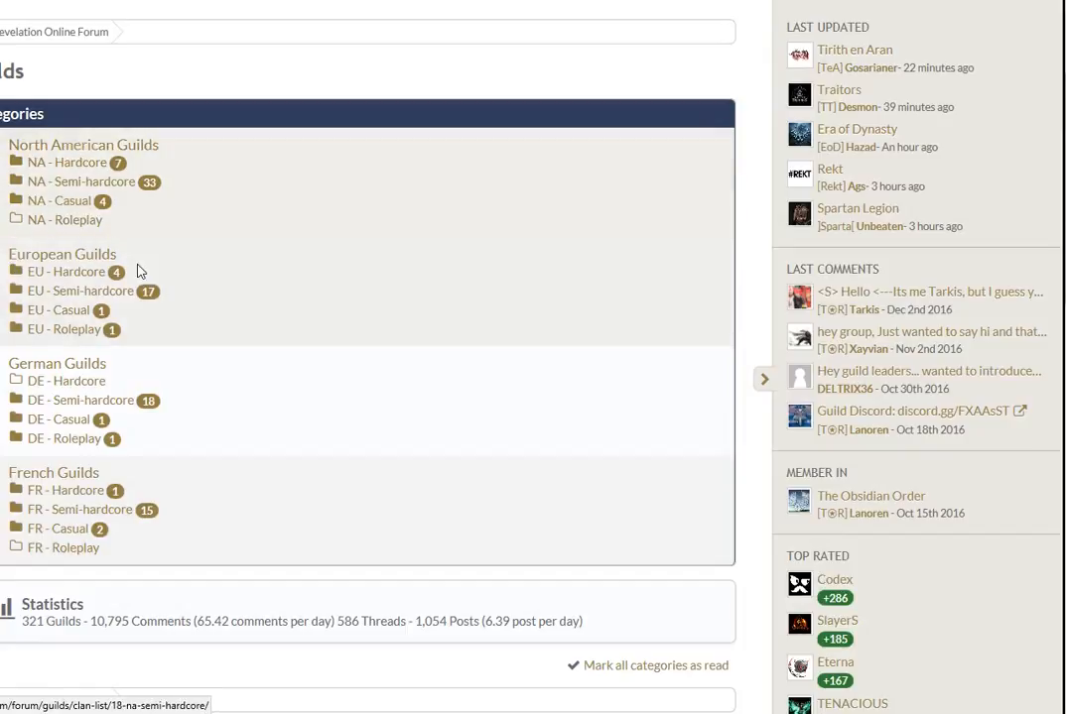
scroll(up, 3)
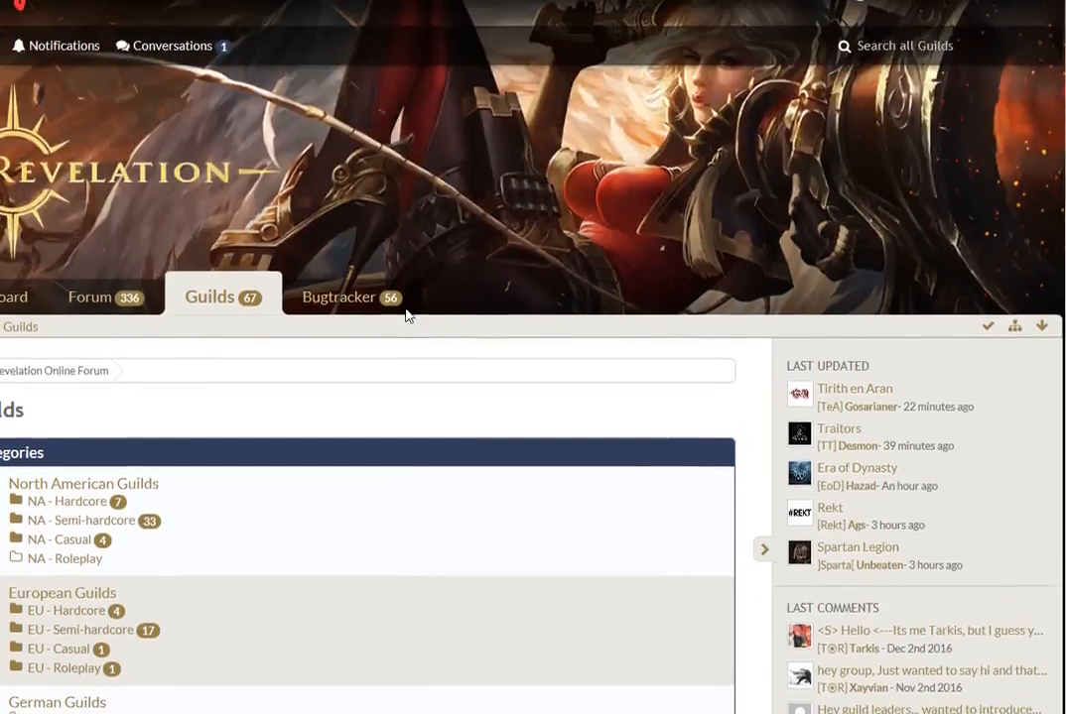
scroll(down, 3)
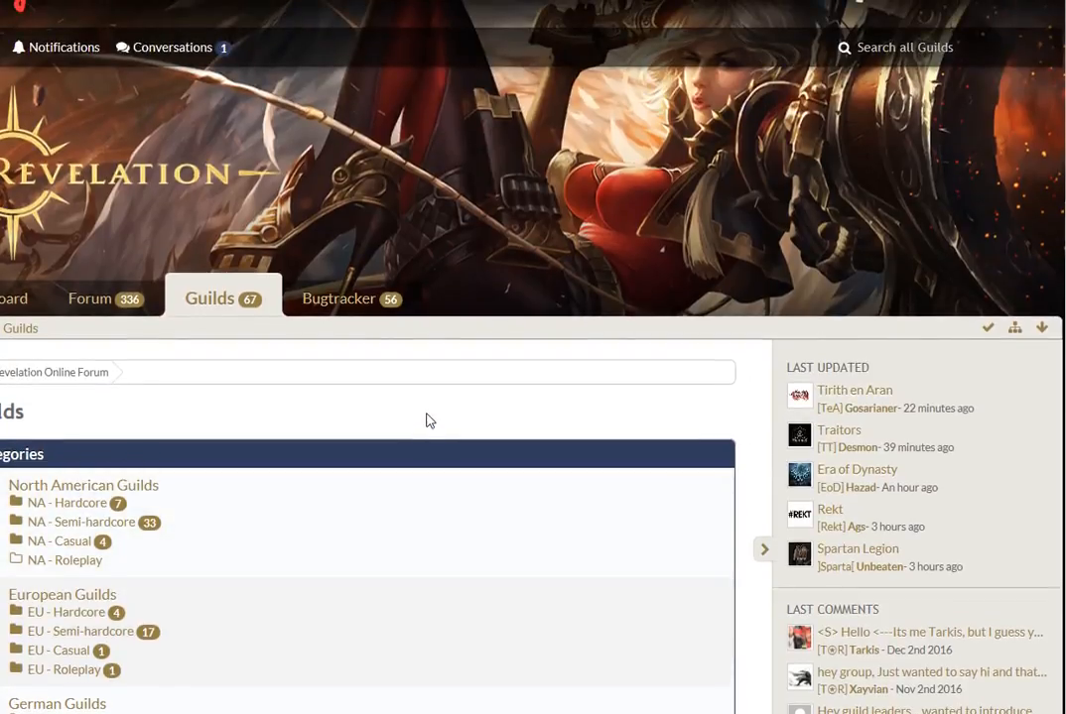
mouse_move(1012, 329)
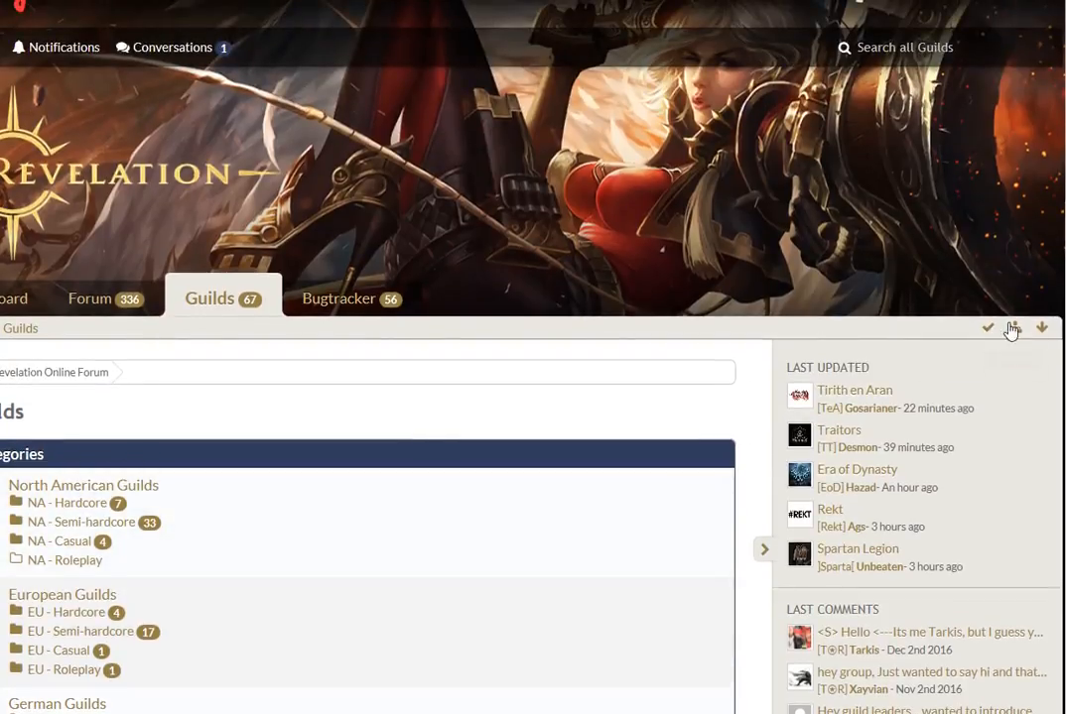
mouse_move(1042, 327)
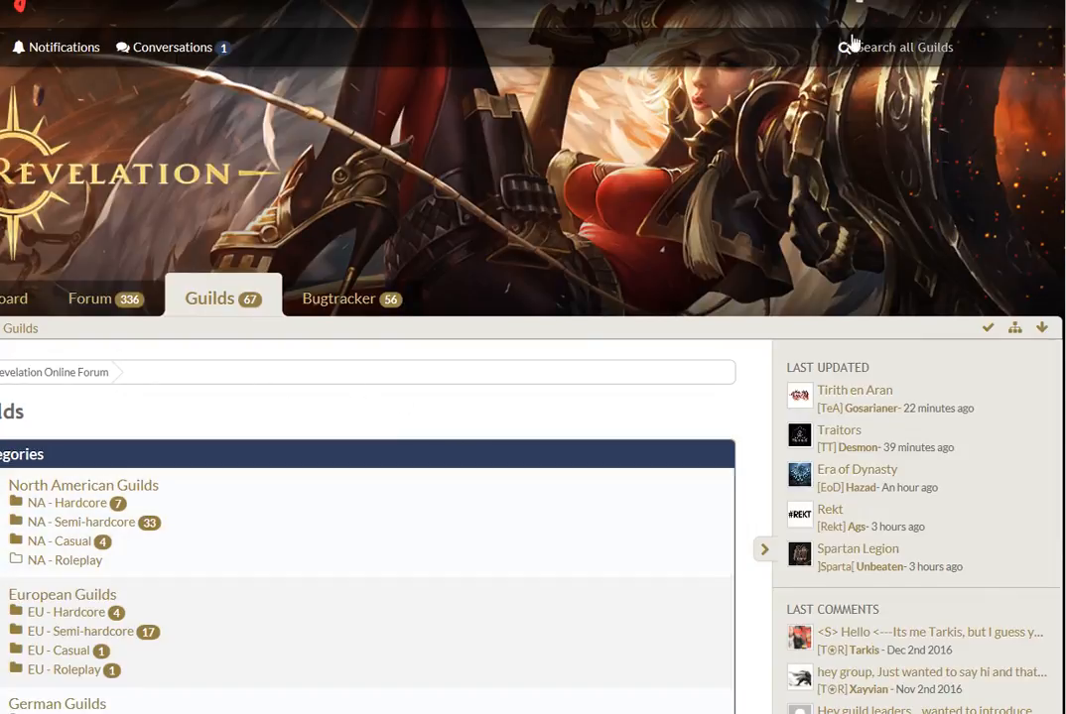
mouse_move(901, 57)
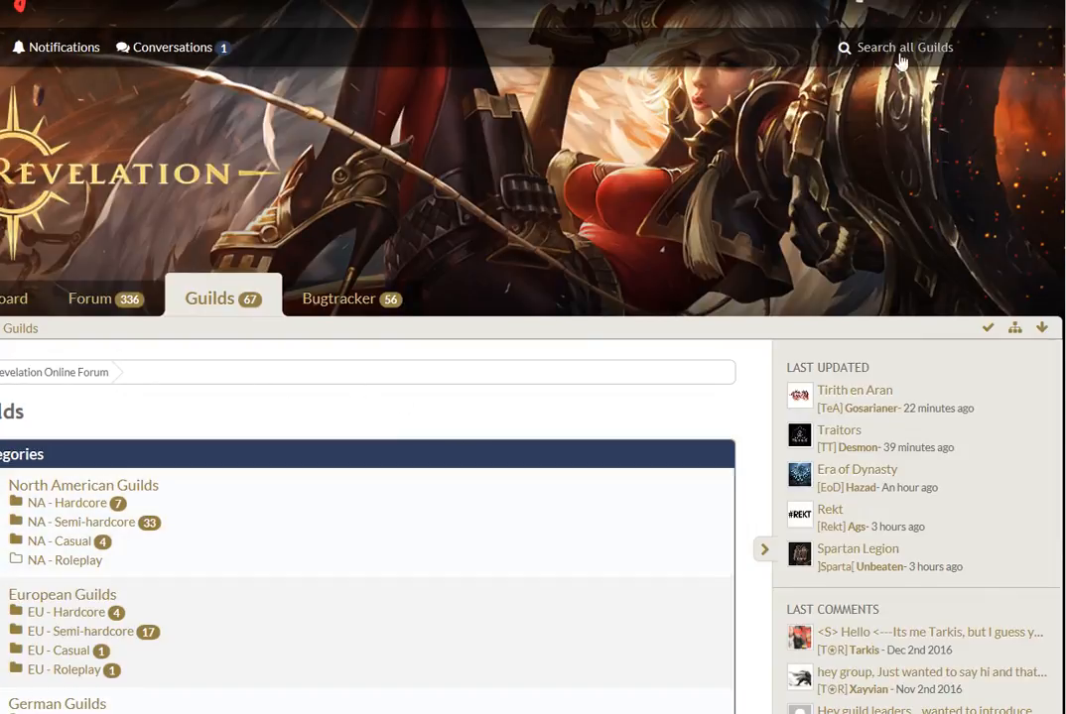
scroll(down, 3)
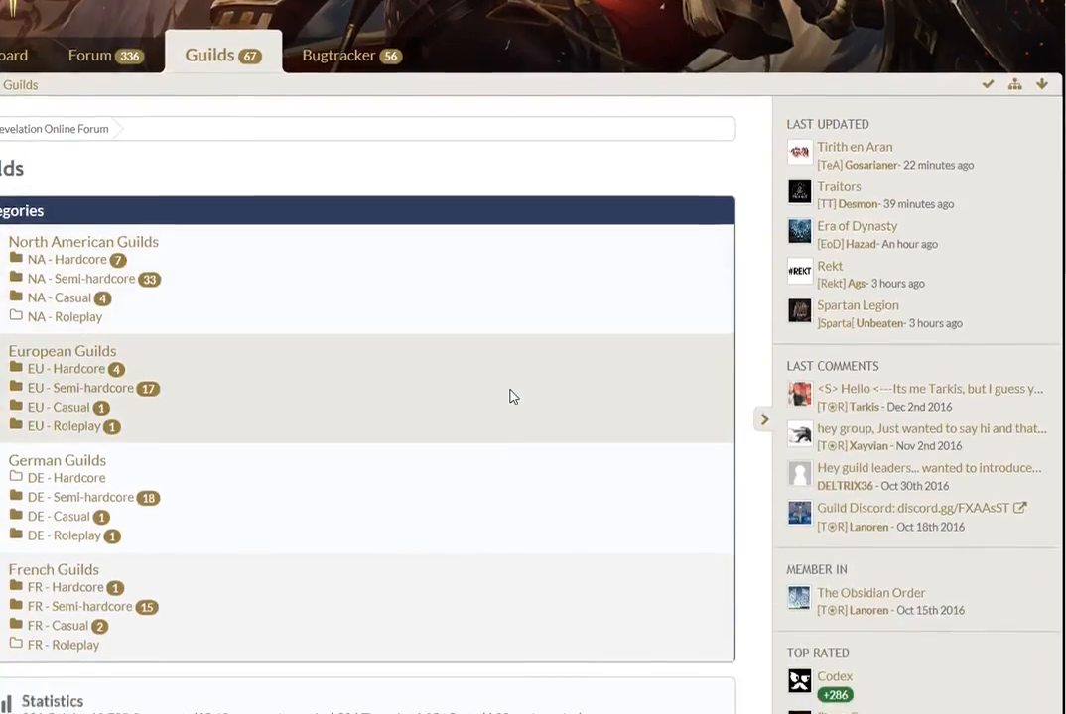
scroll(down, 3)
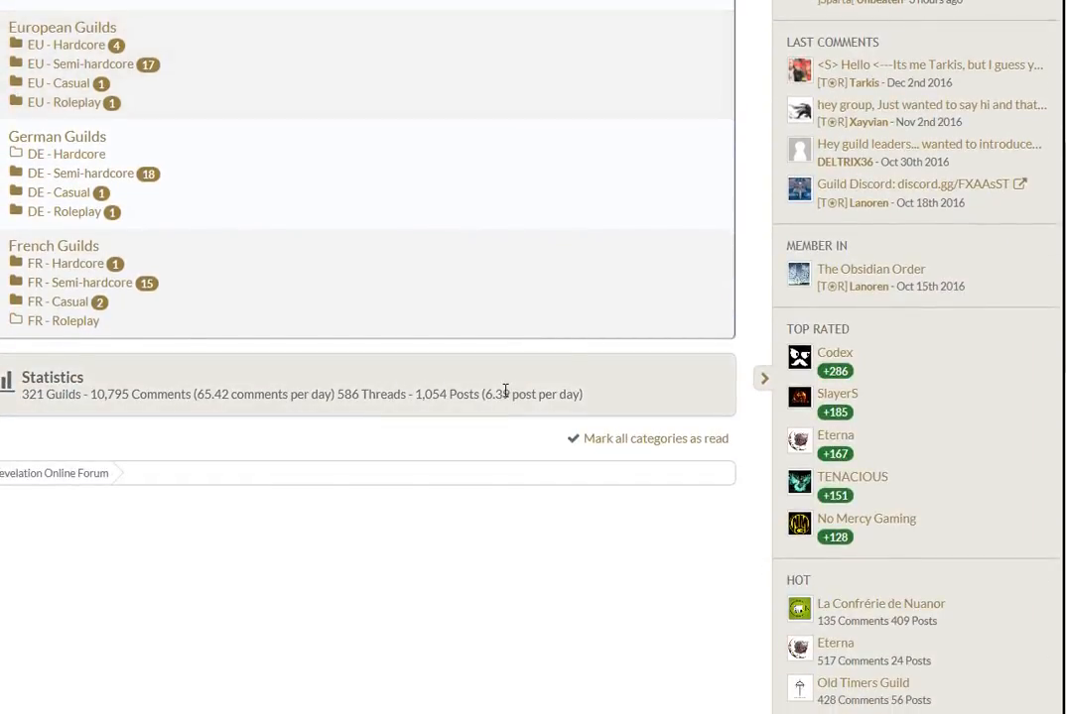
scroll(up, 3)
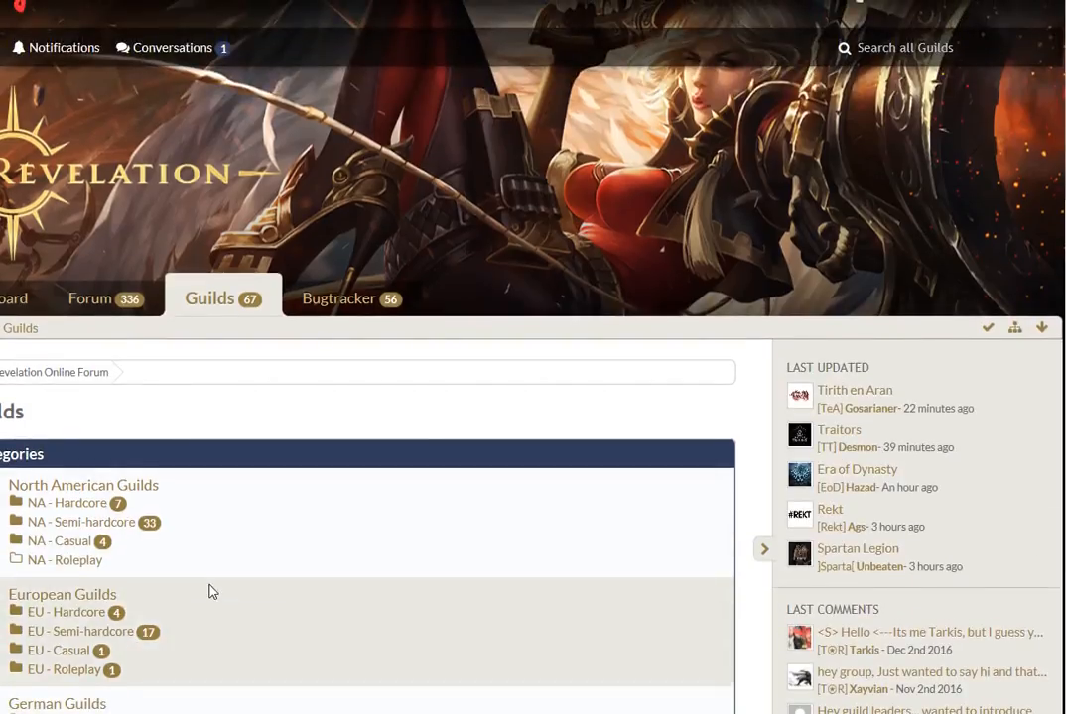
scroll(down, 3)
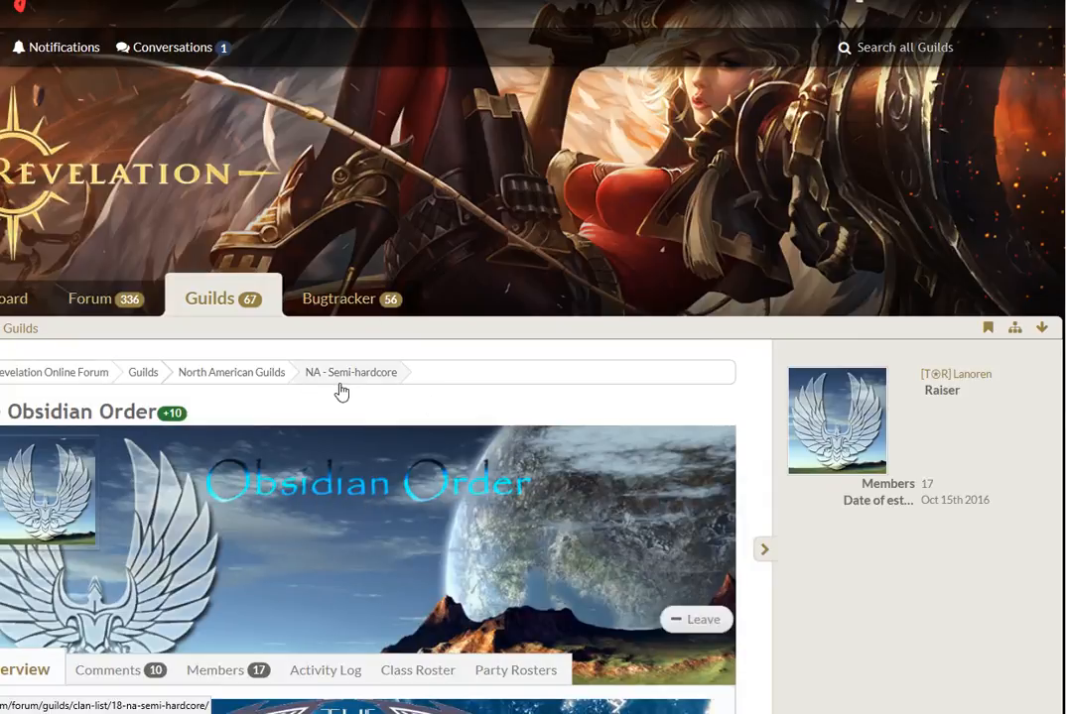
mouse_move(350, 372)
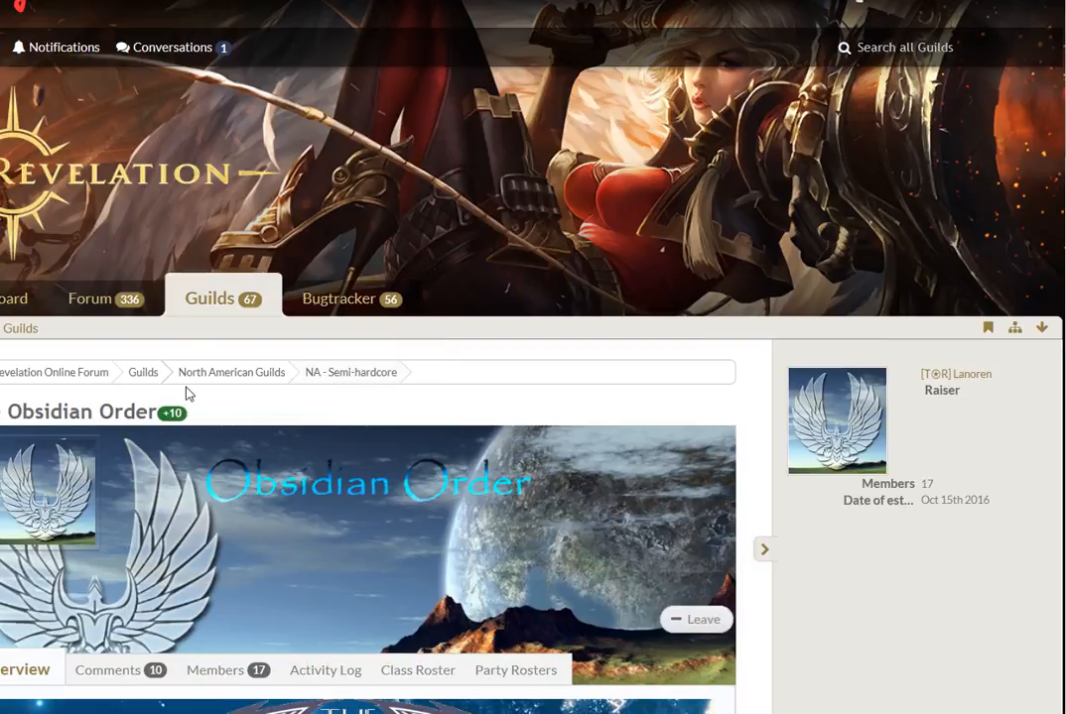
mouse_move(57, 393)
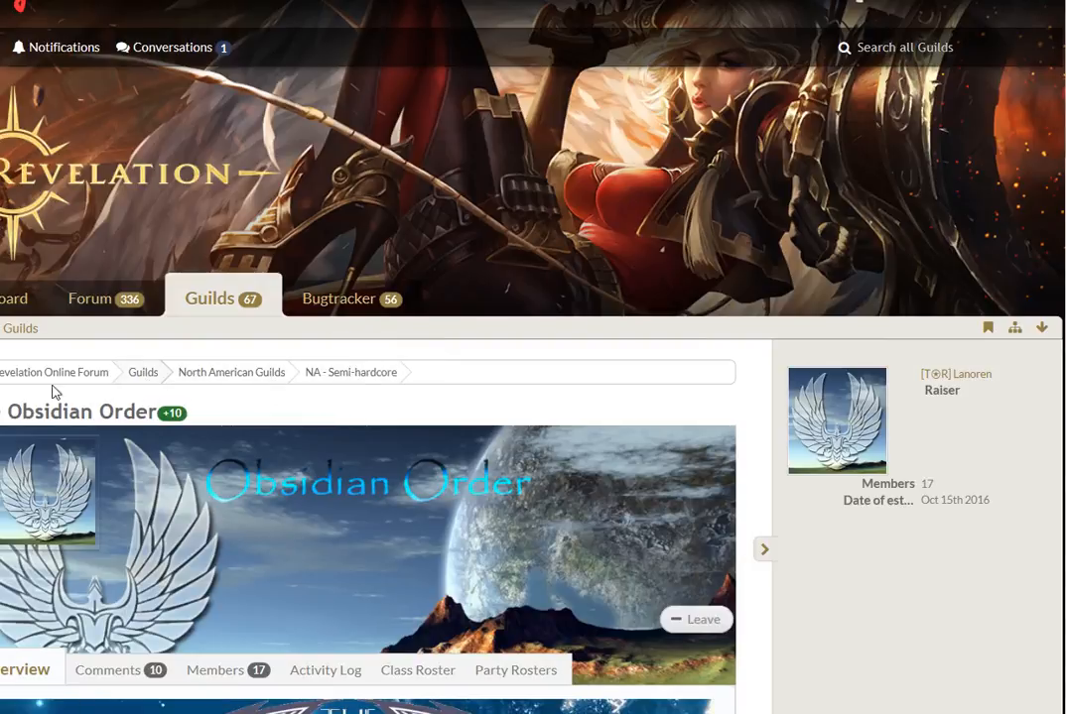
scroll(down, 3)
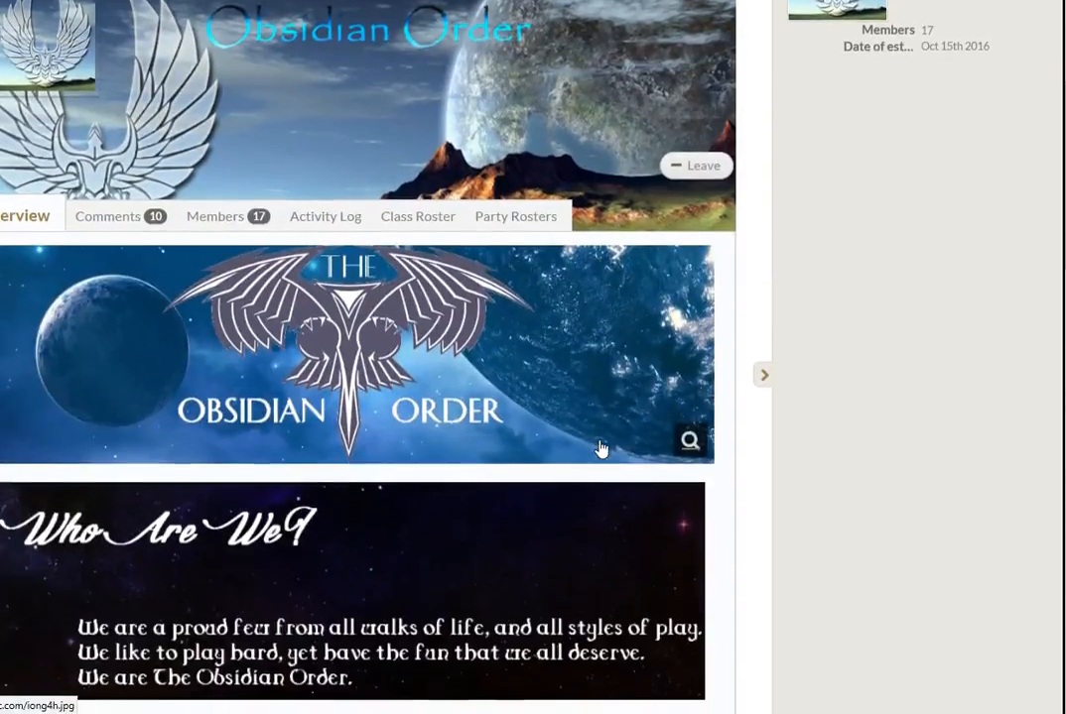
scroll(down, 3)
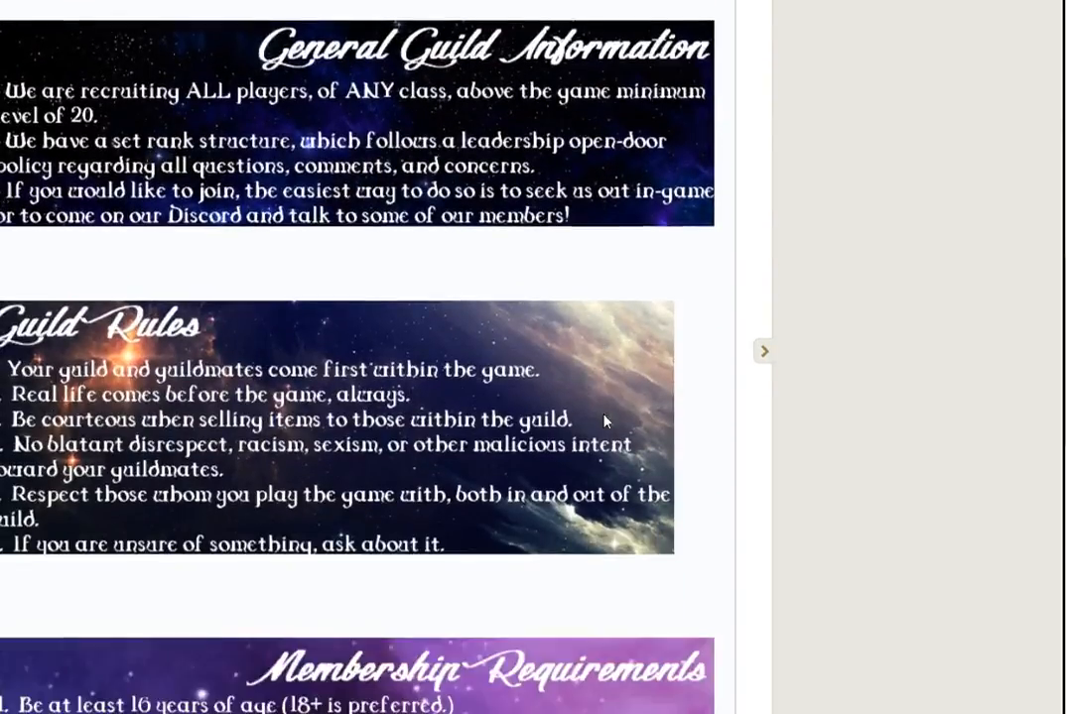
scroll(down, 3)
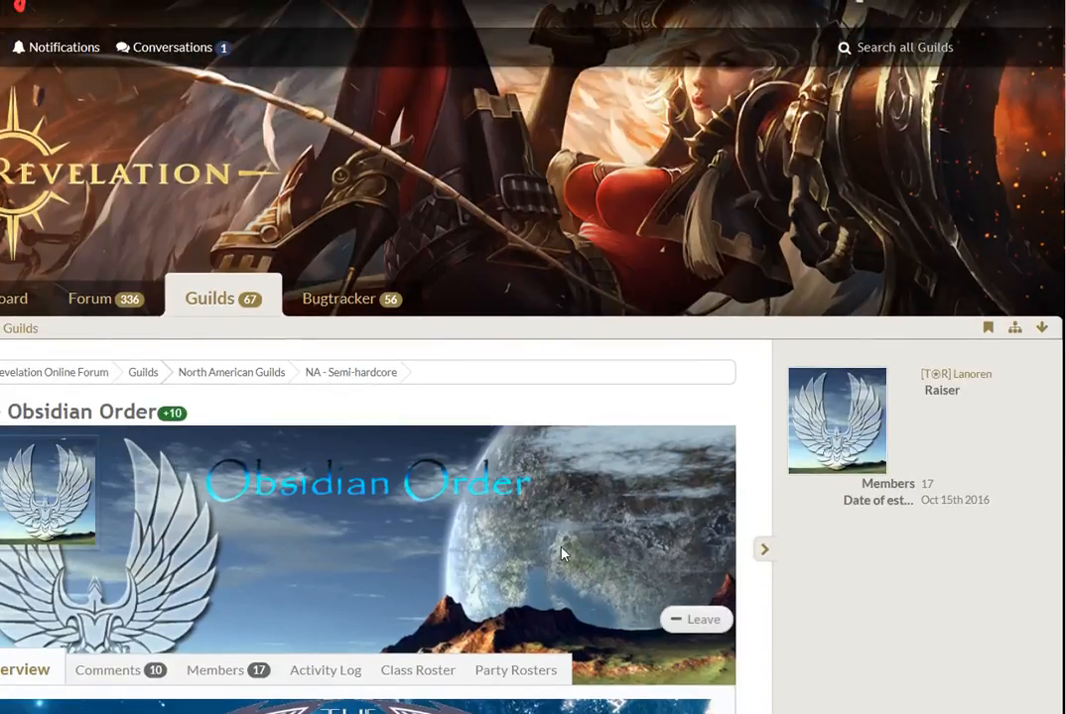
mouse_move(837, 622)
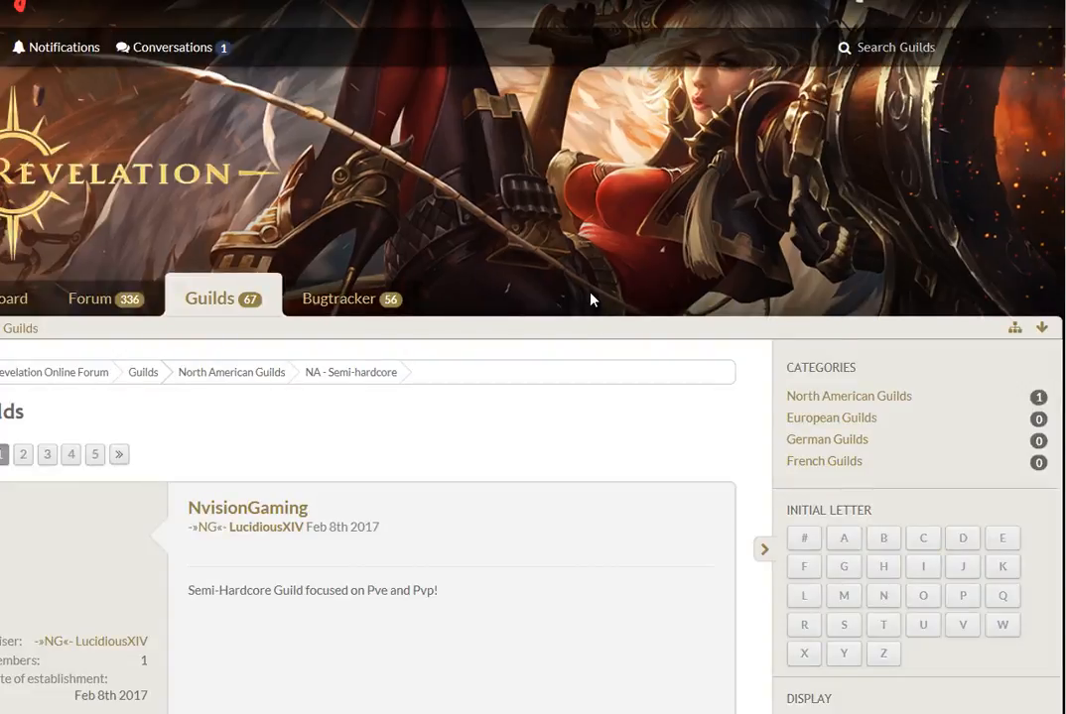
scroll(down, 3)
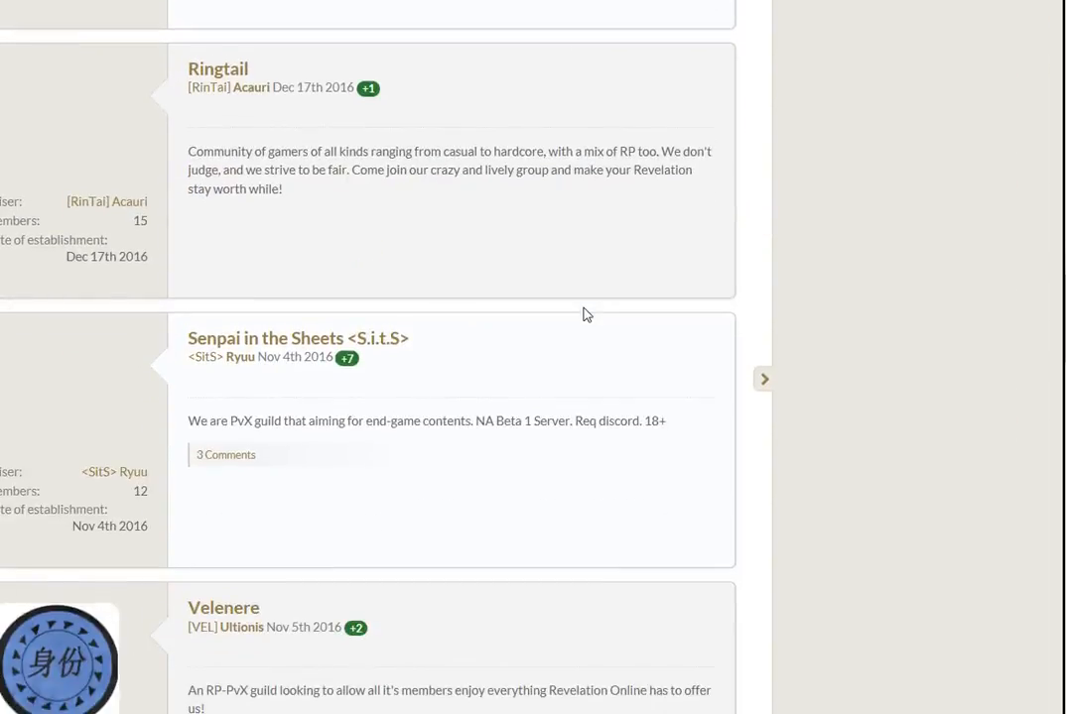
scroll(down, 3)
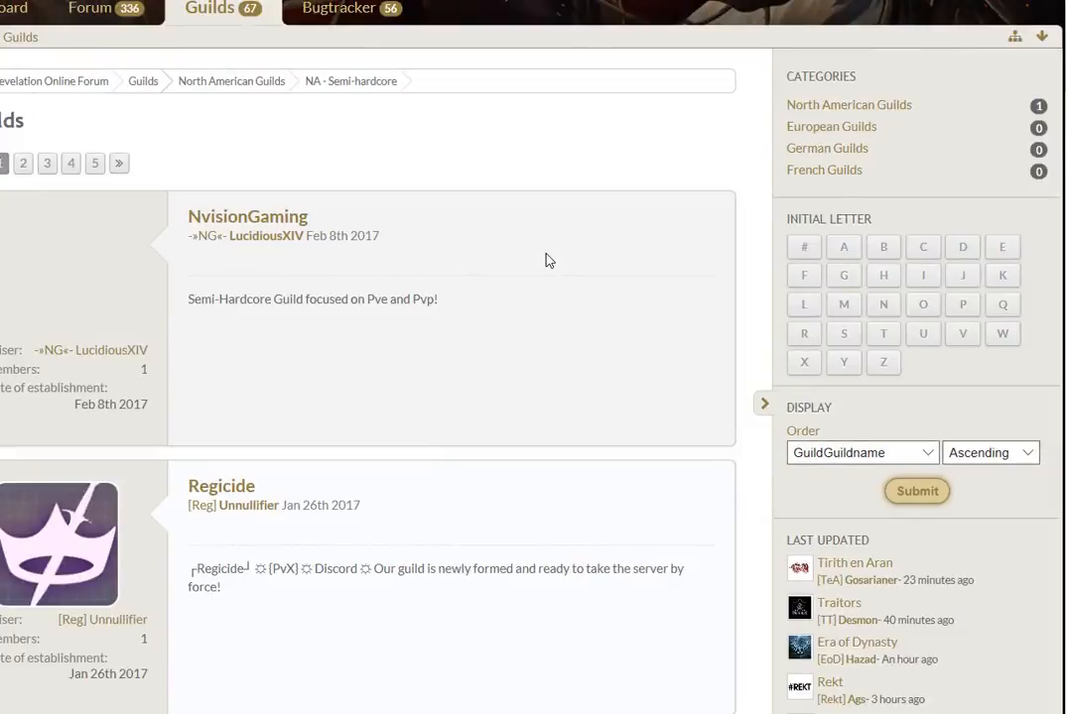
mouse_move(804, 275)
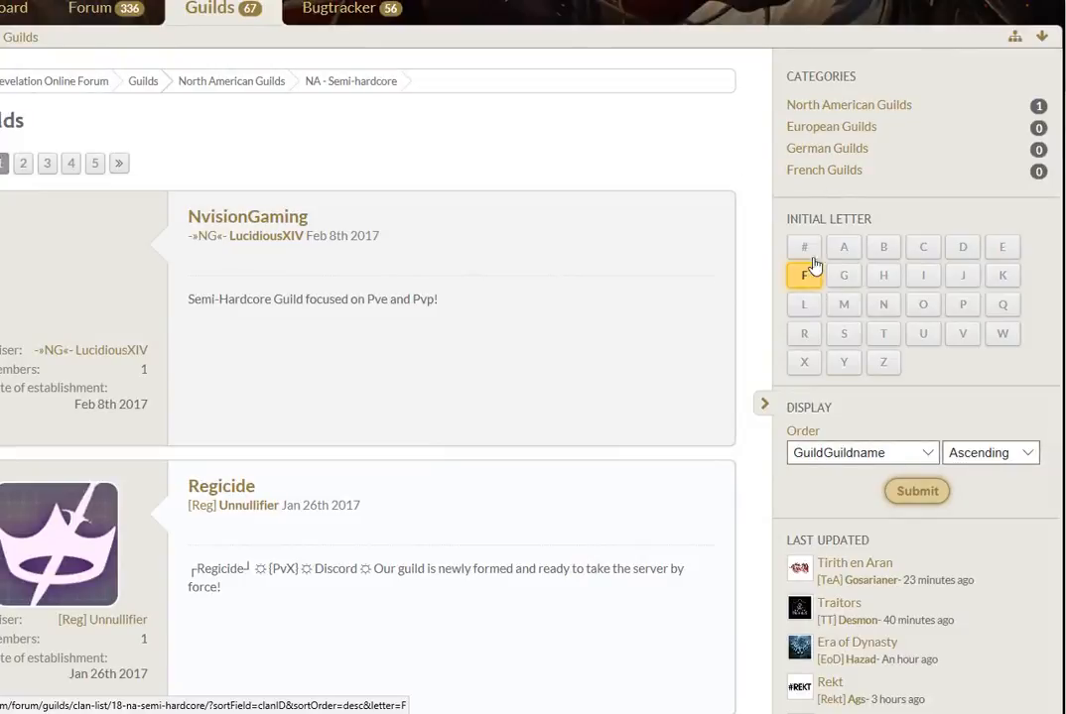
Sort the NA Semi-hardcore guilds by GuildGuildtag, submit, and scroll the list
click(962, 333)
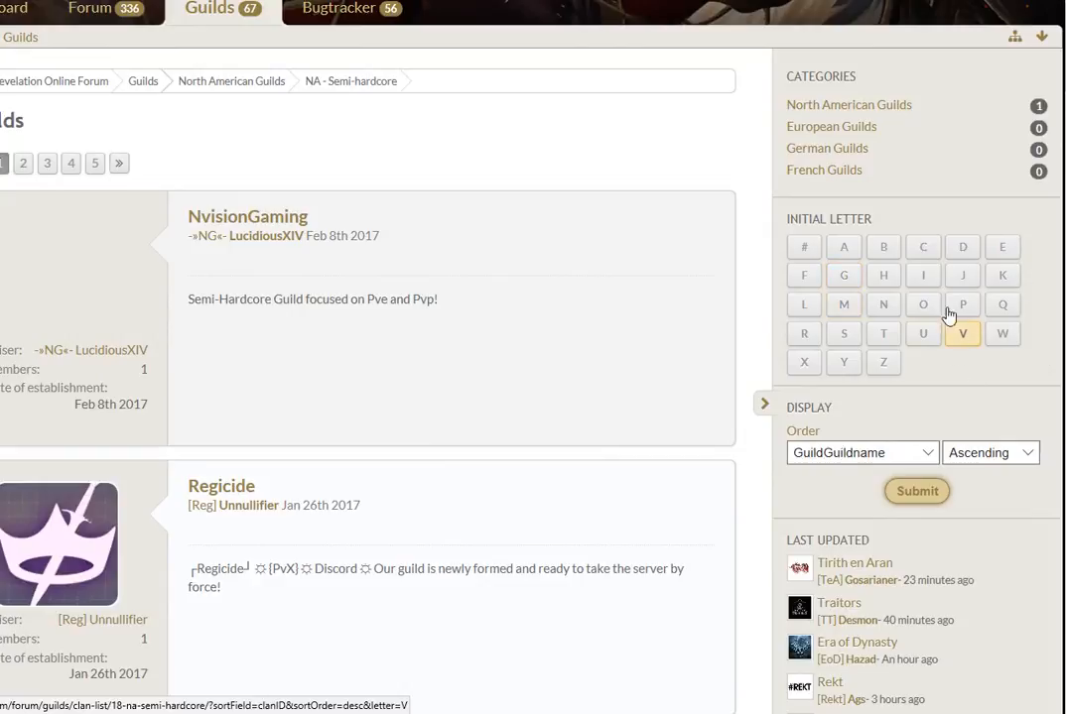
click(858, 452)
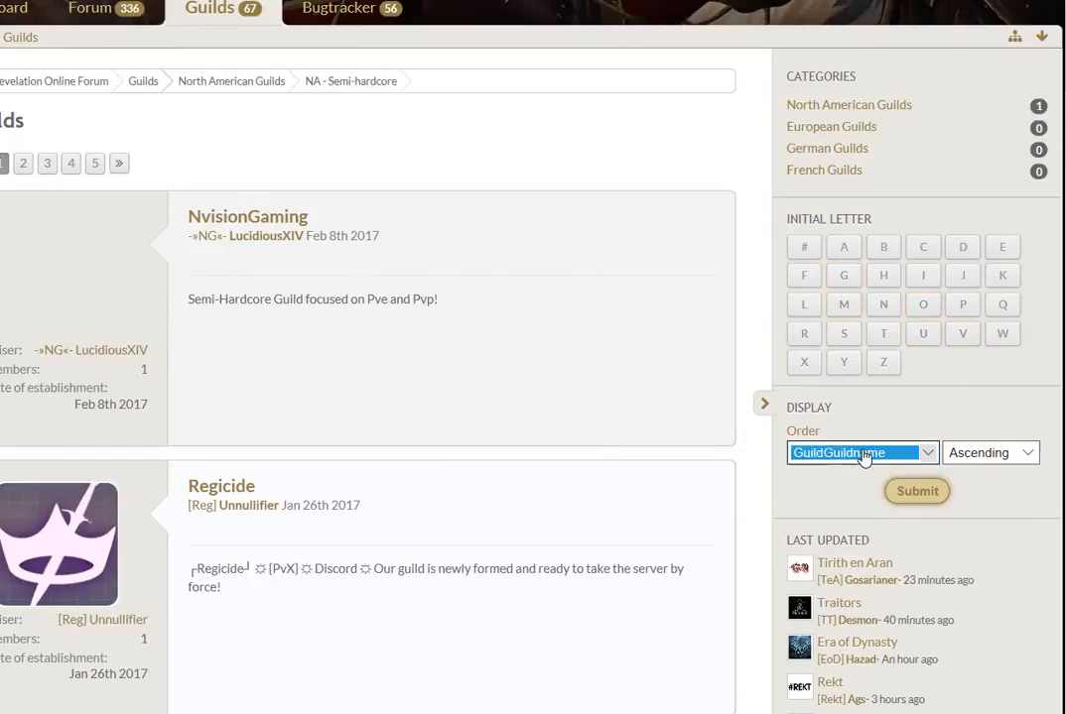
click(862, 452)
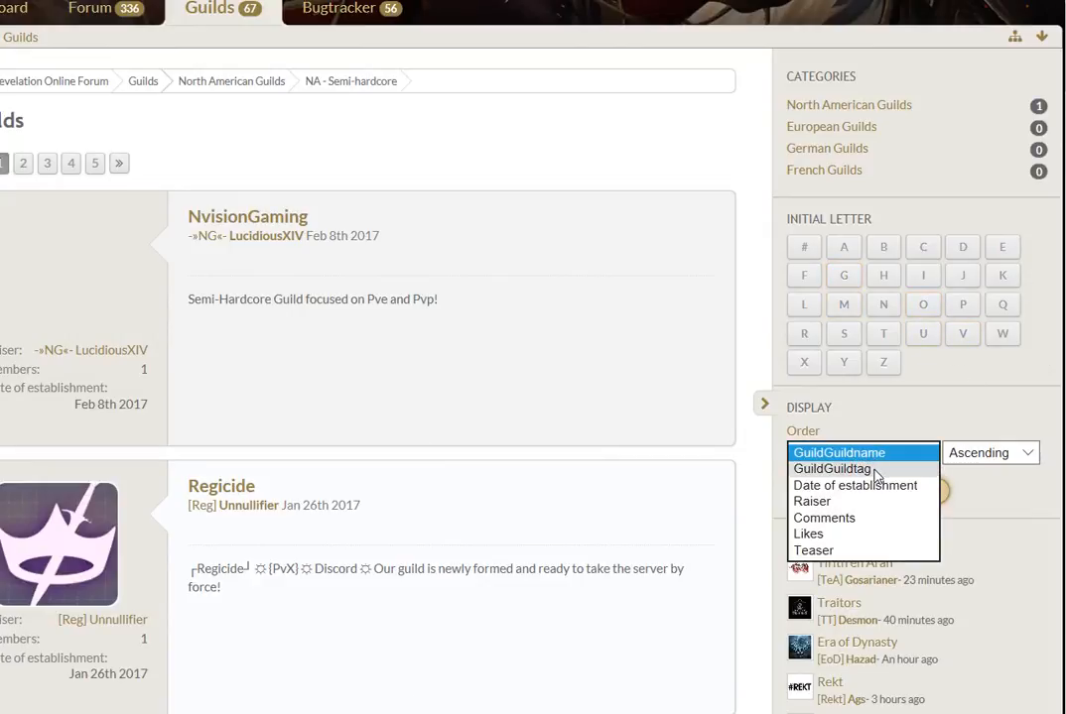
click(831, 469)
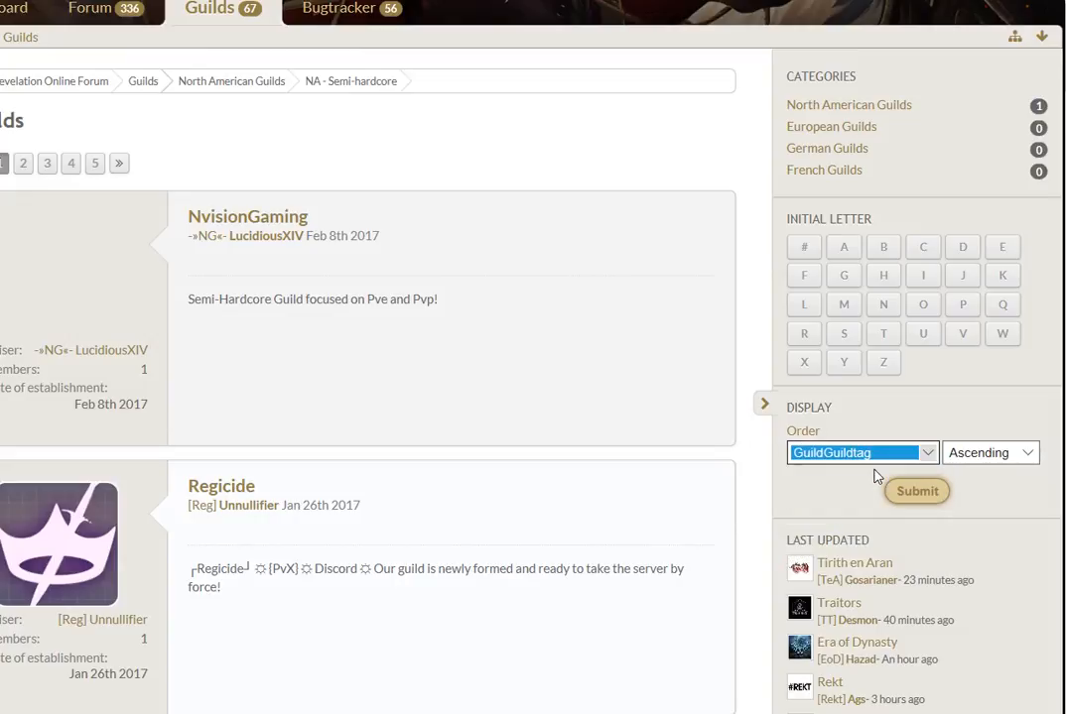
click(923, 304)
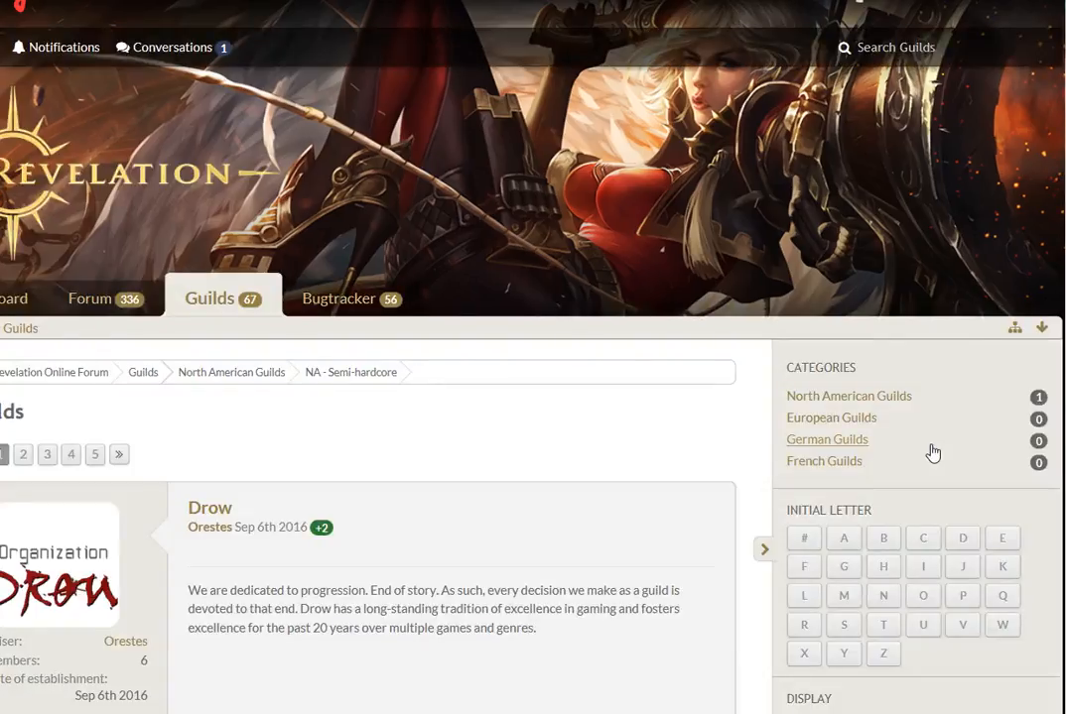
scroll(down, 3)
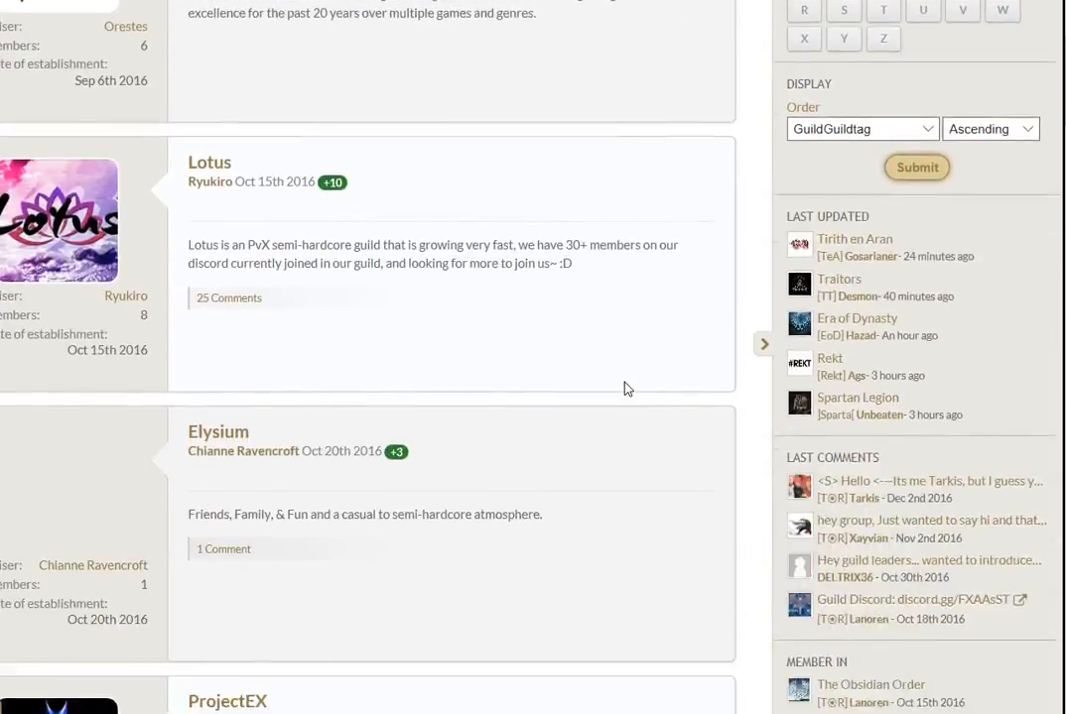
scroll(down, 3)
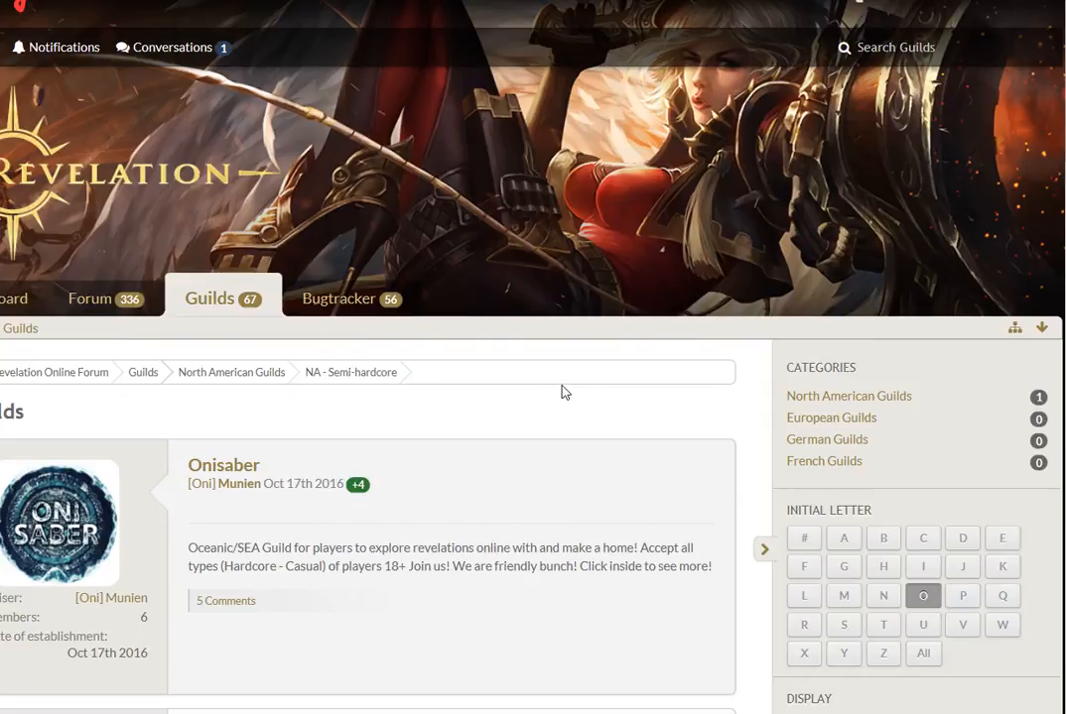
mouse_move(585, 365)
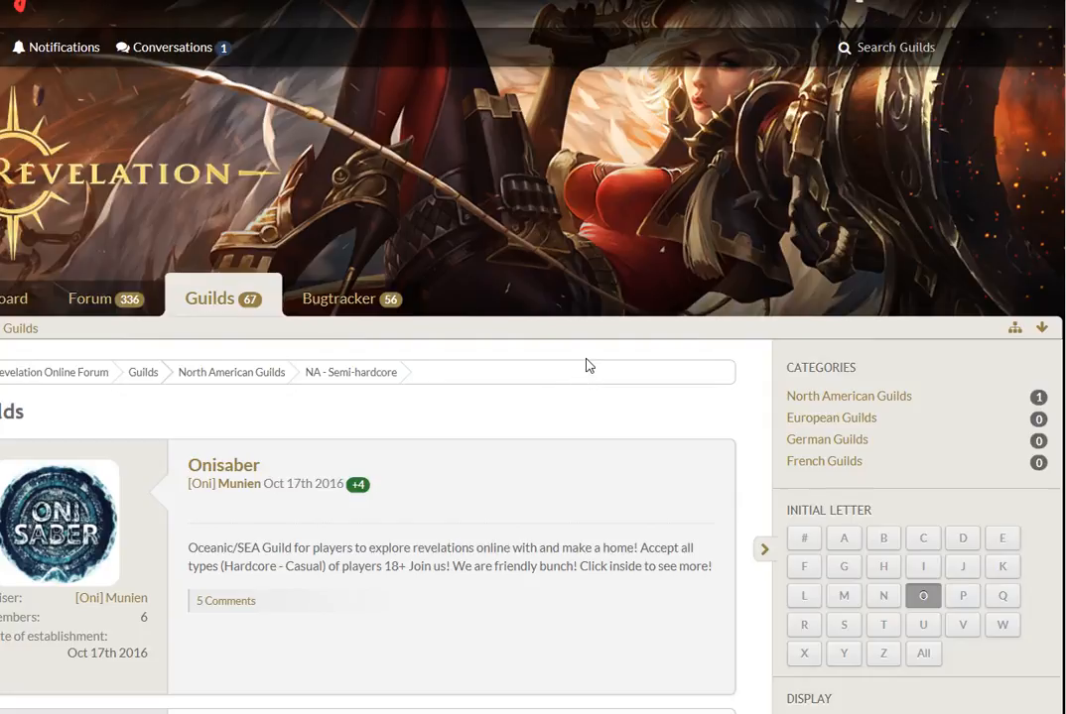
mouse_move(590, 375)
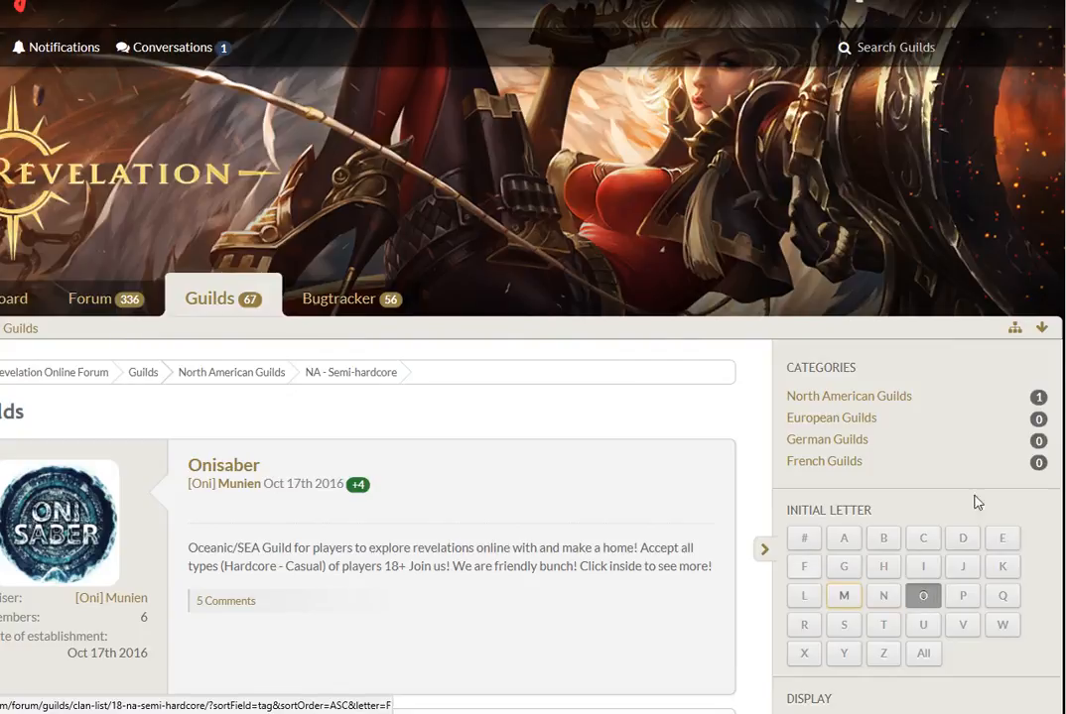
Scroll down through the O guild results, then back to the unfiltered NA Semi-hardcore list
scroll(down, 3)
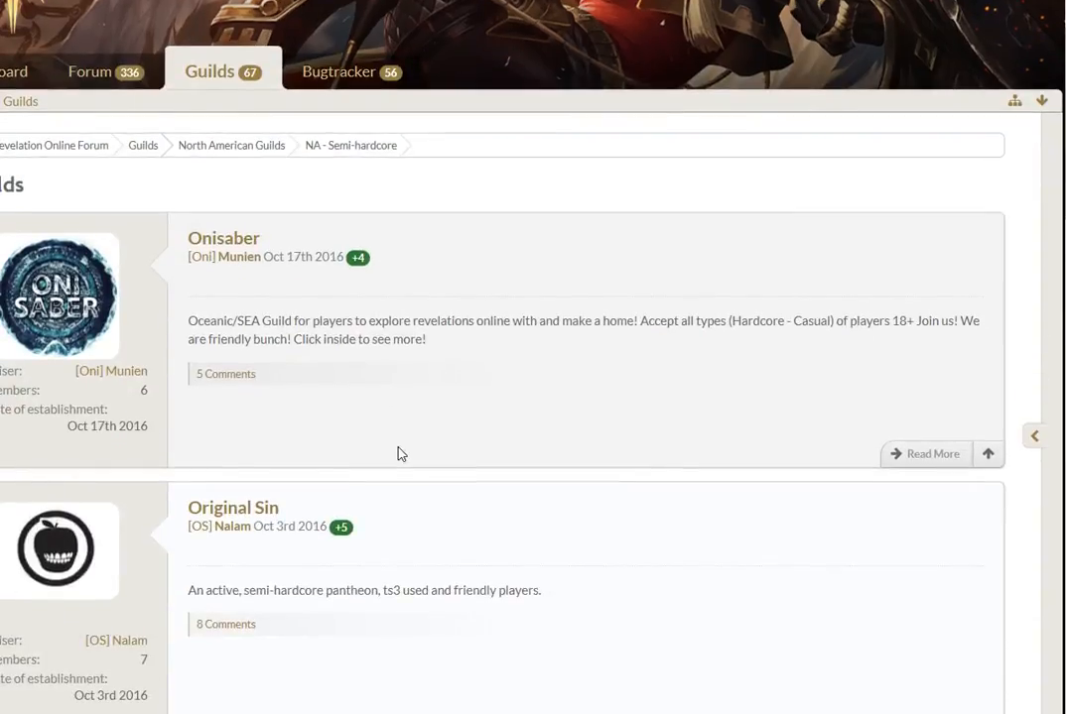
scroll(down, 3)
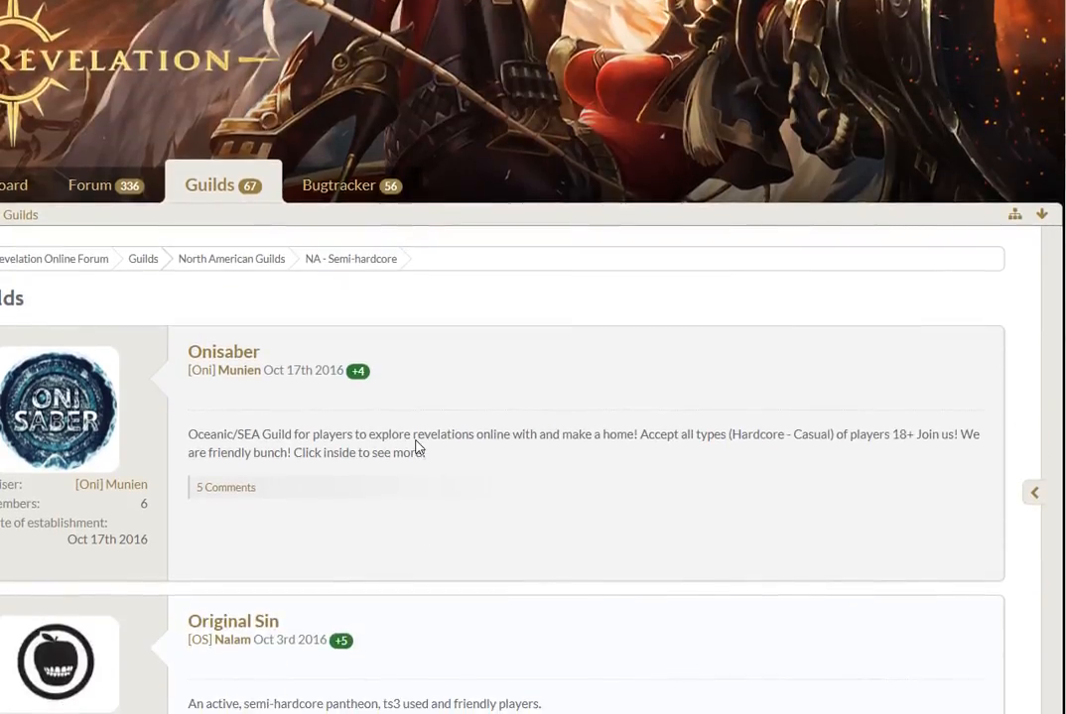
scroll(down, 3)
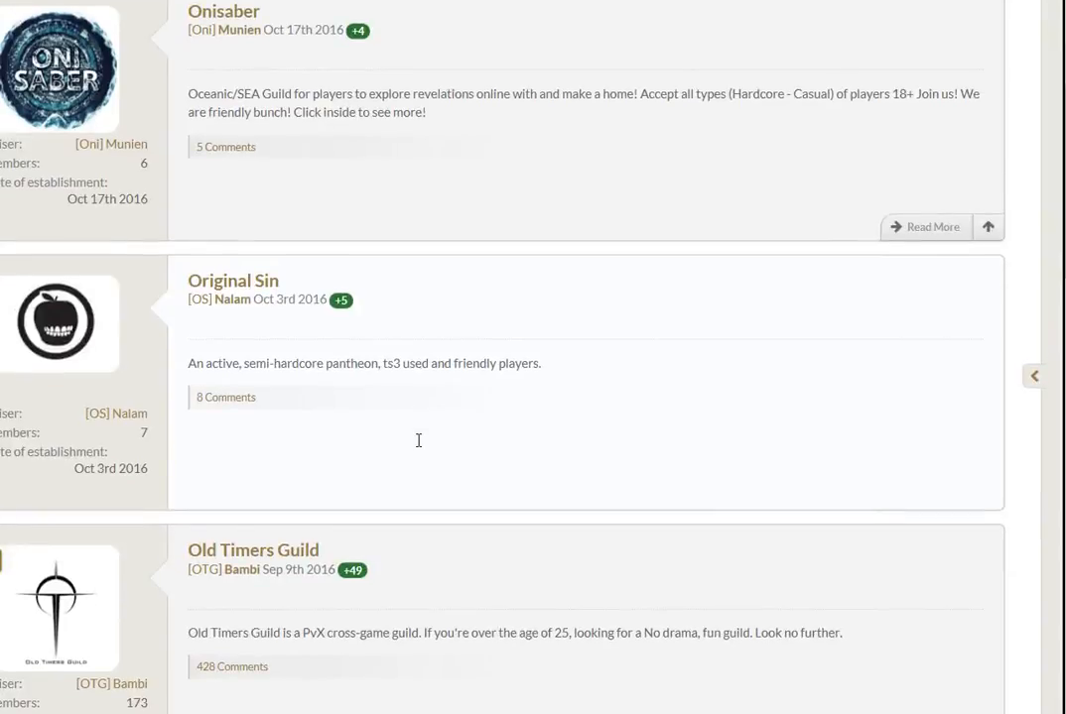
scroll(down, 3)
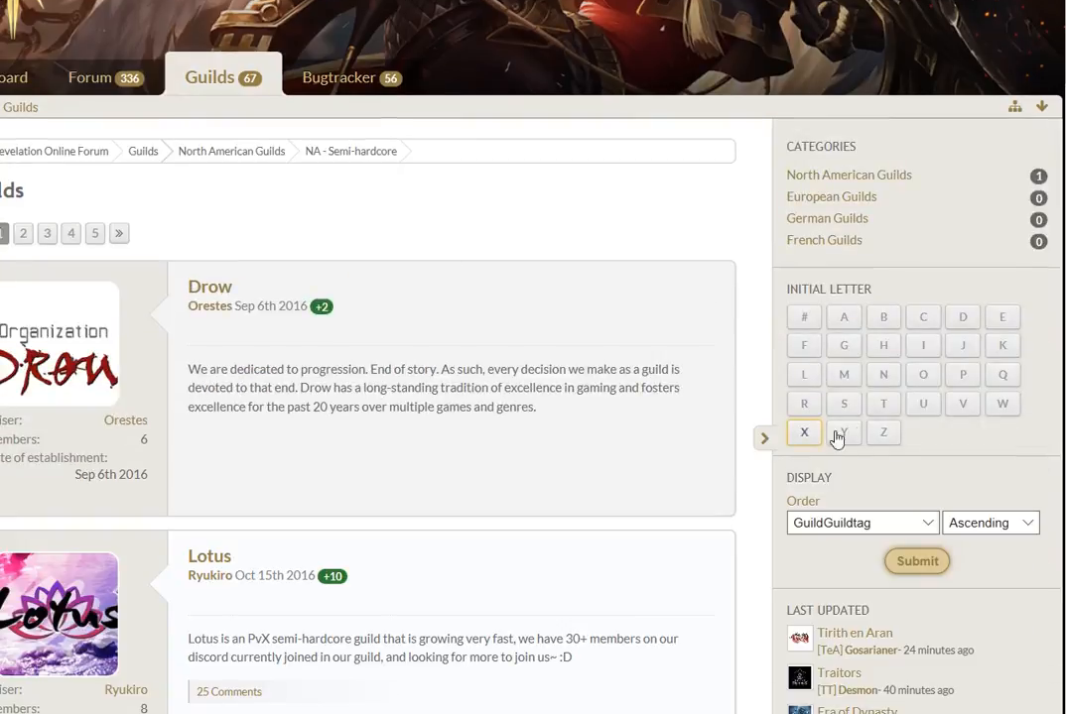
Filter the guild list to T, scroll to The Obsidian Order, and open its page
click(843, 432)
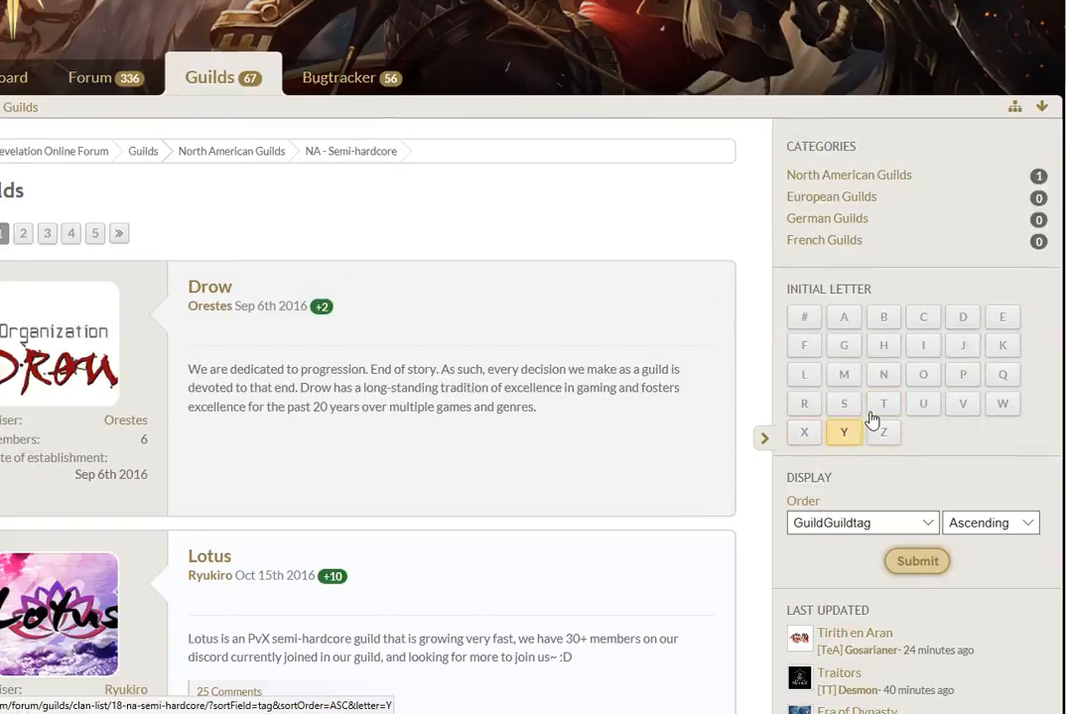
click(884, 404)
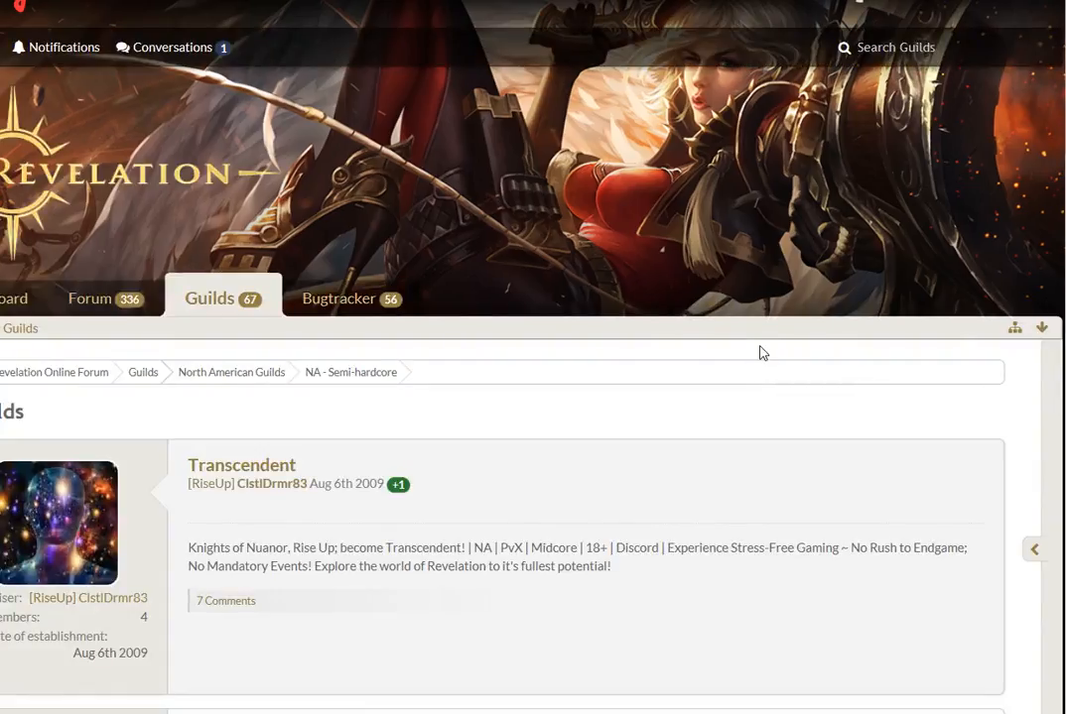
scroll(down, 3)
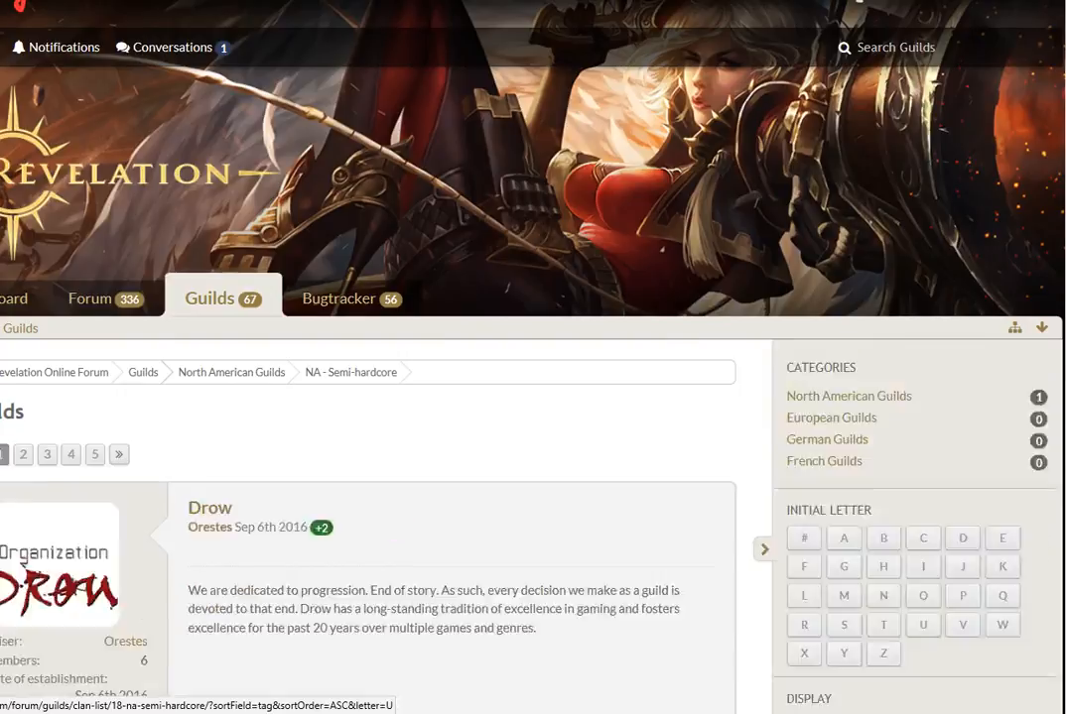
scroll(down, 3)
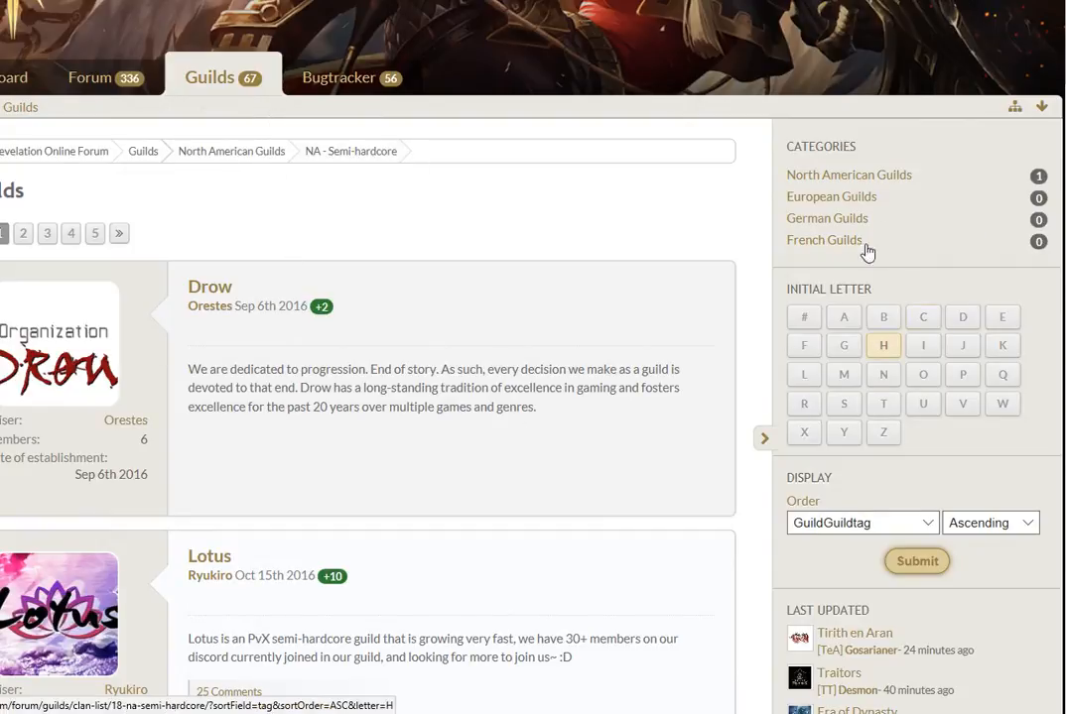
click(844, 432)
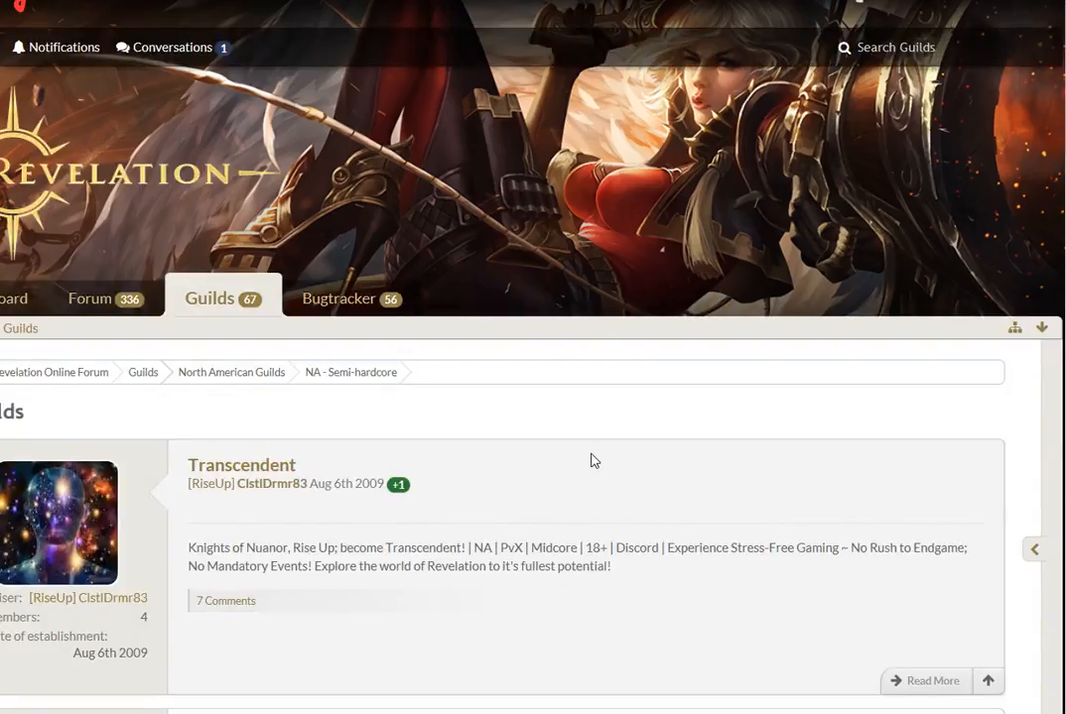
scroll(down, 3)
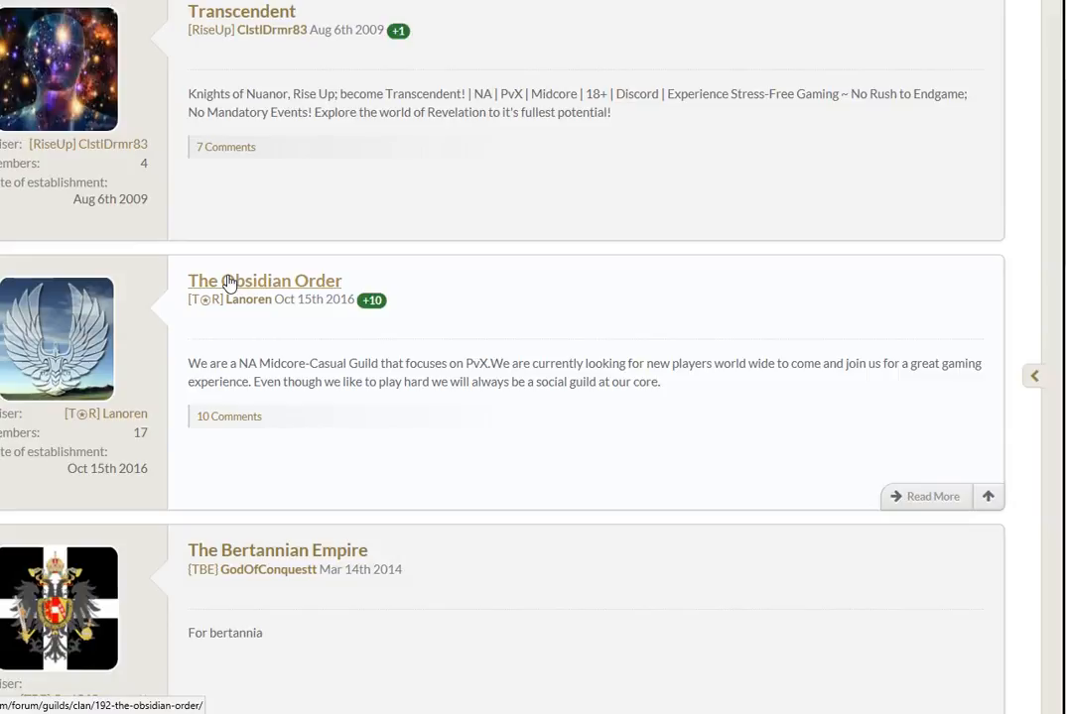
click(264, 280)
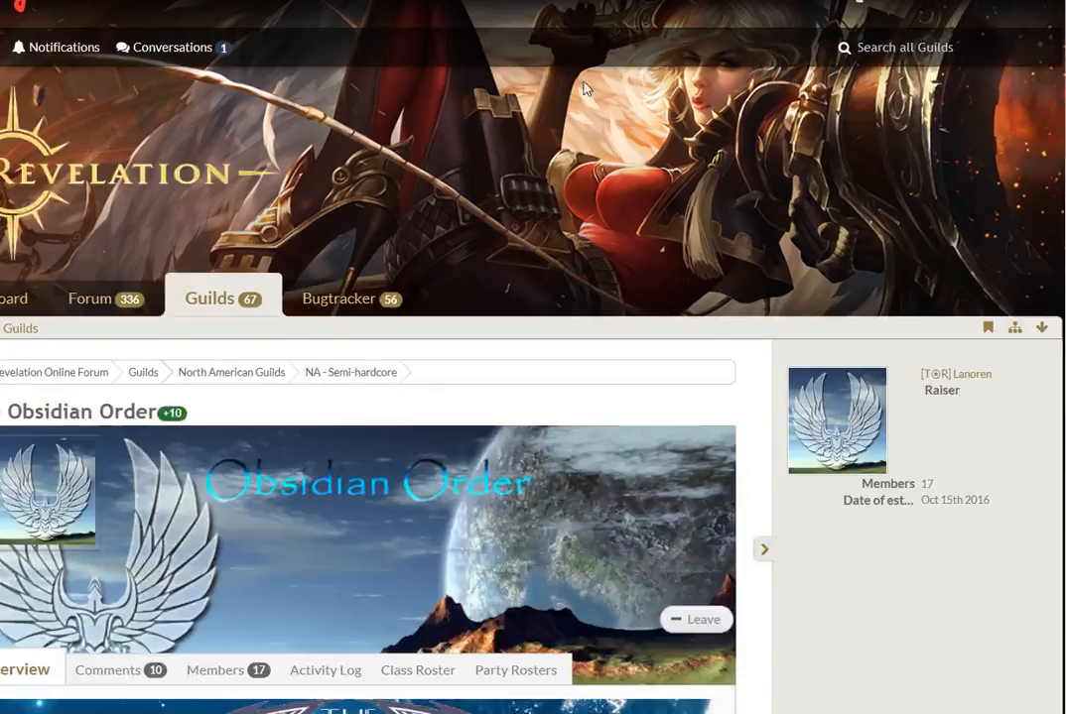
scroll(down, 3)
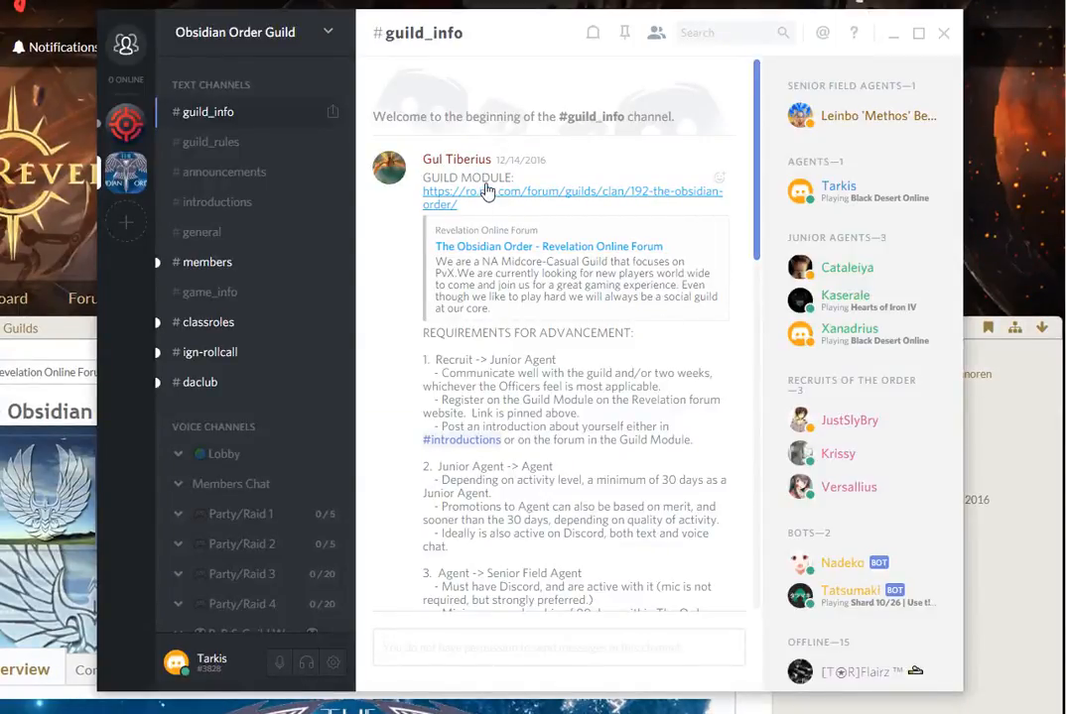
mouse_move(704, 263)
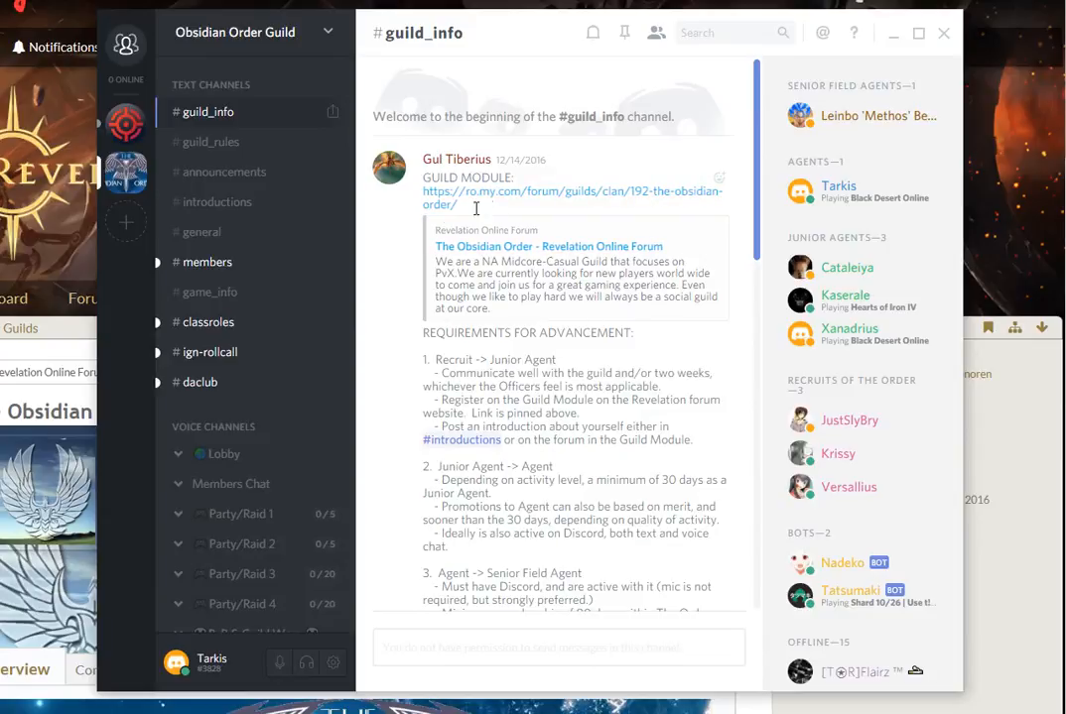
Highlight the GUILD MODULE forum link in the #guild_info welcome post
drag(422, 191, 460, 205)
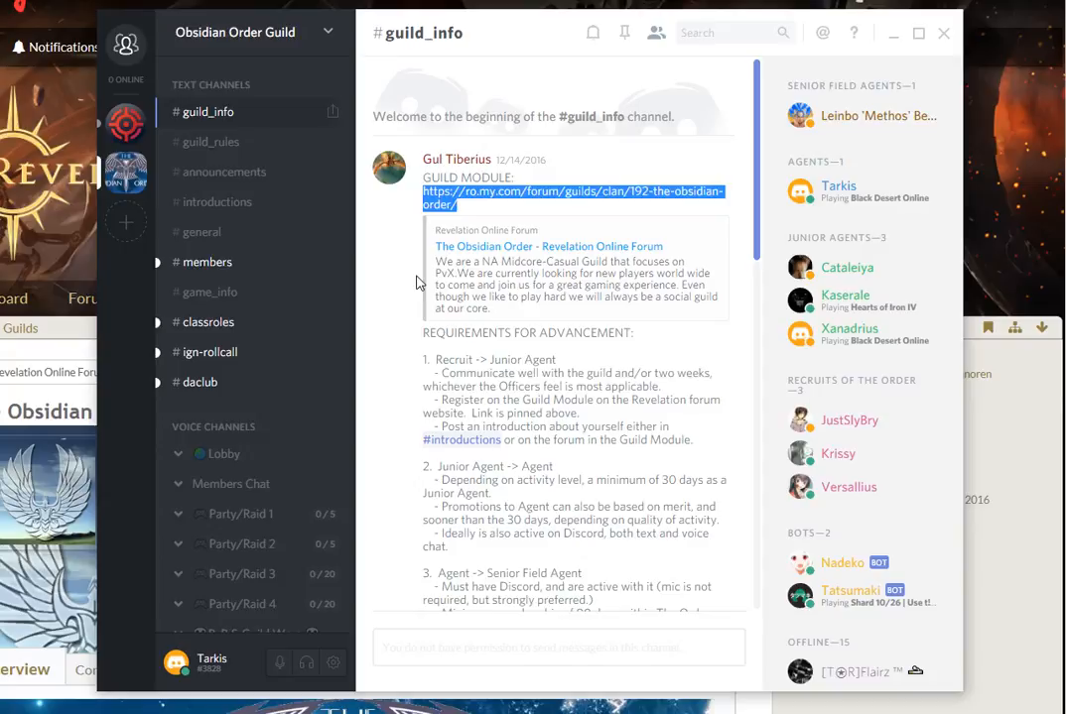